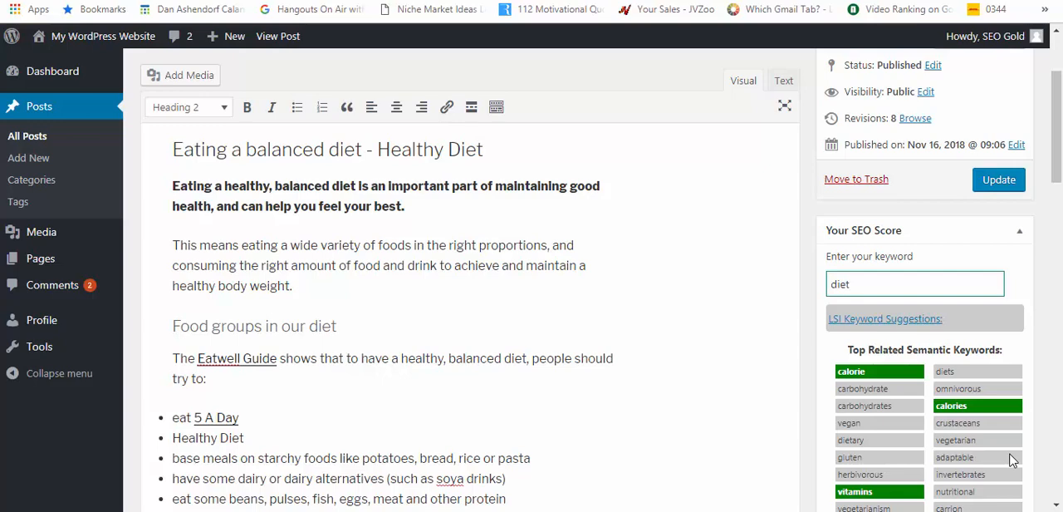
mouse_move(1056, 231)
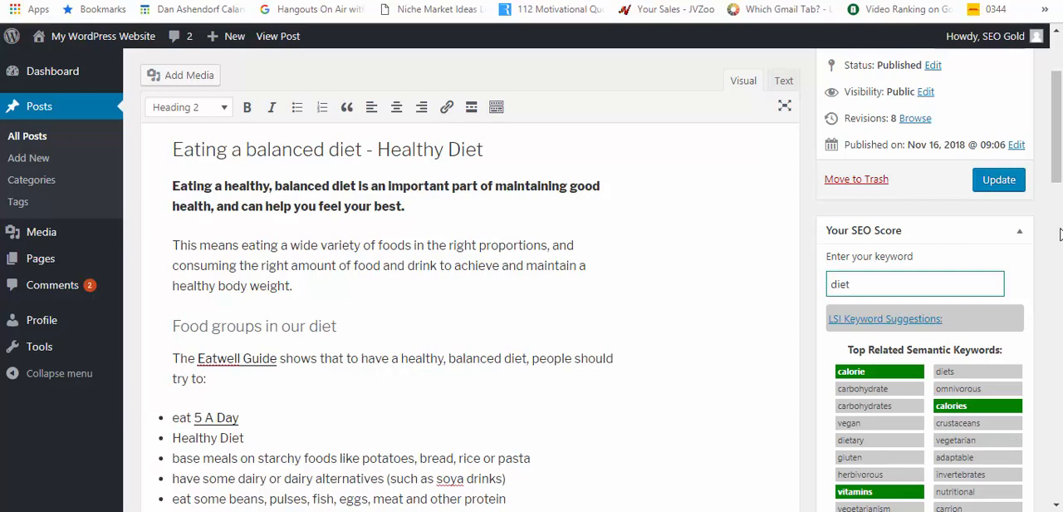
Update the 'Healthy Diet for Diabetics' post and review the related keywords listed for 'diet'
scroll("down", 3)
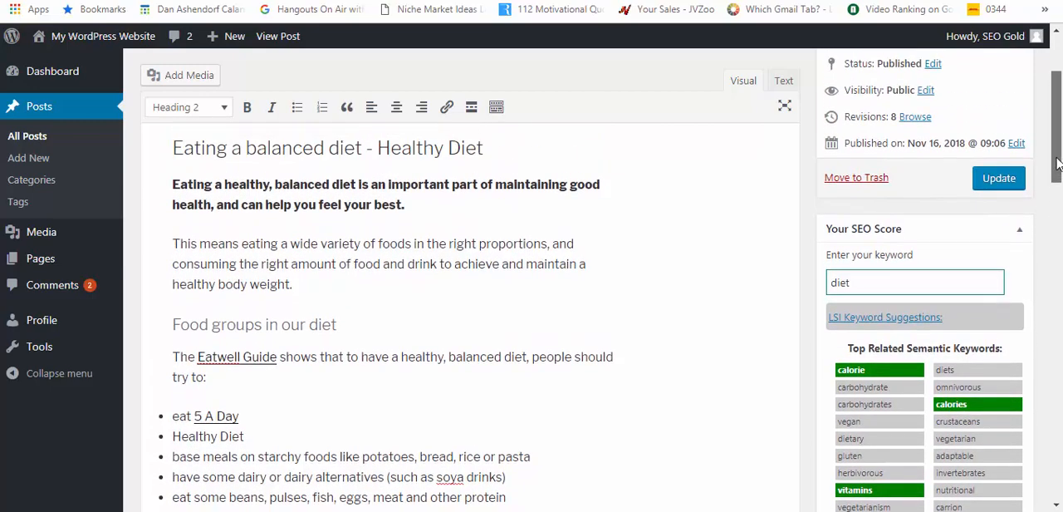
left_click(999, 176)
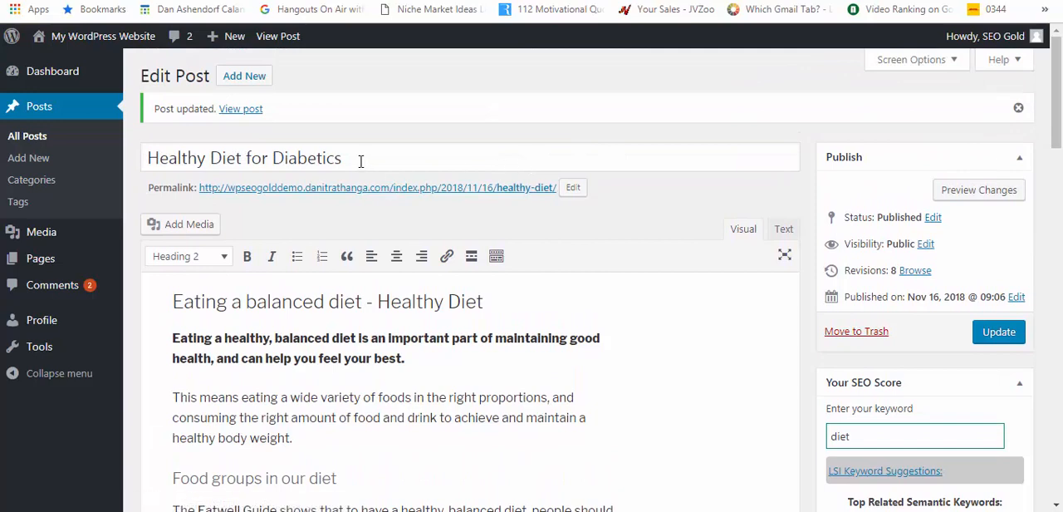
mouse_move(365, 157)
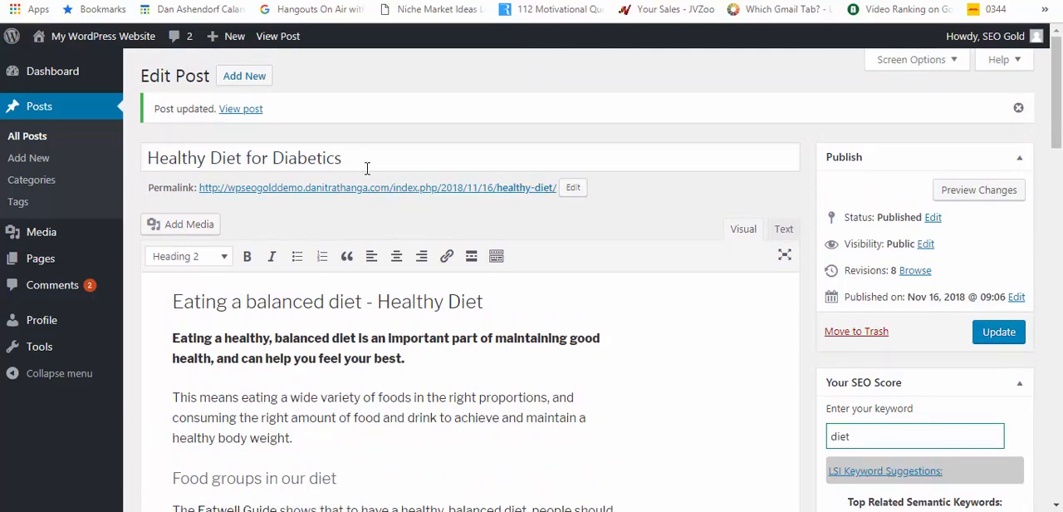
mouse_move(1036, 158)
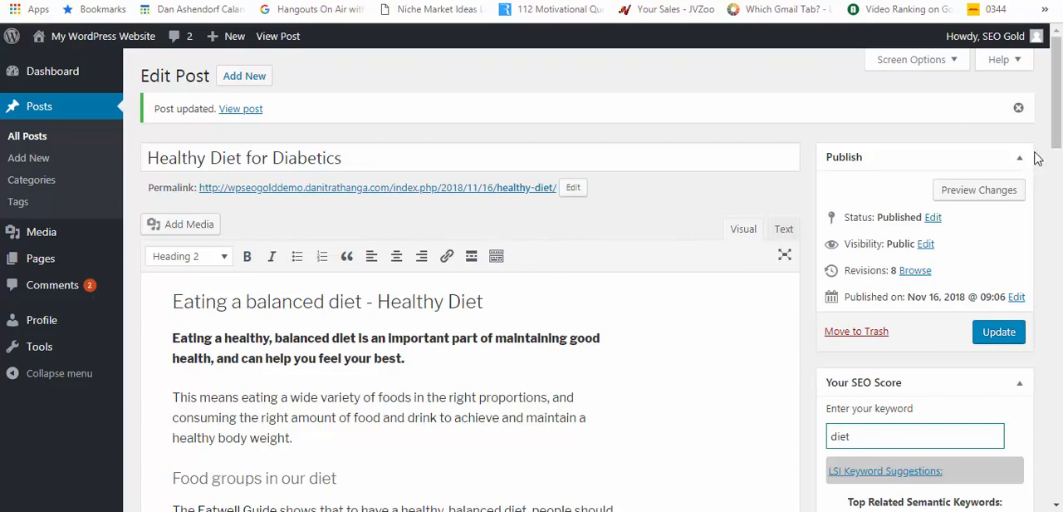
scroll("down", 3)
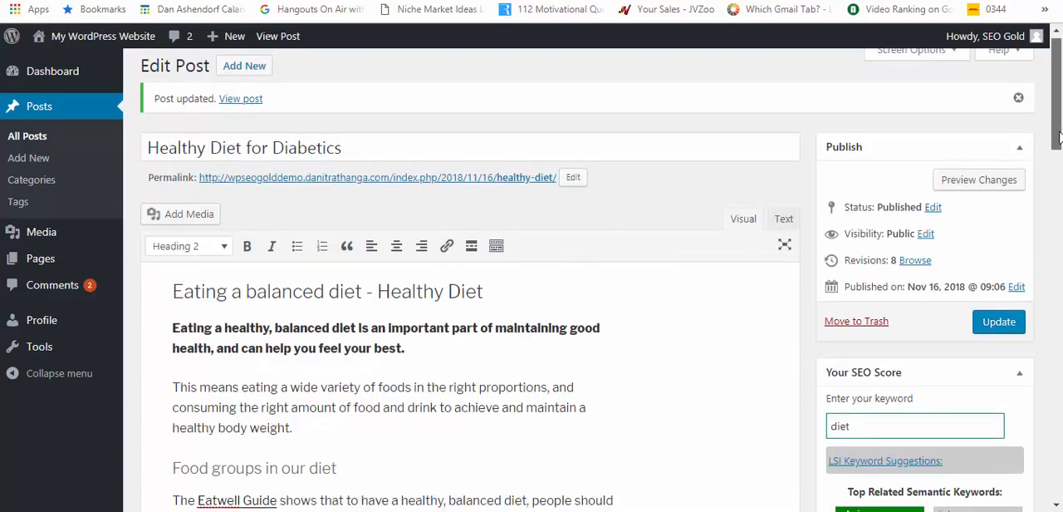
scroll("down", 3)
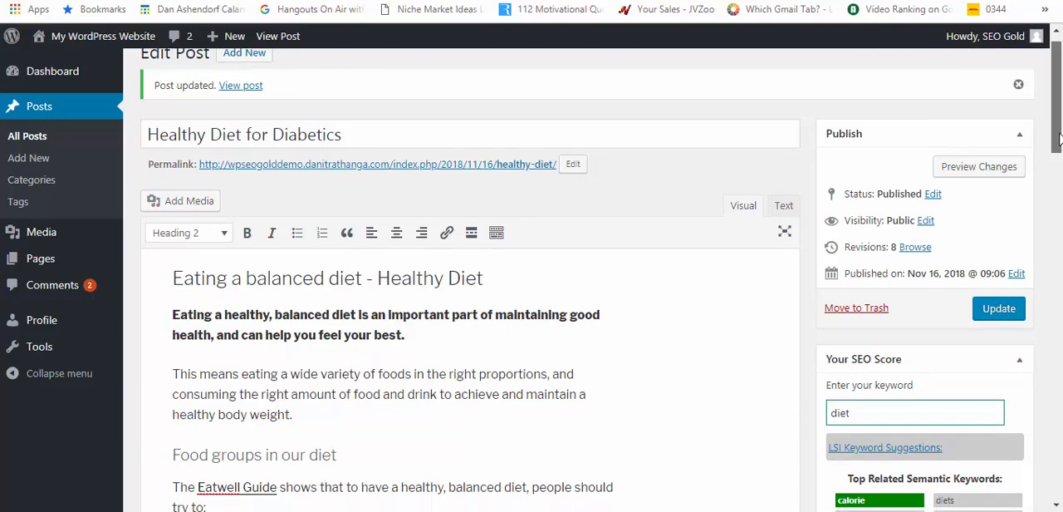
scroll("down", 3)
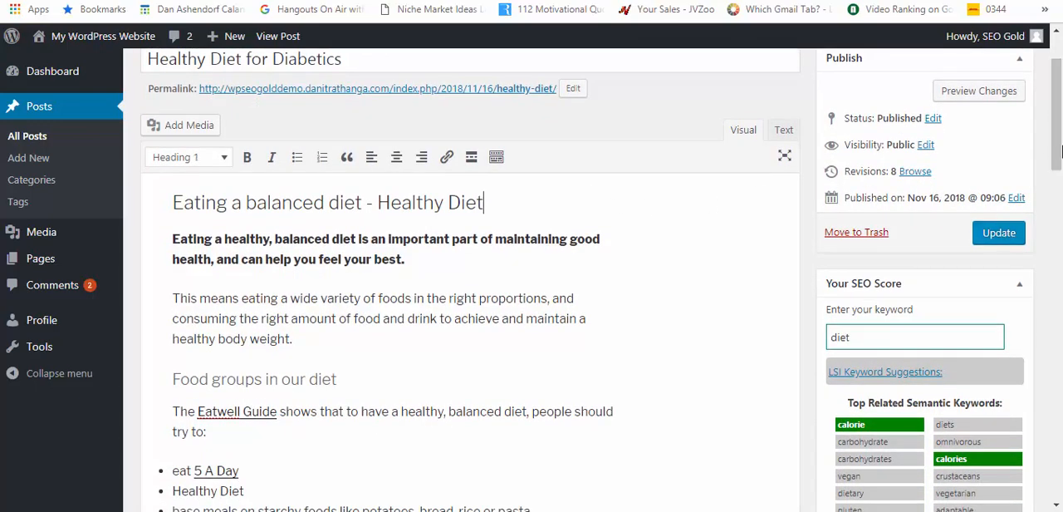
Append ' - carbohydrate' to the 'Food groups in our diet' heading using the keyword suggestion
scroll("down", 3)
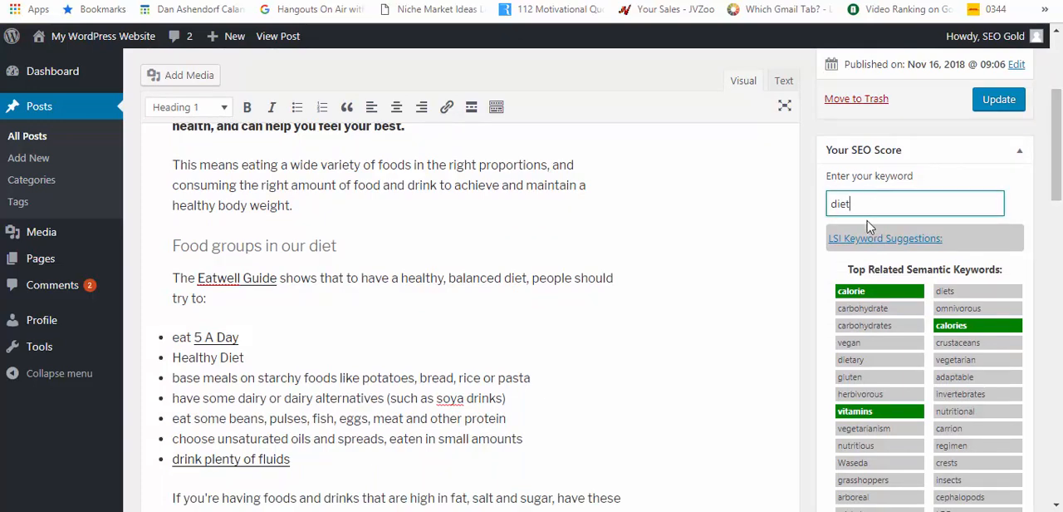
mouse_move(884, 240)
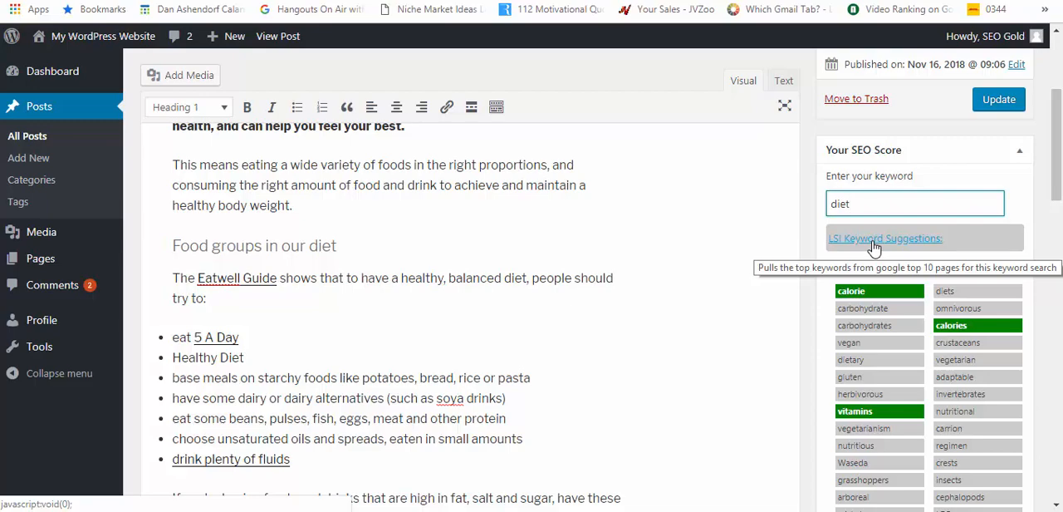
left_click(884, 239)
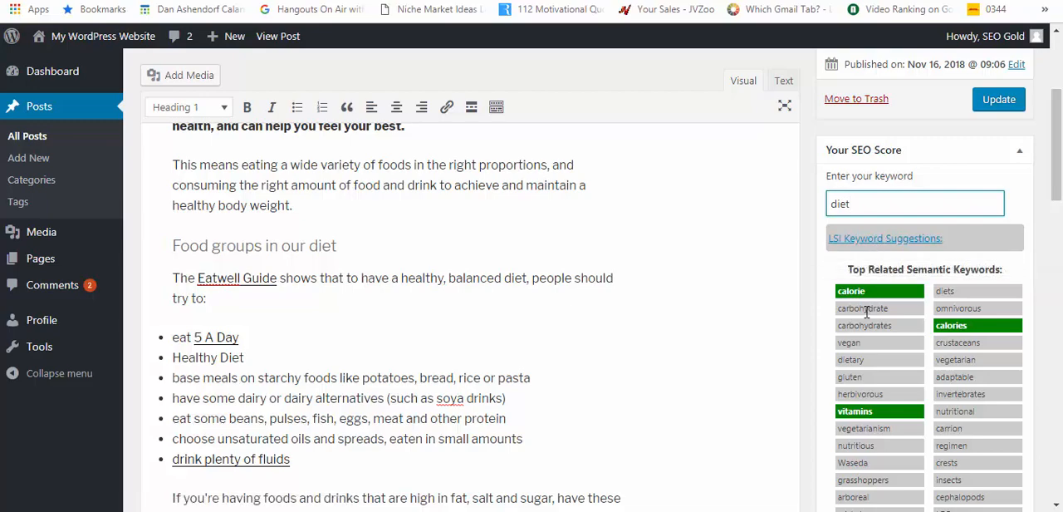
left_click(914, 202)
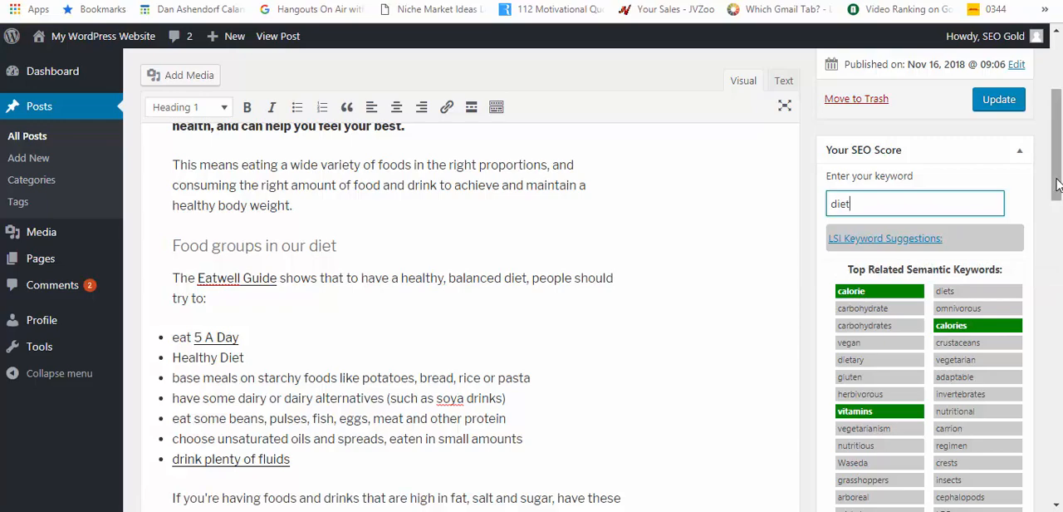
scroll("down", 3)
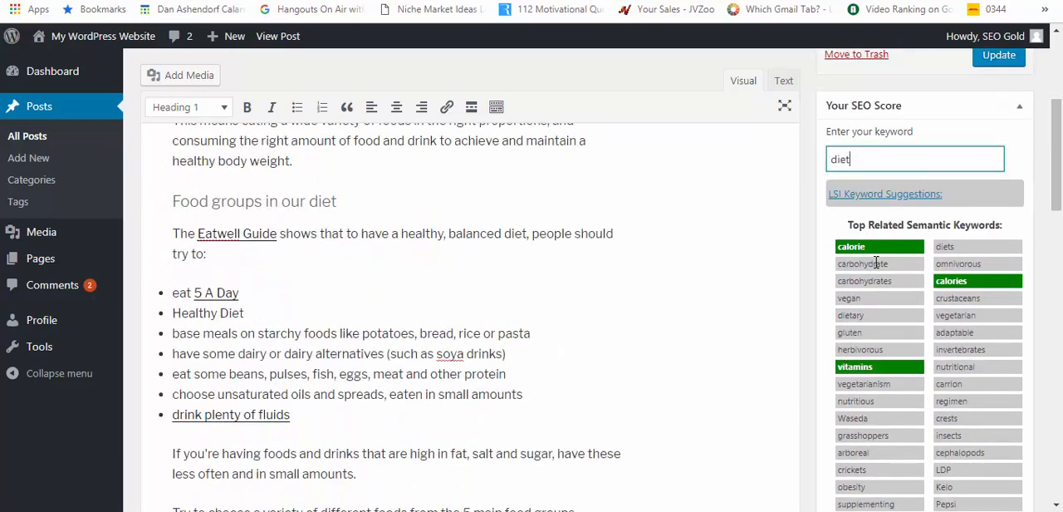
mouse_move(937, 259)
type(" - carbohydrate")
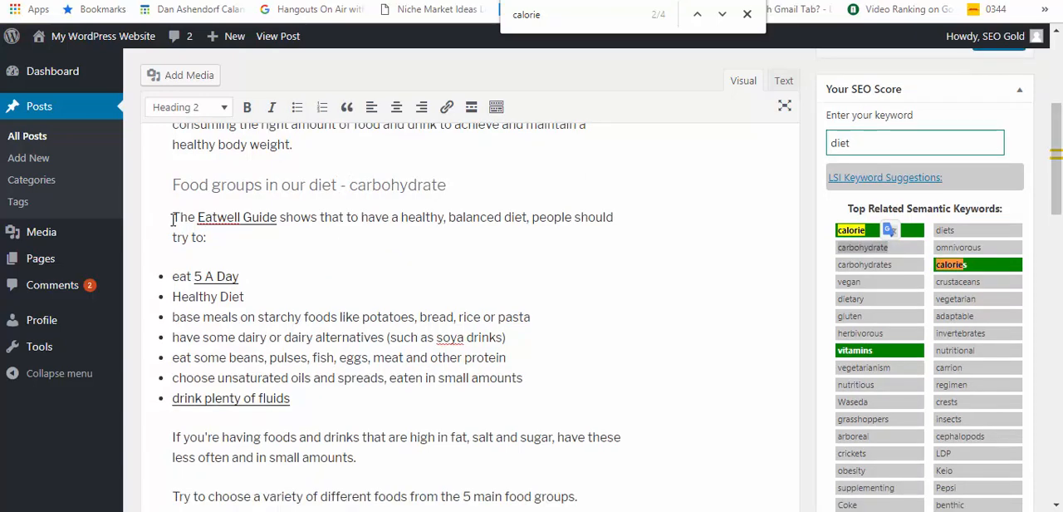
Inspect the 5 A Day link, then update the post so carbohydrate is flagged as used
left_click(216, 275)
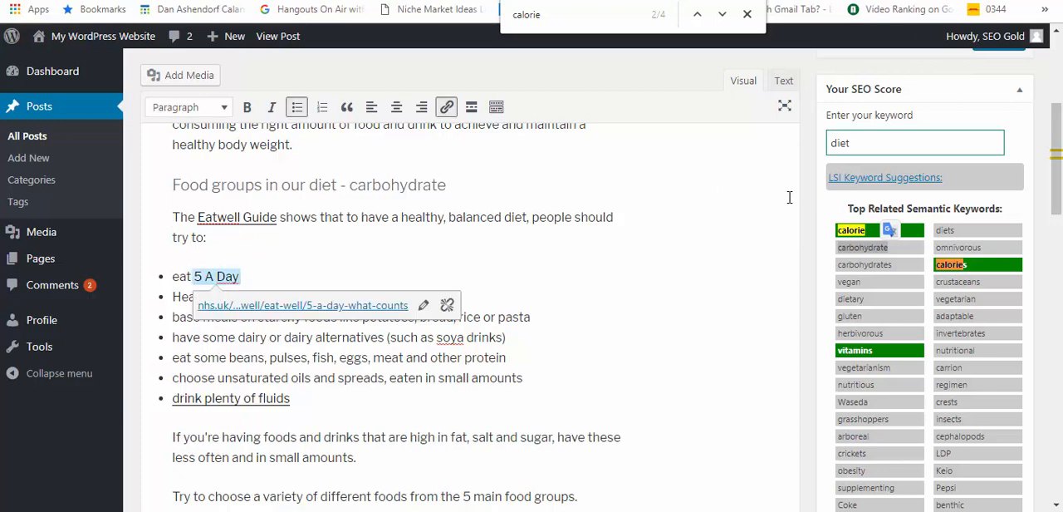
left_click(884, 176)
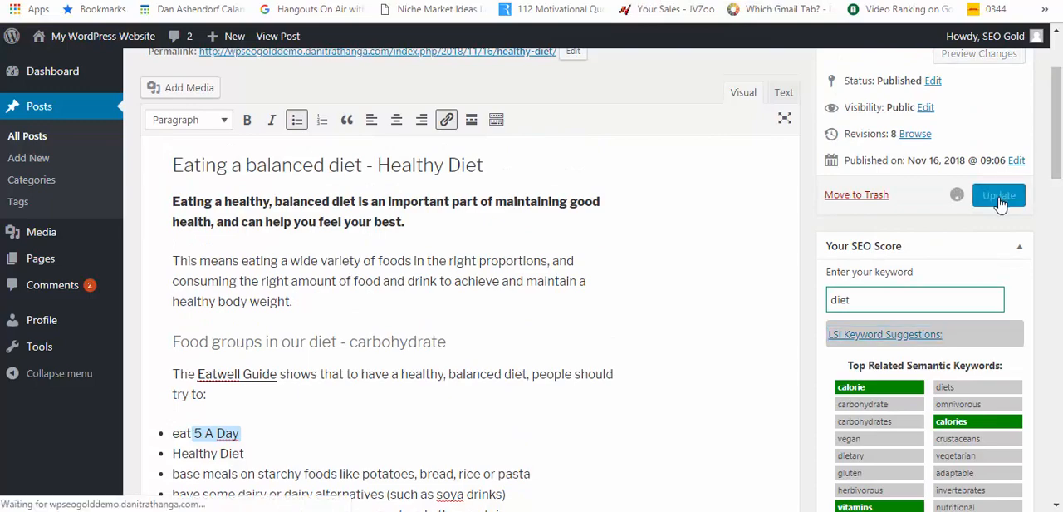
left_click(996, 195)
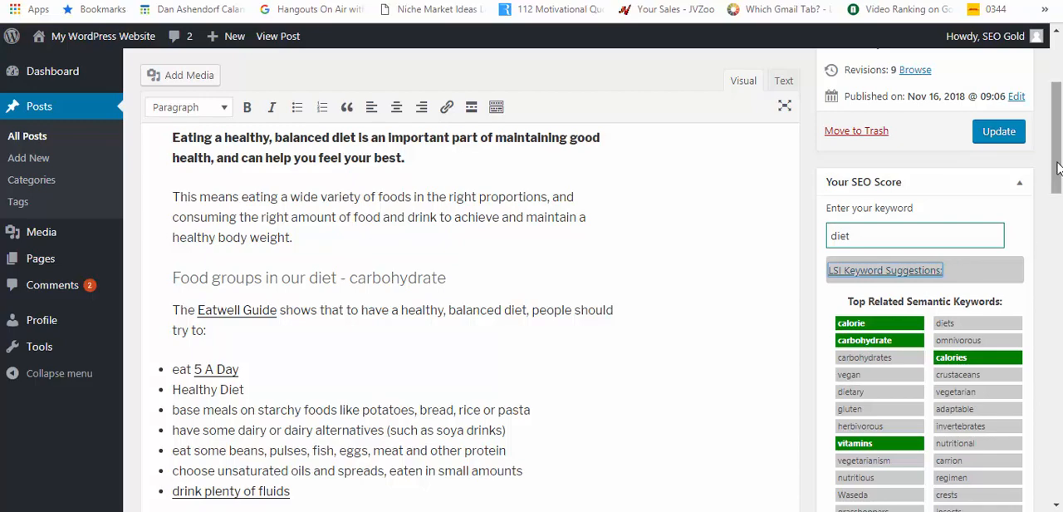
scroll("down", 3)
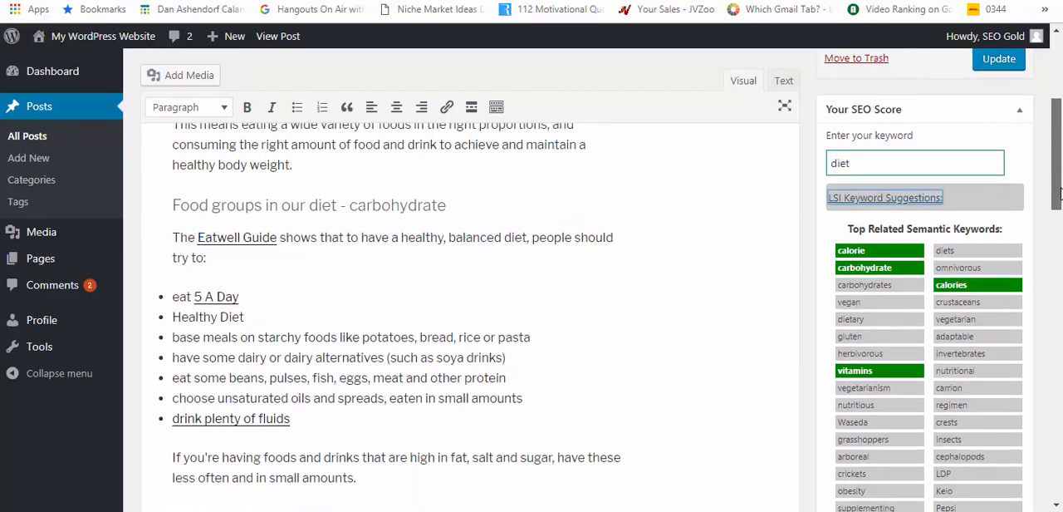
scroll("down", 3)
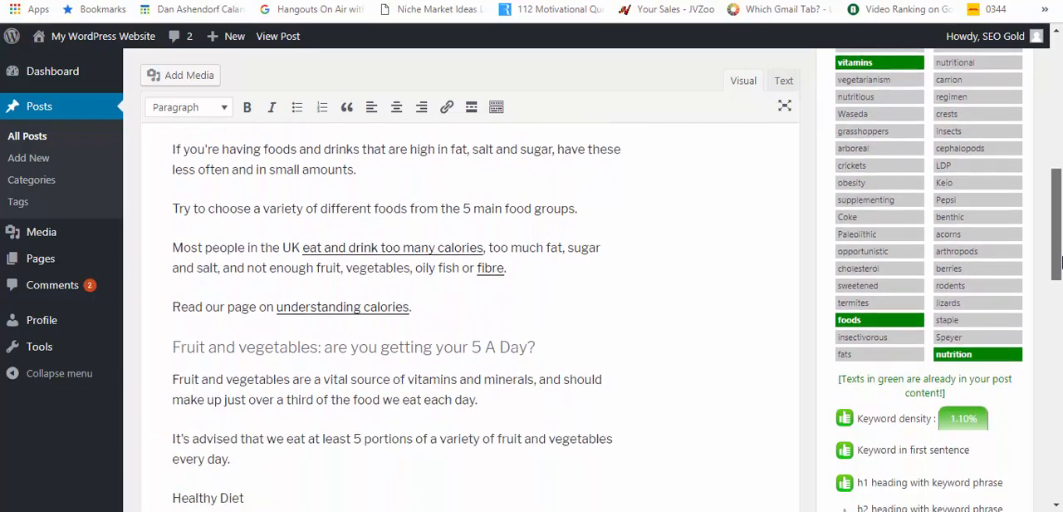
scroll("down", 3)
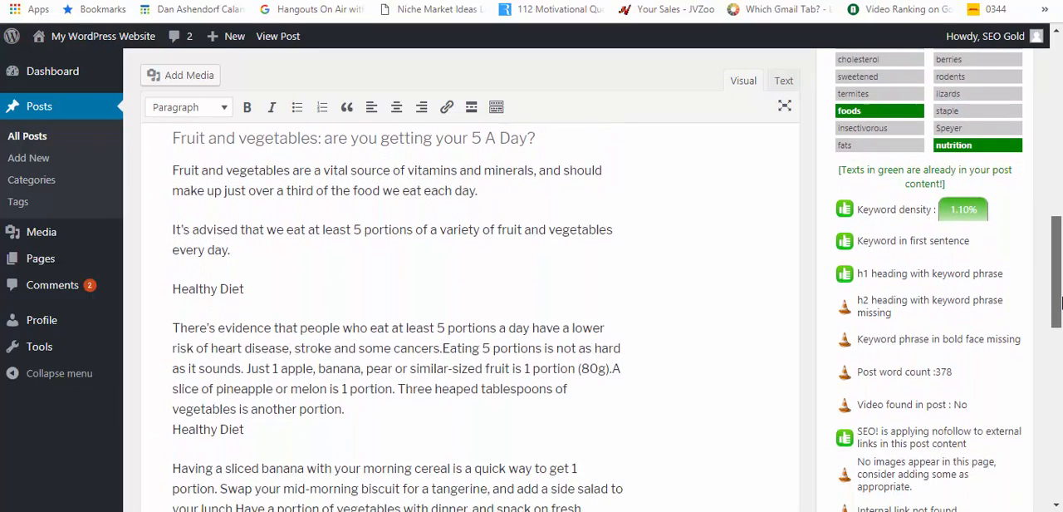
scroll("down", 3)
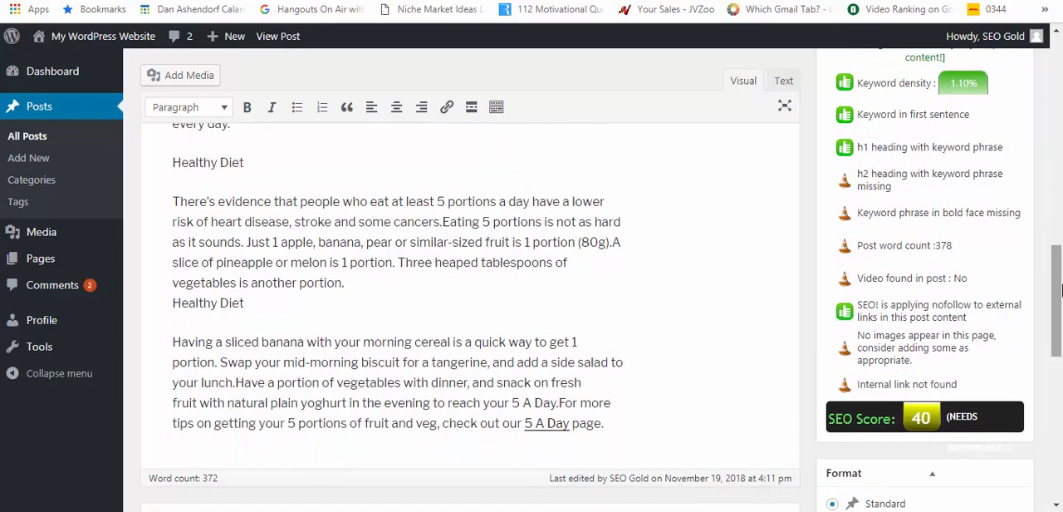
mouse_move(977, 416)
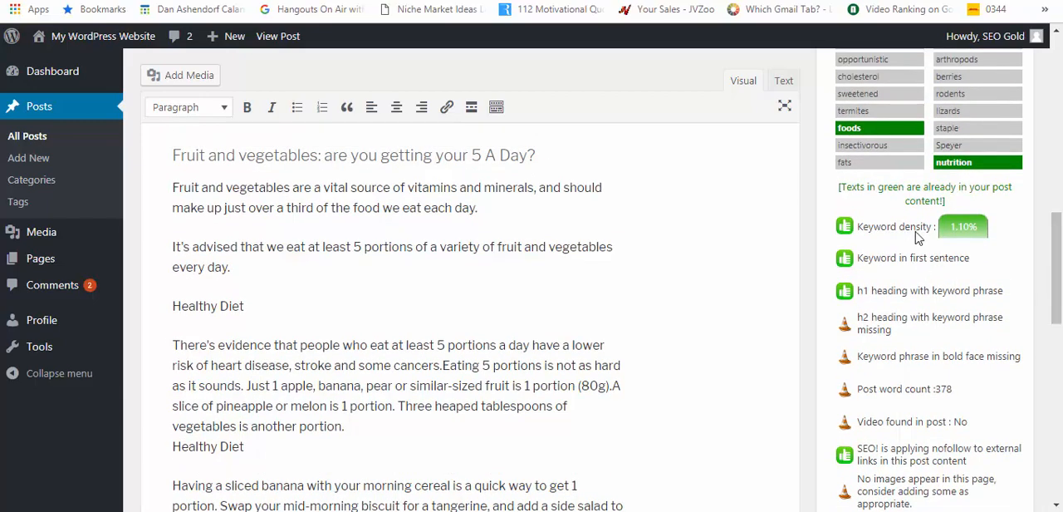
scroll("up", 3)
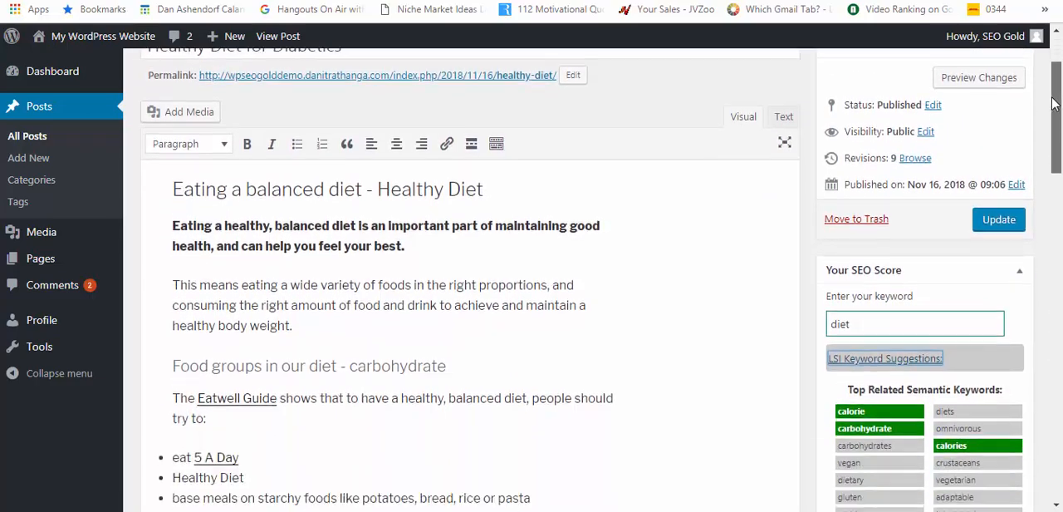
Add ' (the best diet)' after the carbohydrate heading
left_click(999, 219)
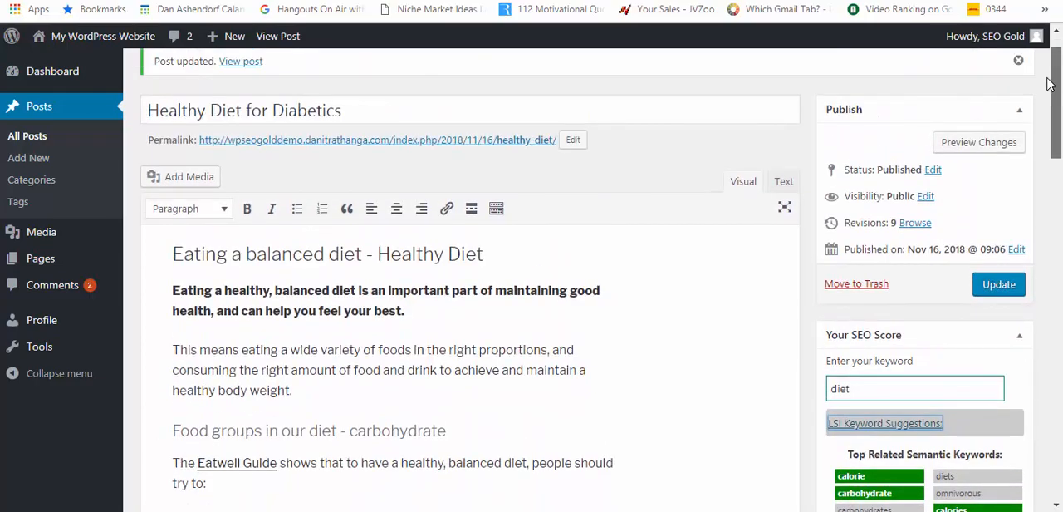
scroll("down", 3)
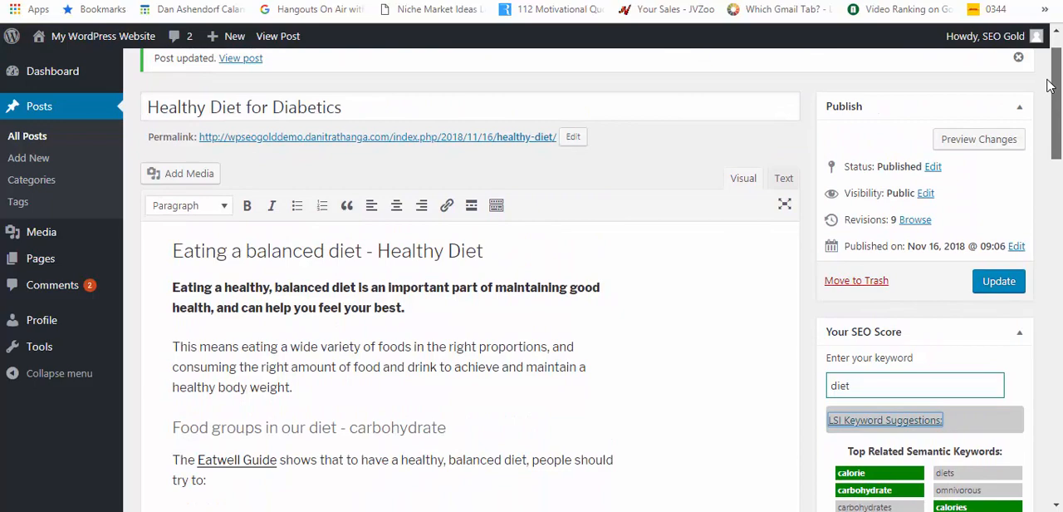
scroll("down", 3)
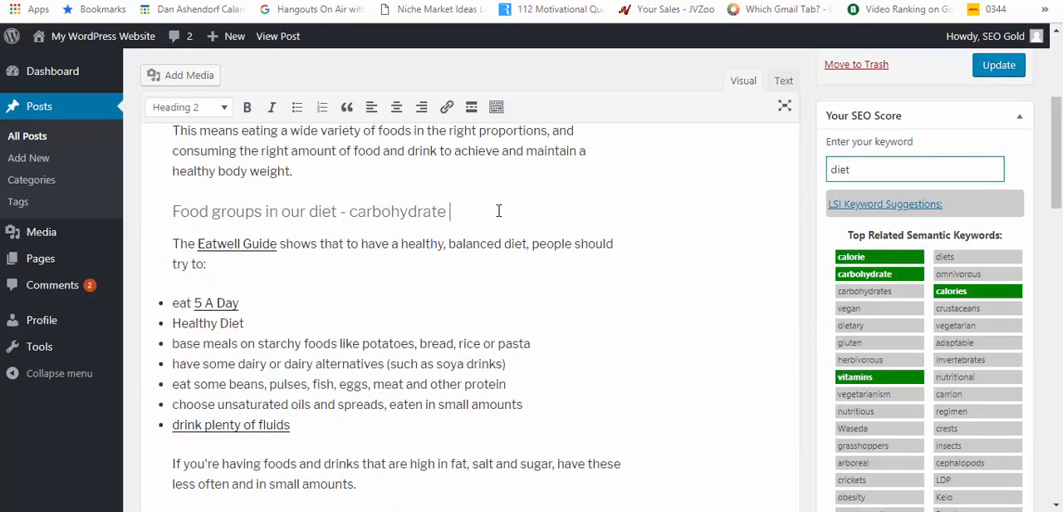
type("(the best diet")
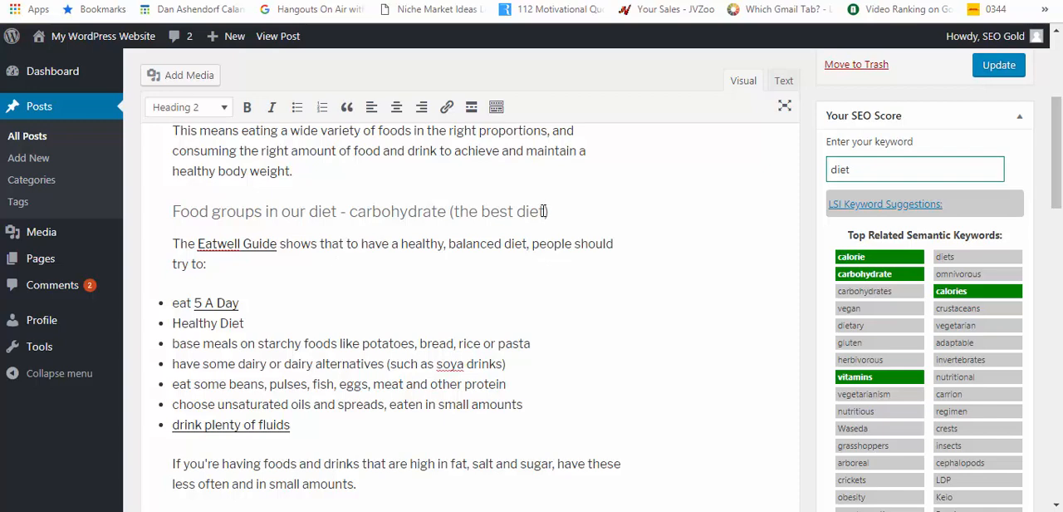
Append 'using a really cool diet' to the 5 A Day bullet and update the post
type("using a")
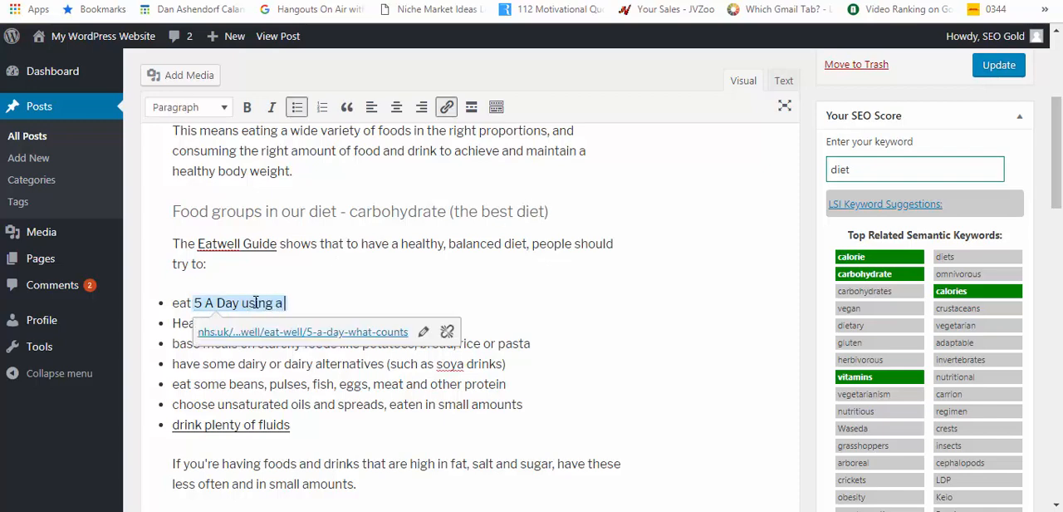
type("really cool")
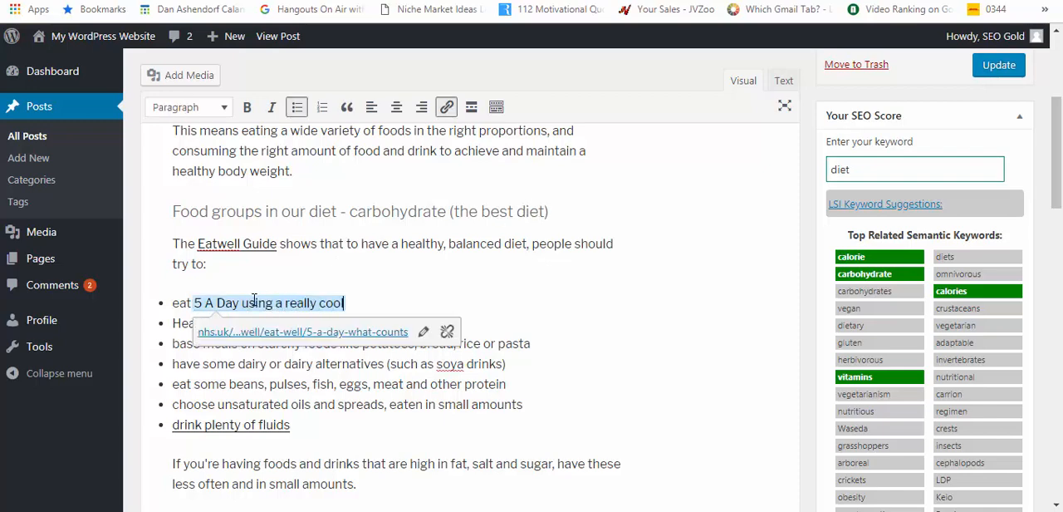
type("diet")
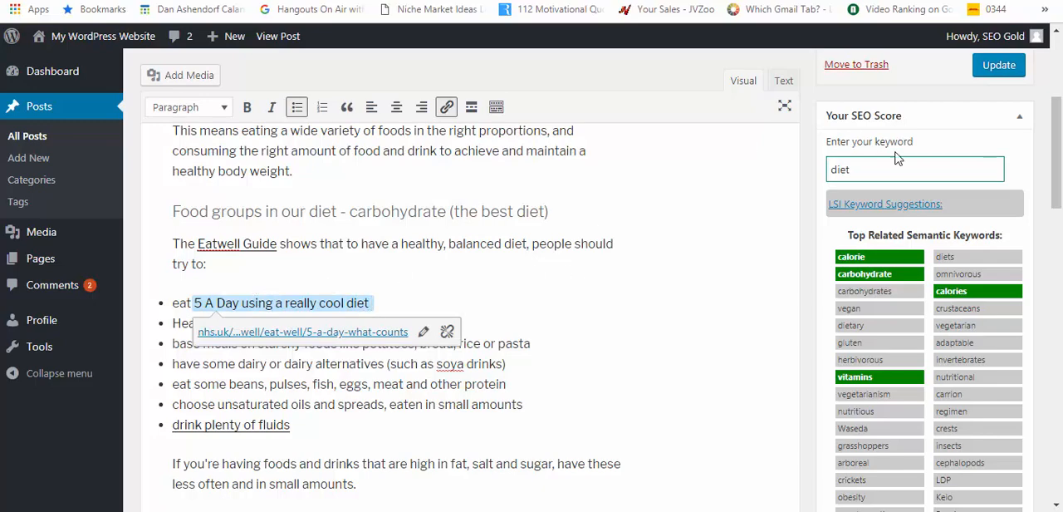
left_click(999, 65)
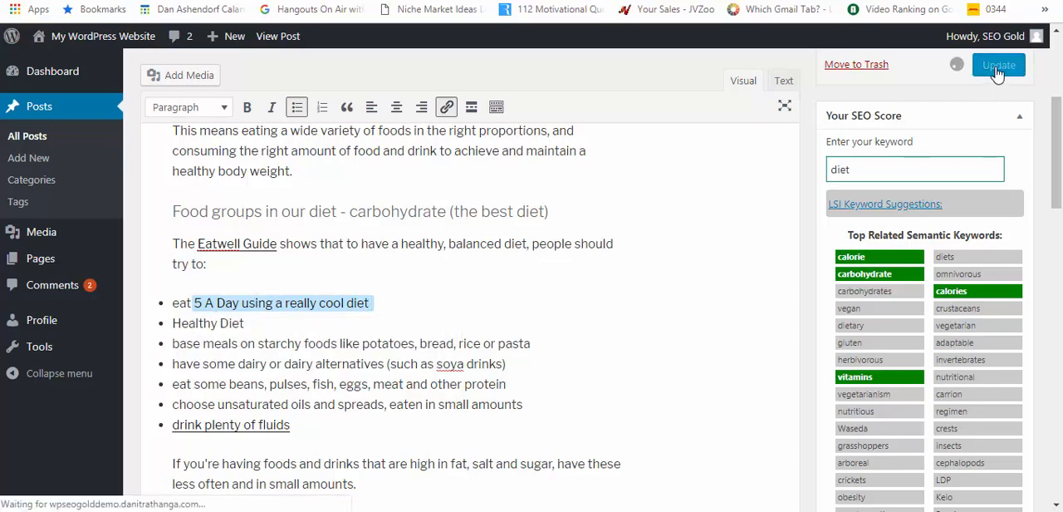
left_click(998, 65)
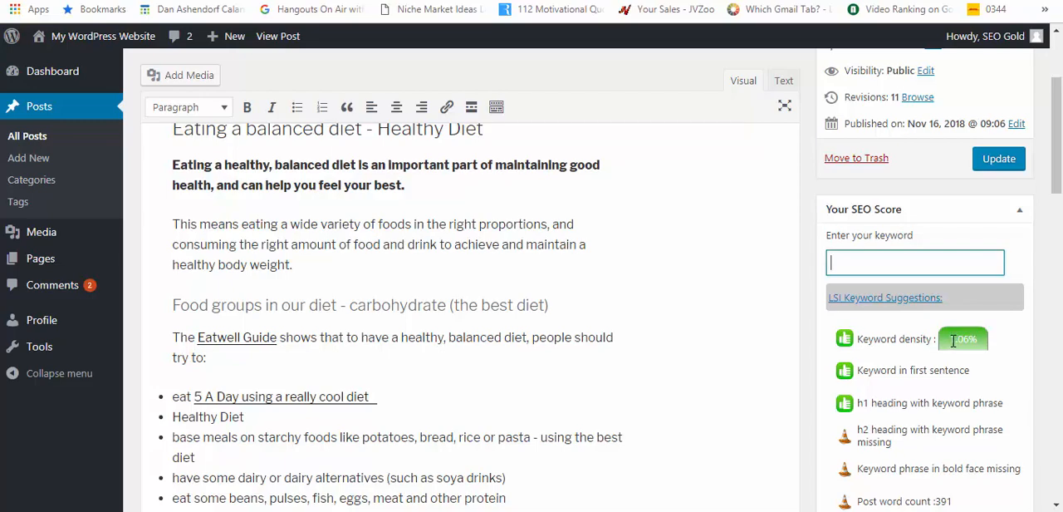
mouse_move(689, 225)
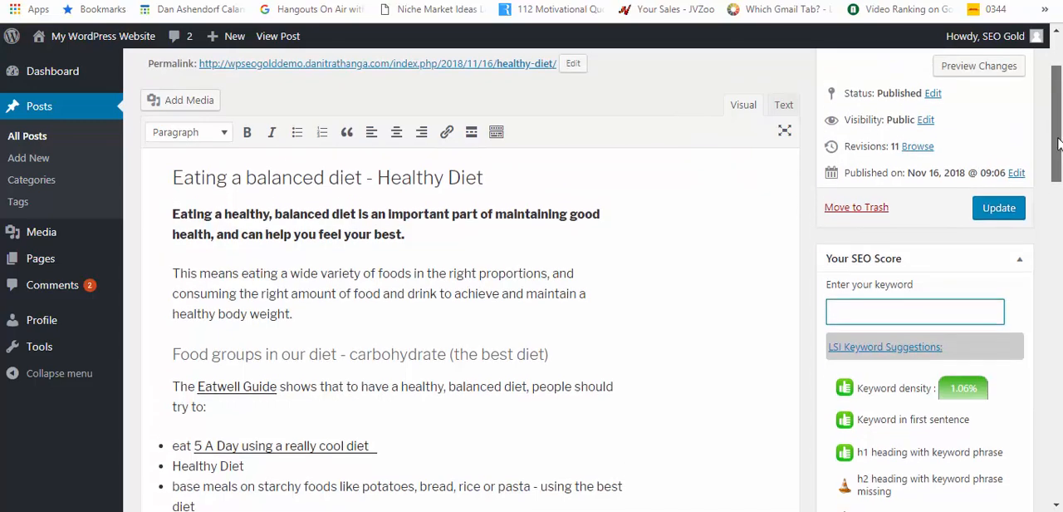
Update the post with the heading shortened to 'Eating a balanced diet - Healthy', reaching 0.80% keyword density
scroll("down", 3)
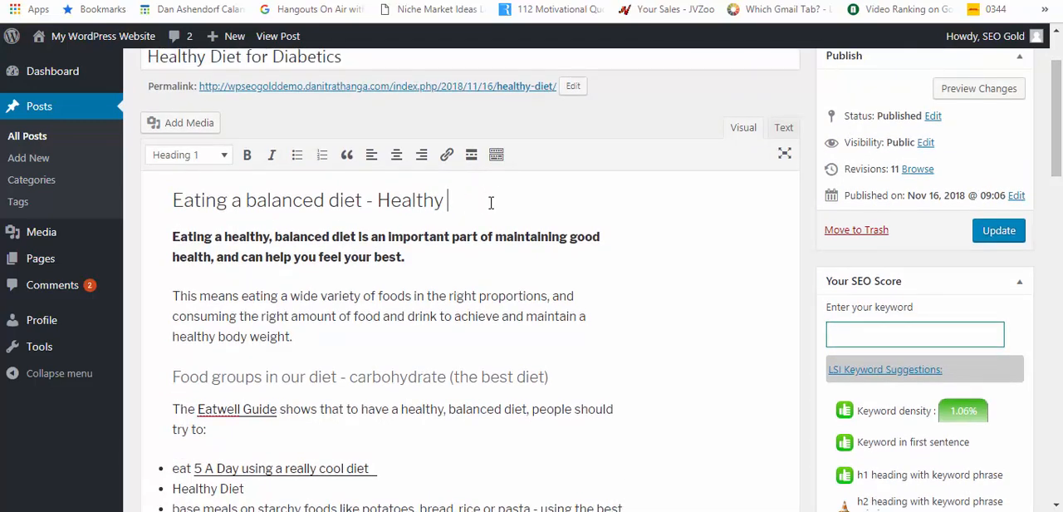
left_click(999, 229)
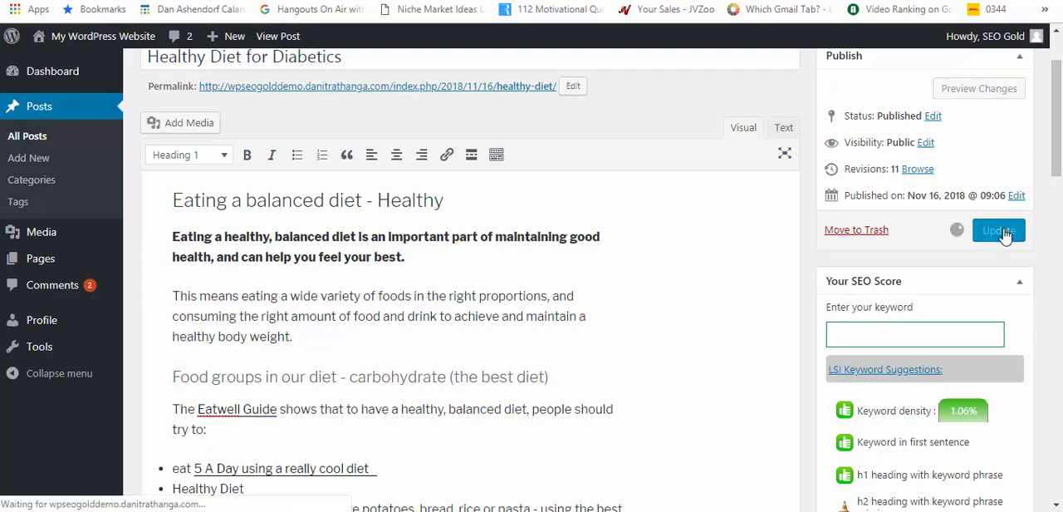
left_click(997, 229)
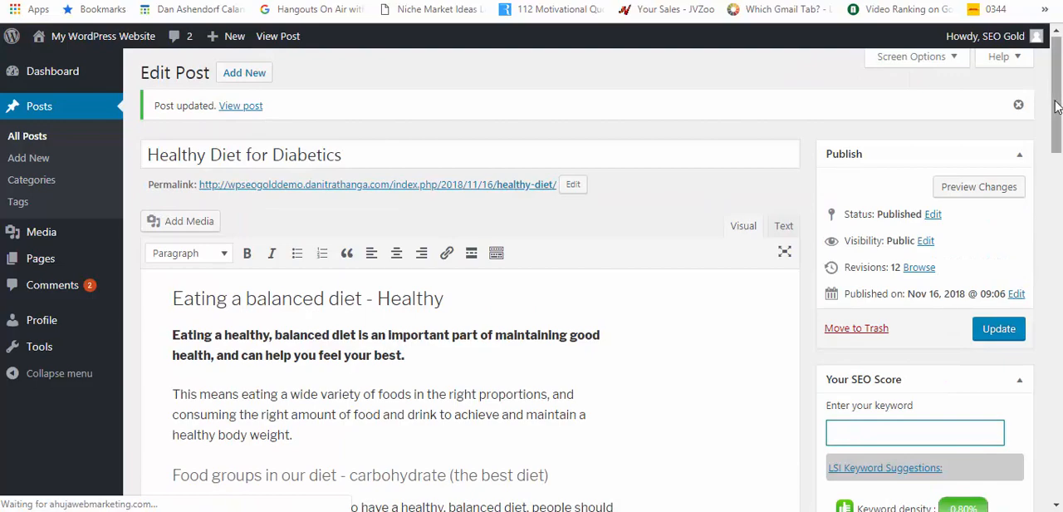
scroll("down", 3)
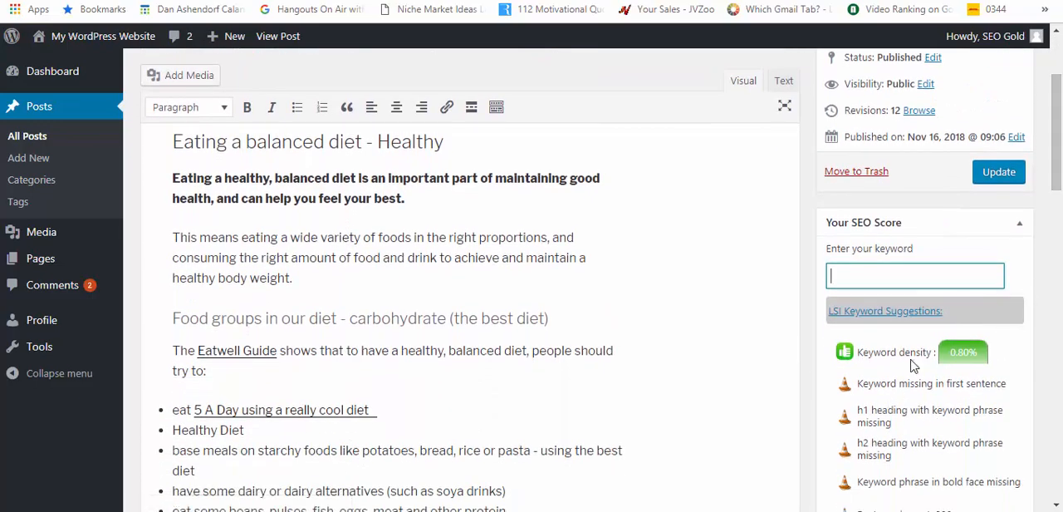
scroll("down", 3)
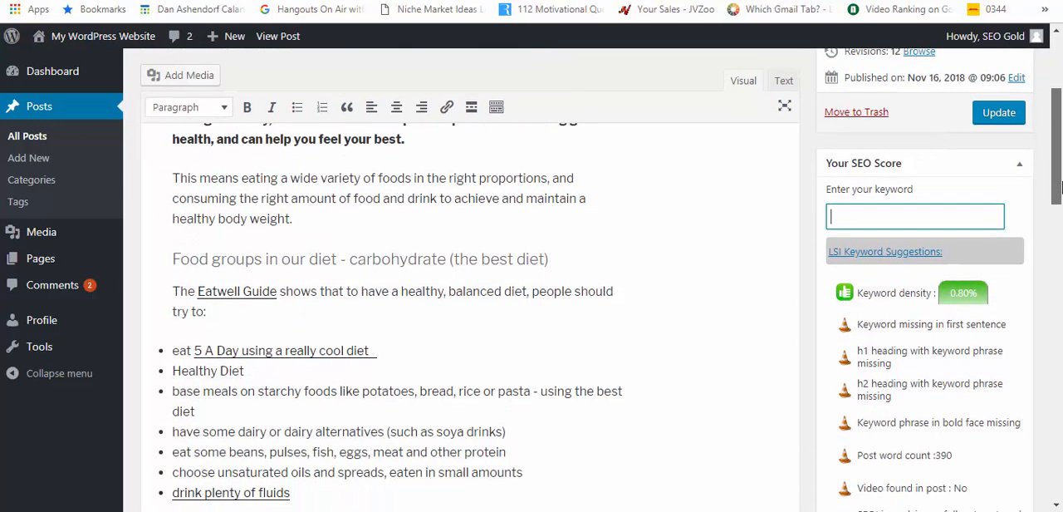
scroll("down", 3)
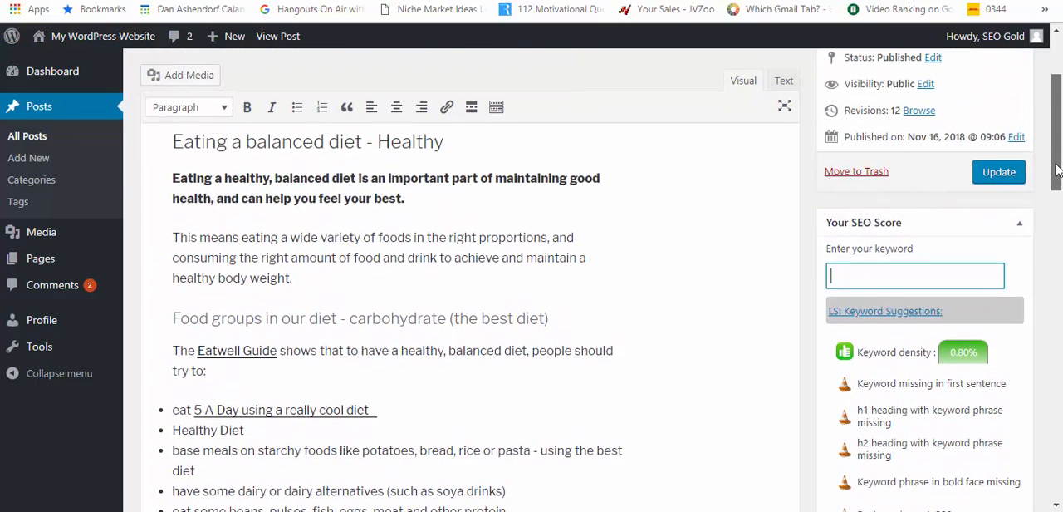
left_click(999, 171)
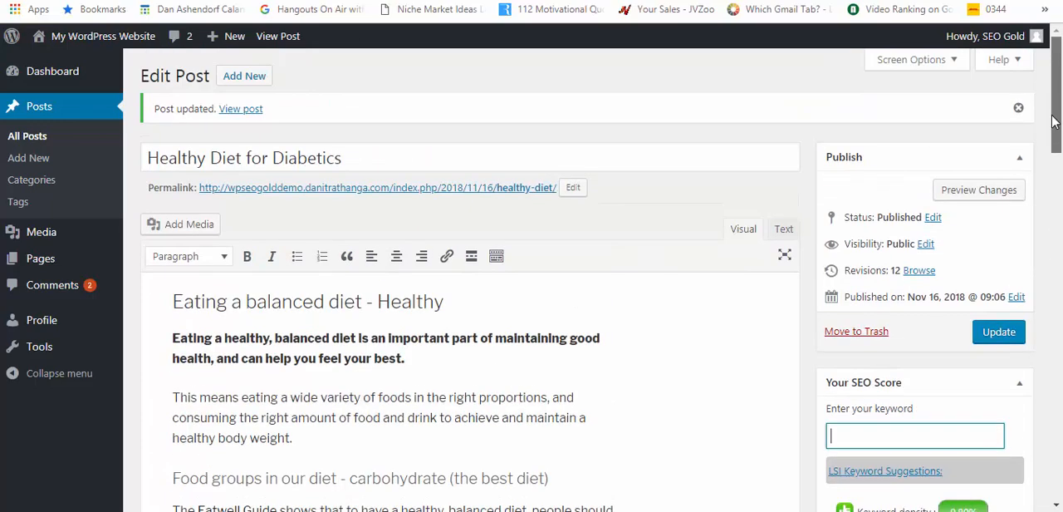
scroll("down", 3)
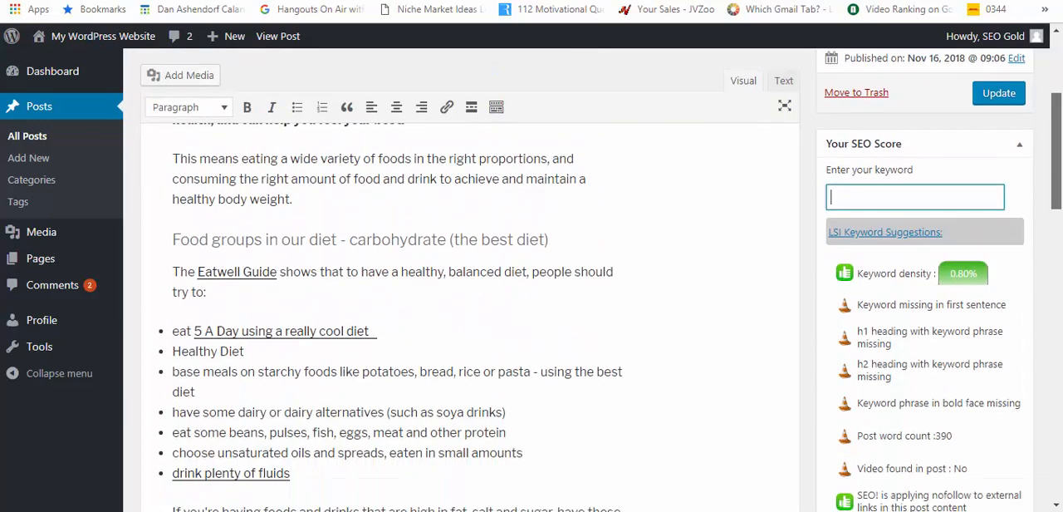
scroll("down", 3)
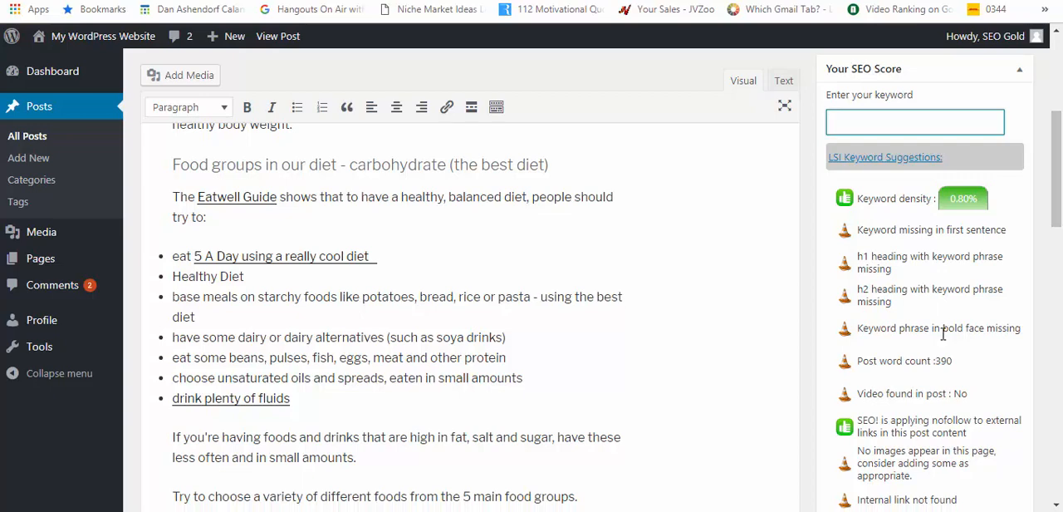
mouse_move(921, 392)
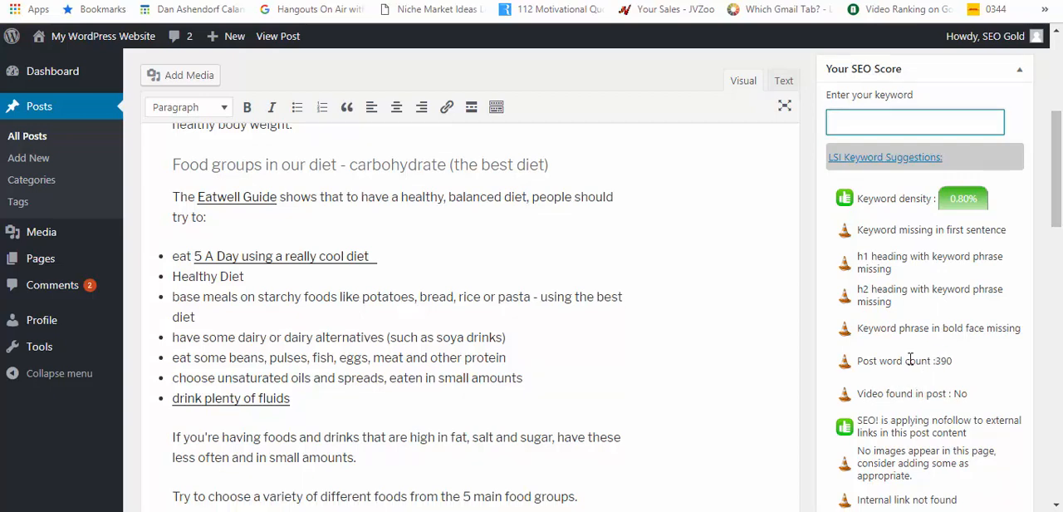
mouse_move(872, 327)
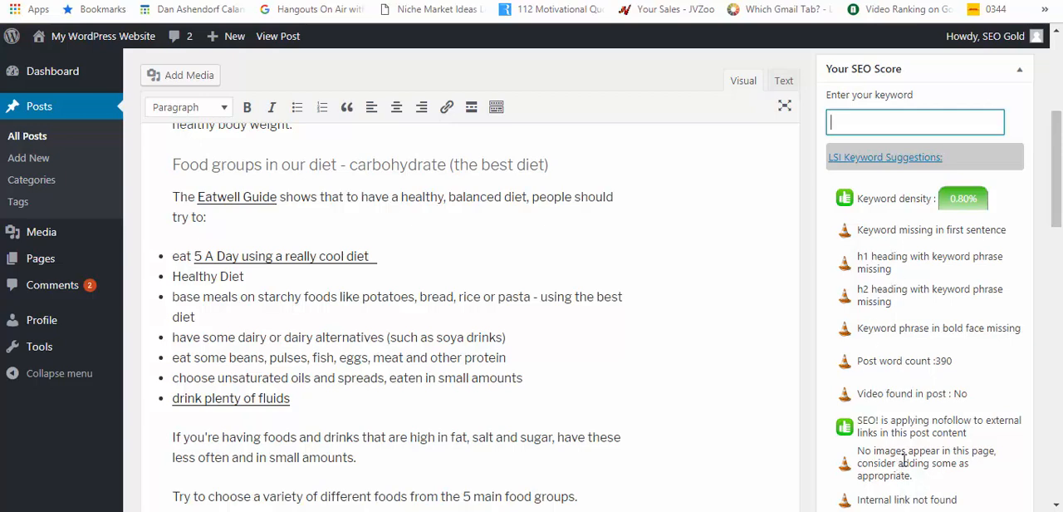
scroll("down", 3)
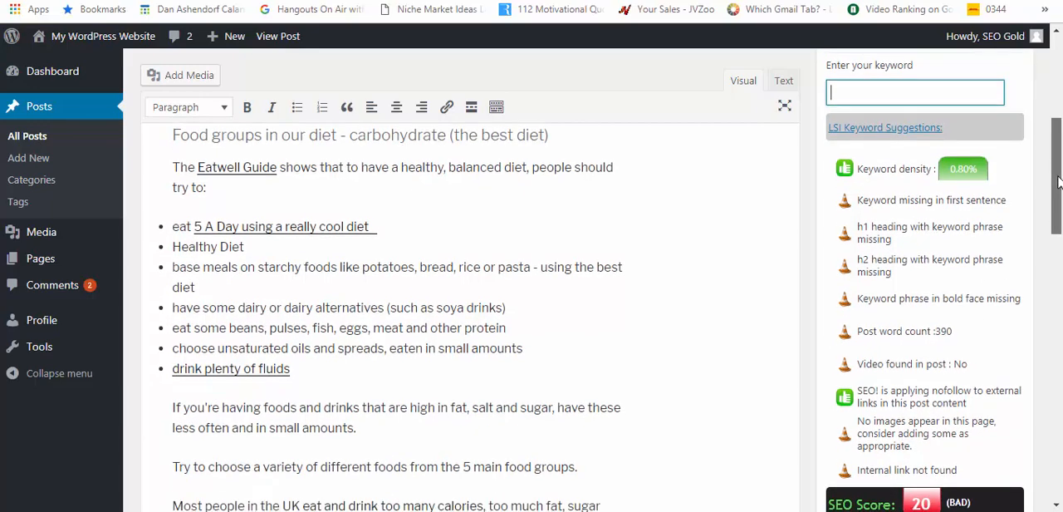
Review the post after adding the mug image and keyword phrases, now scoring 60 (GOOD)
scroll("down", 3)
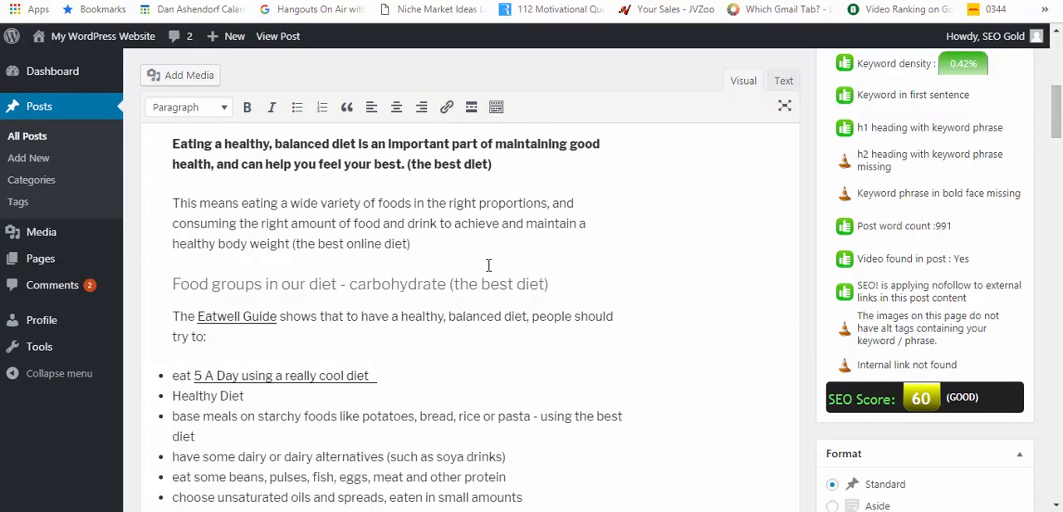
mouse_move(768, 352)
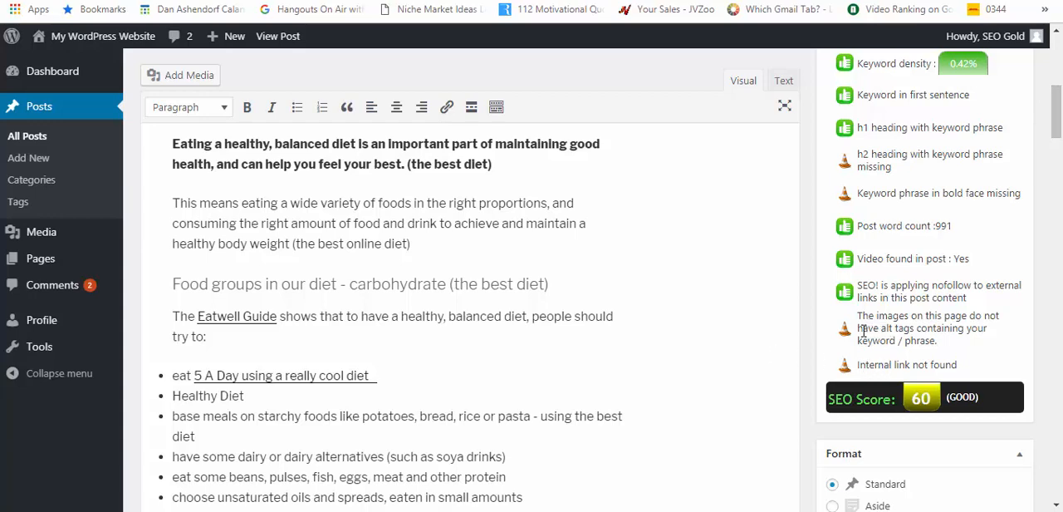
mouse_move(860, 327)
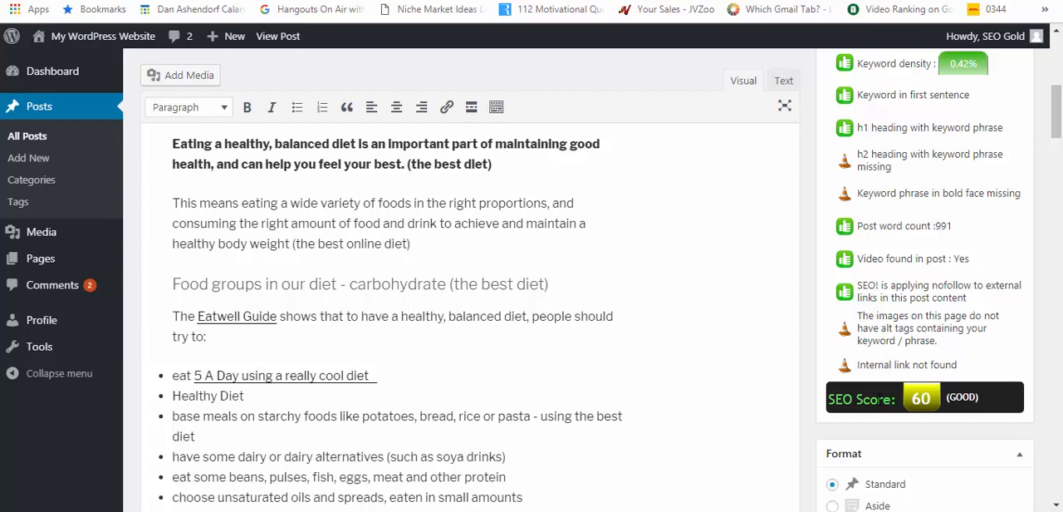
mouse_move(970, 111)
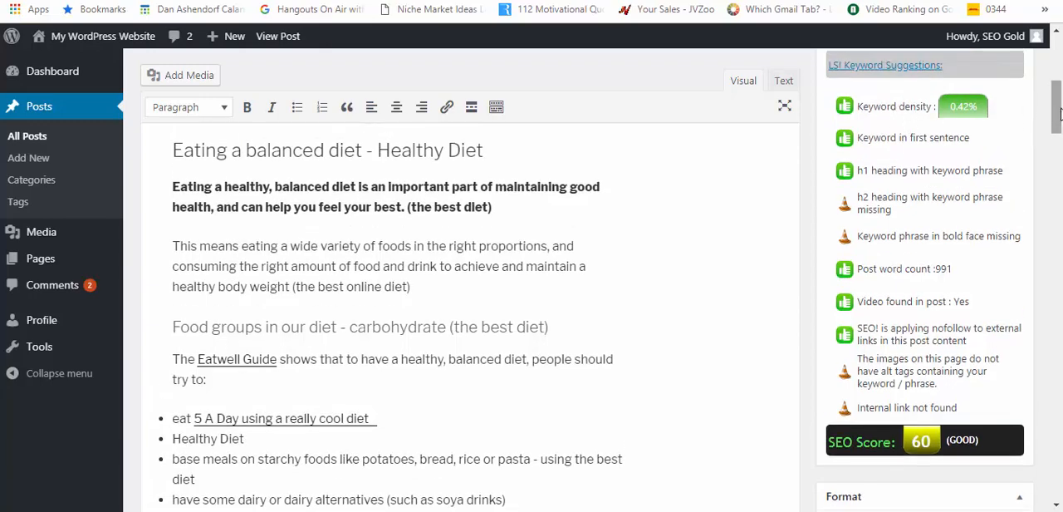
scroll("down", 3)
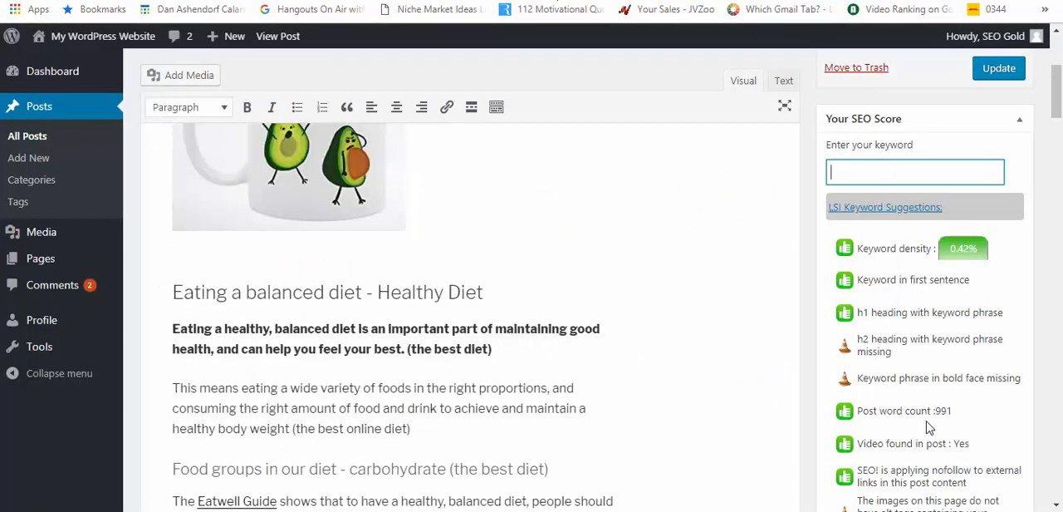
scroll("down", 3)
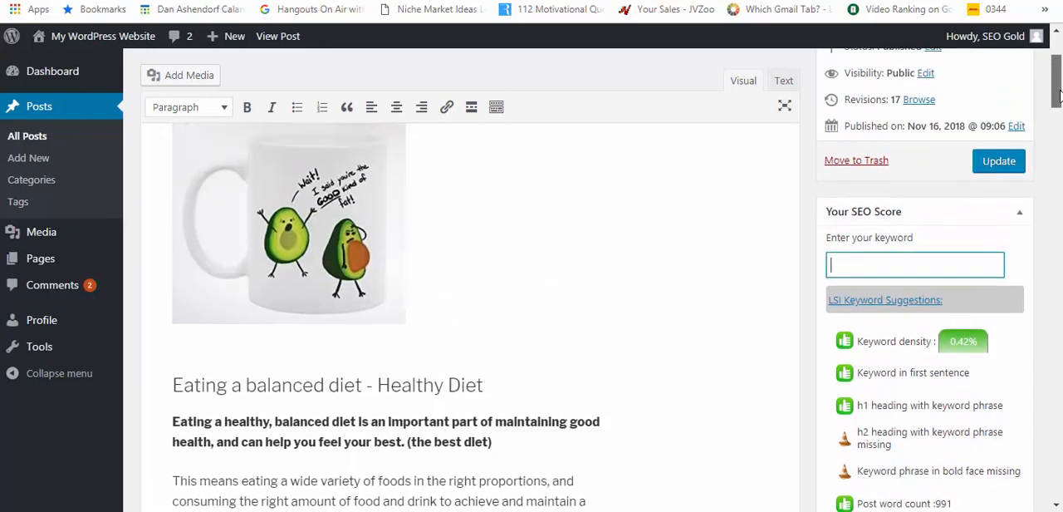
scroll("up", 3)
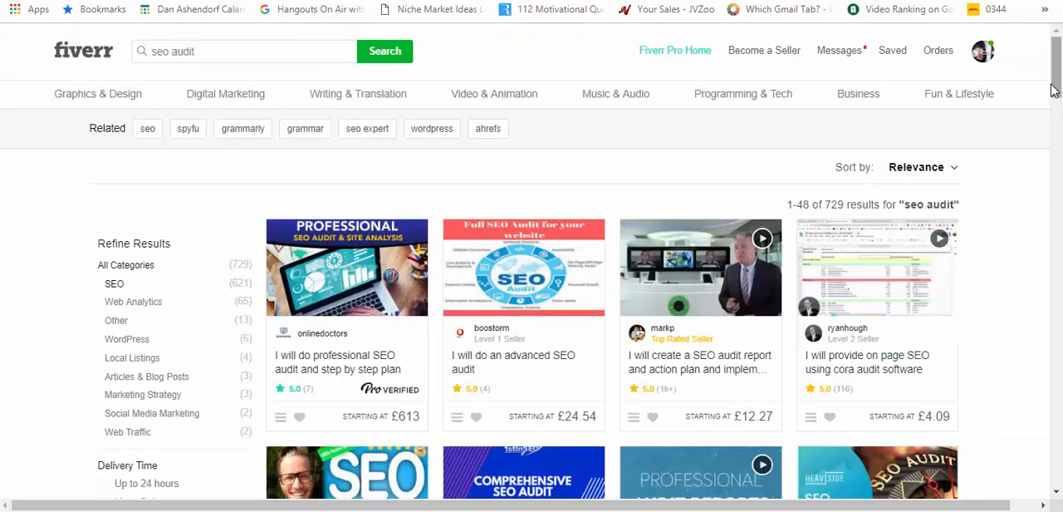
Search Fiverr for 'on page seo' using the suggestion list
scroll("down", 3)
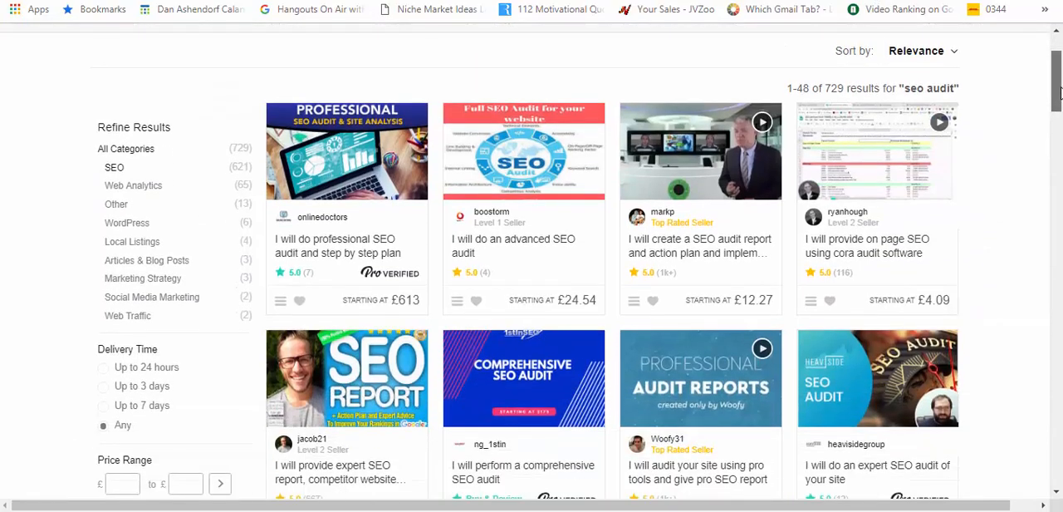
scroll("down", 3)
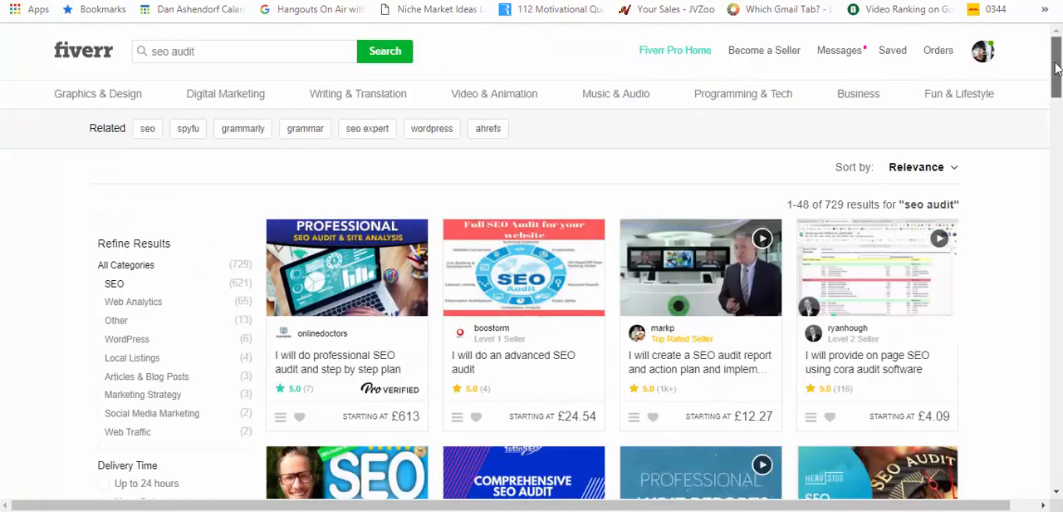
left_click(240, 50)
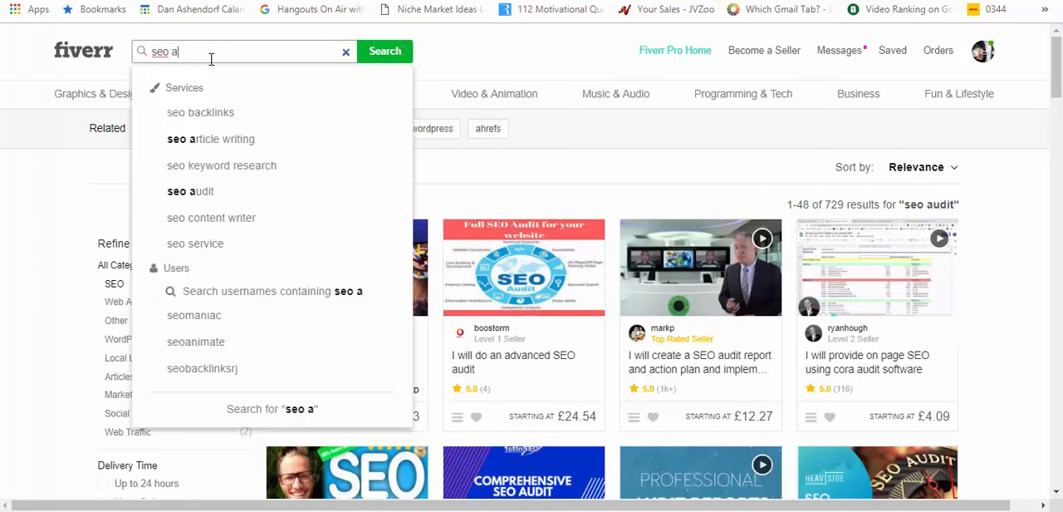
type("on page")
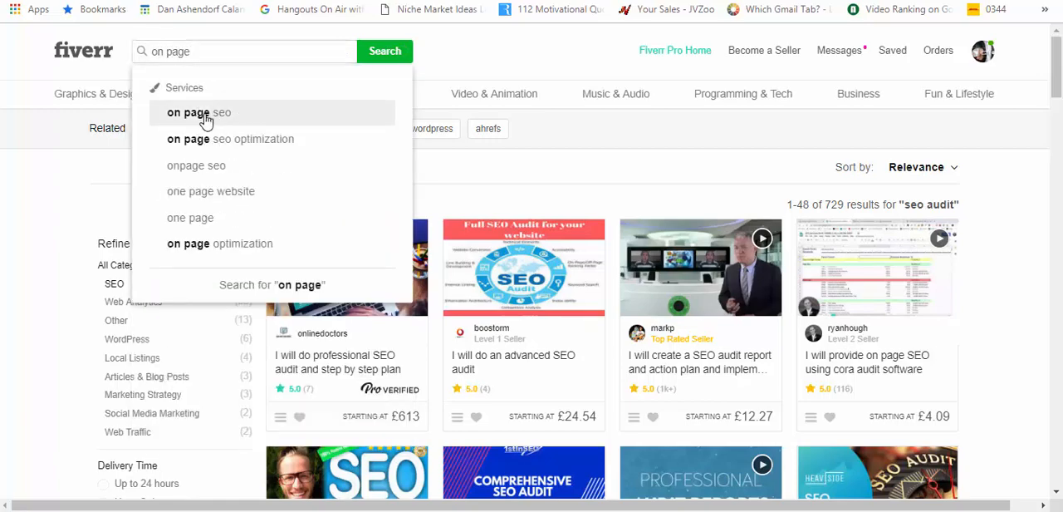
left_click(199, 113)
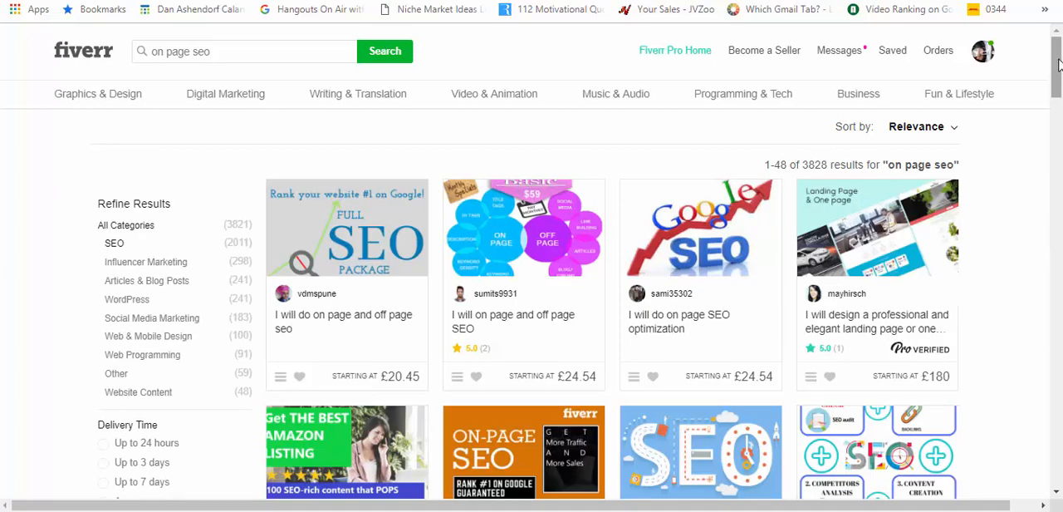
Browse the 3,828 on-page SEO gig results and their prices
scroll("down", 3)
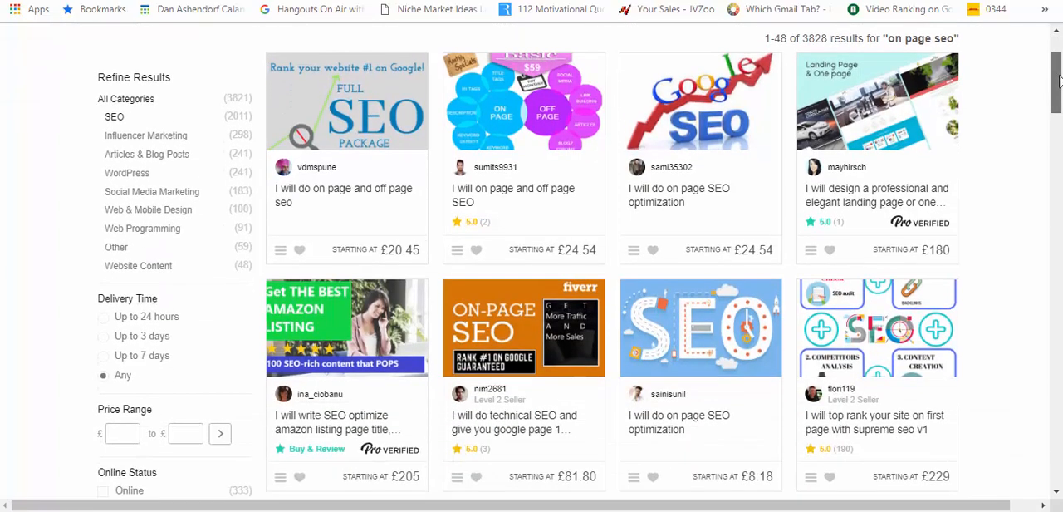
scroll("down", 3)
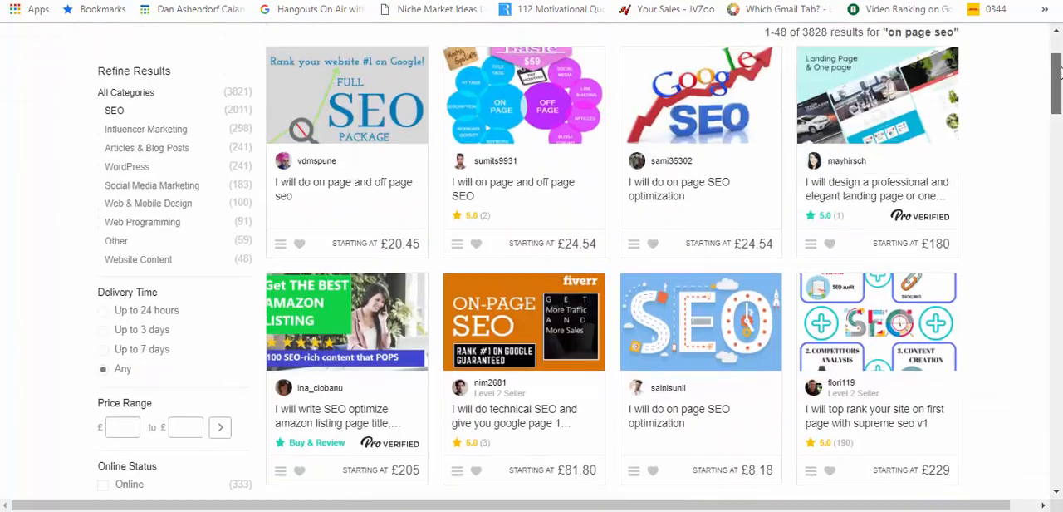
scroll("up", 3)
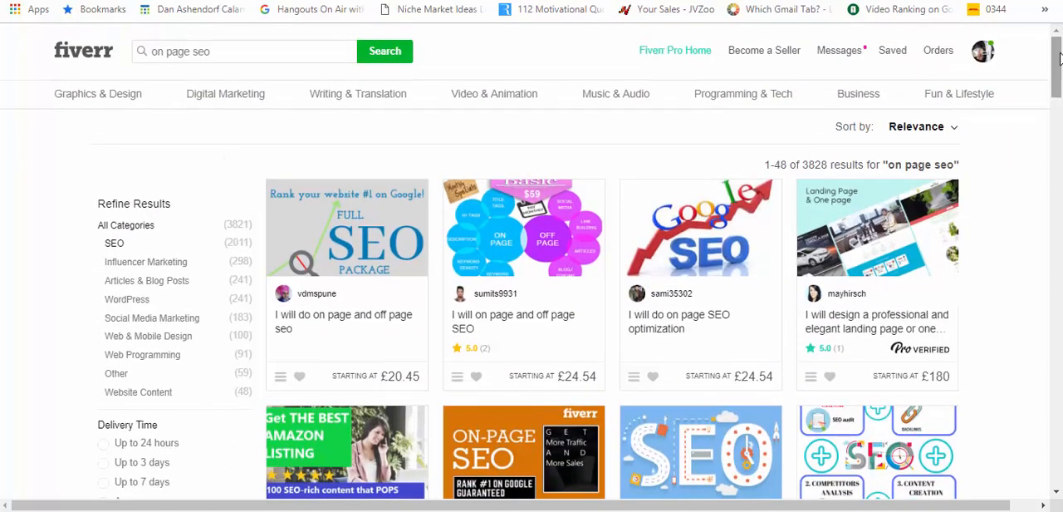
scroll("down", 3)
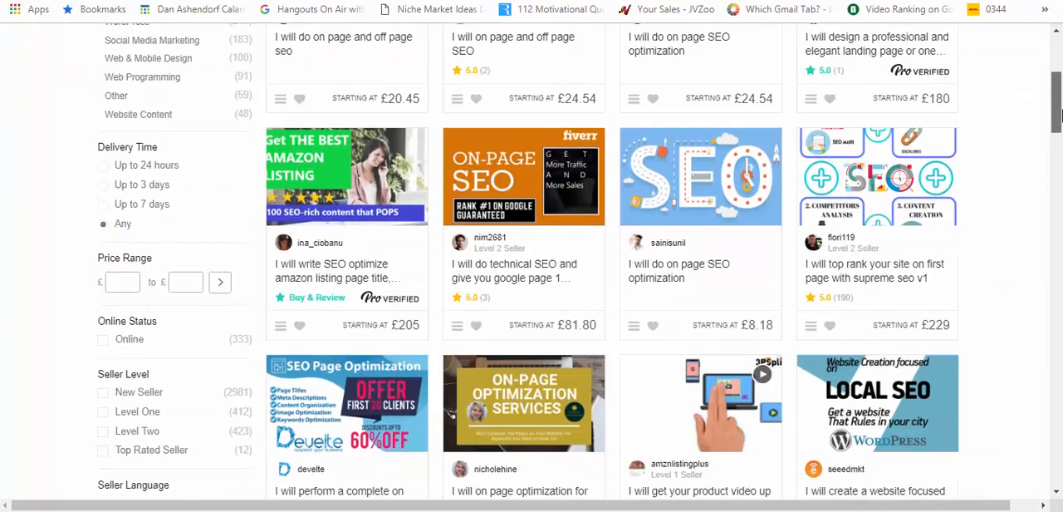
scroll("up", 3)
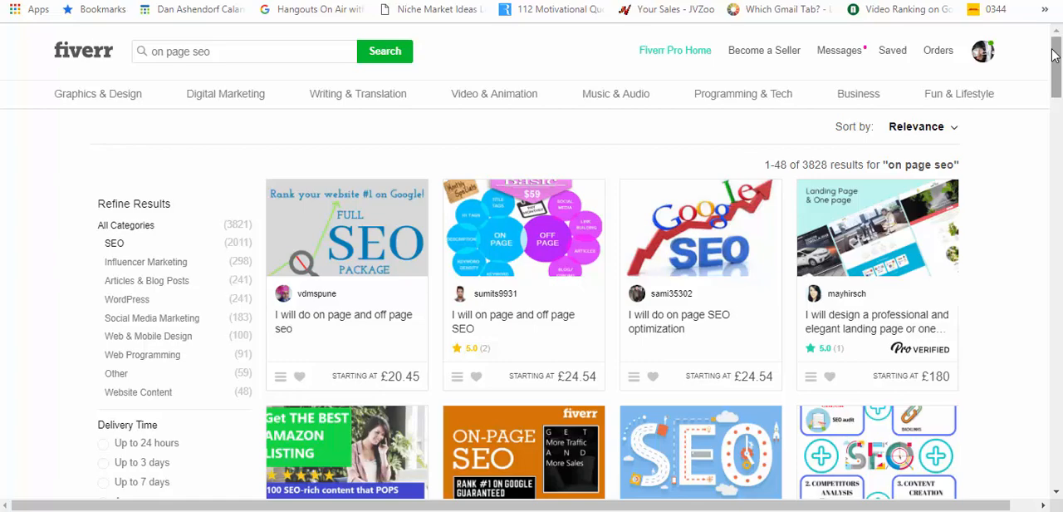
mouse_move(940, 271)
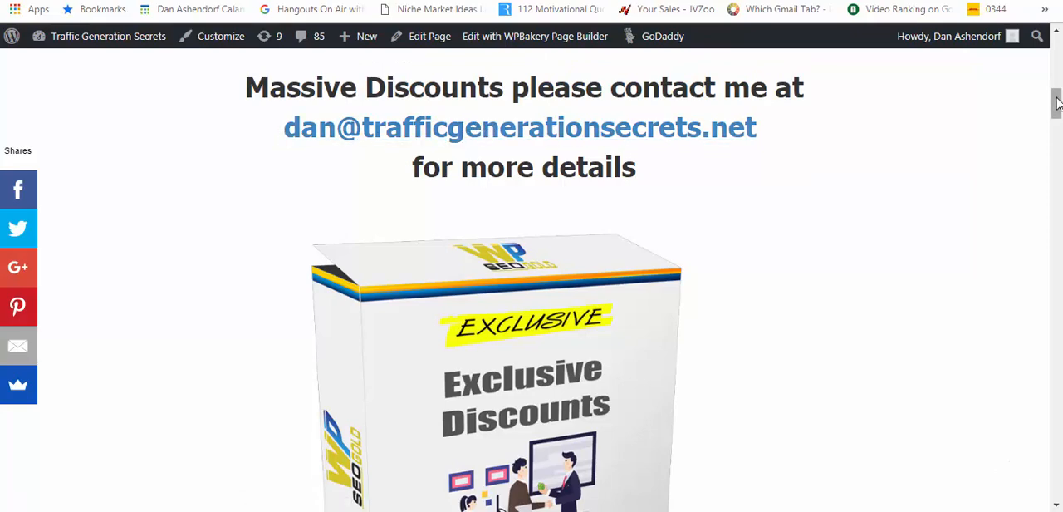
scroll("down", 3)
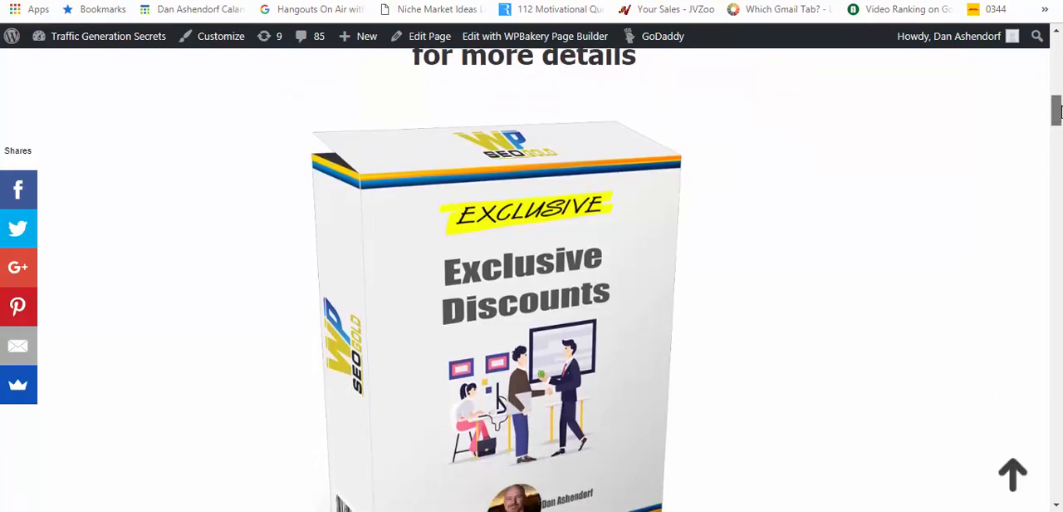
scroll("down", 3)
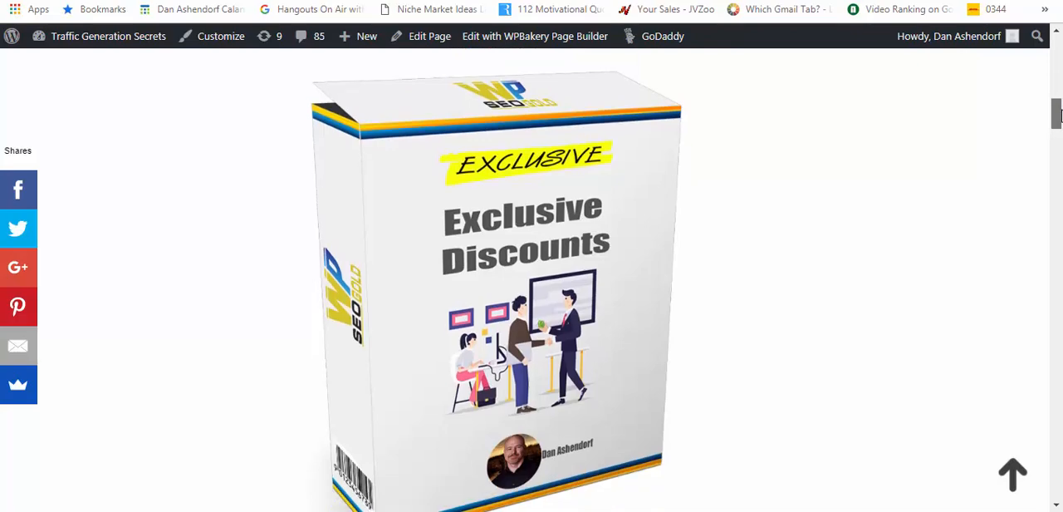
scroll("down", 3)
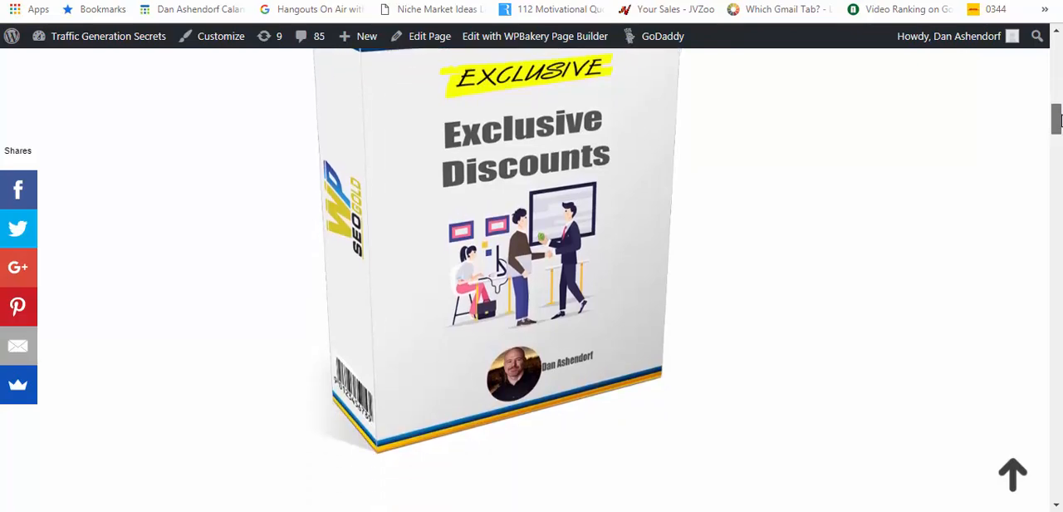
scroll("up", 3)
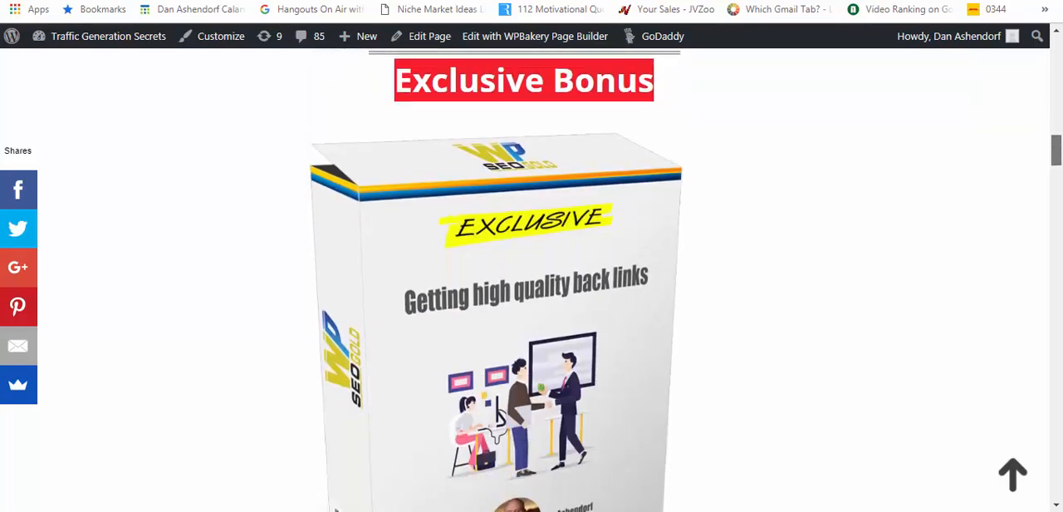
scroll("down", 3)
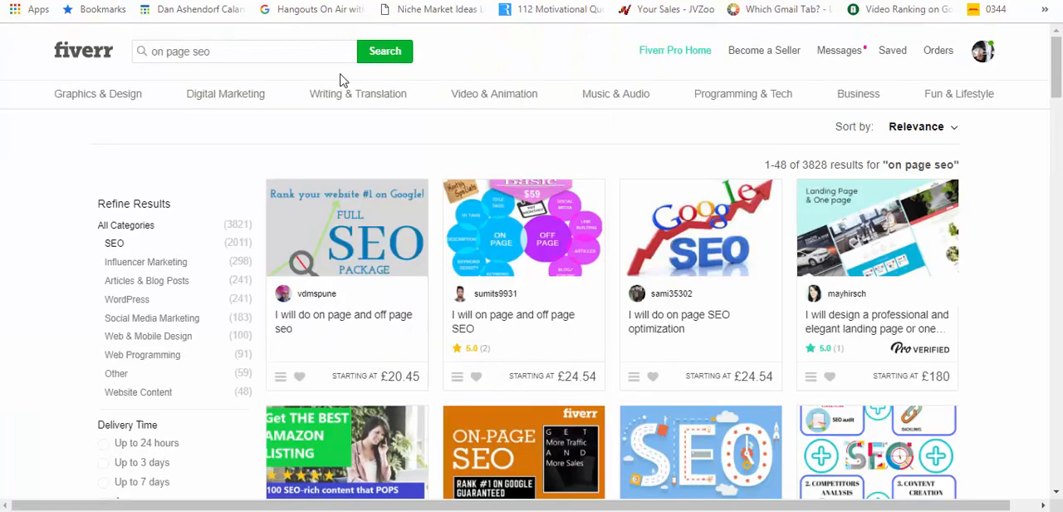
Change the Fiverr query to 'off page seo' and run the search
left_click(241, 50)
type("ff")
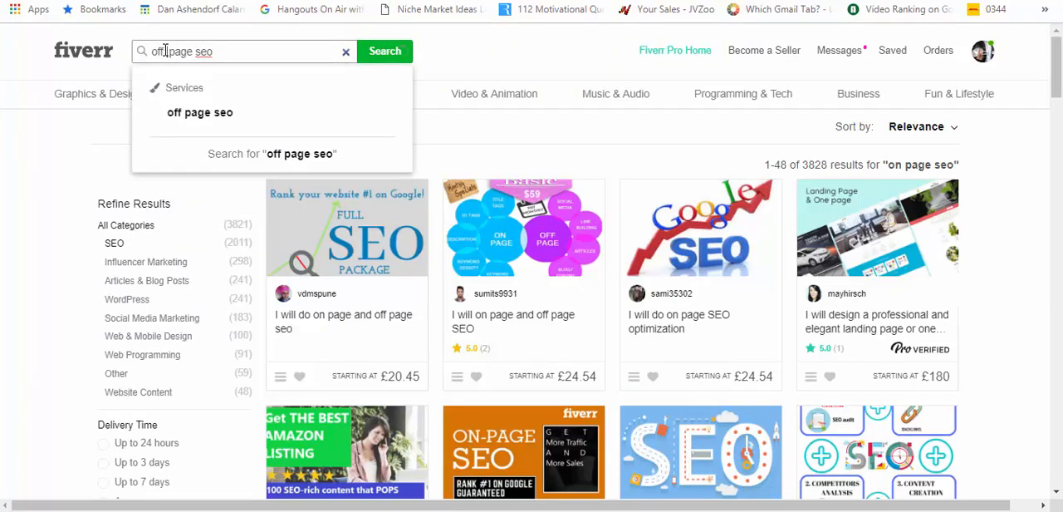
left_click(386, 50)
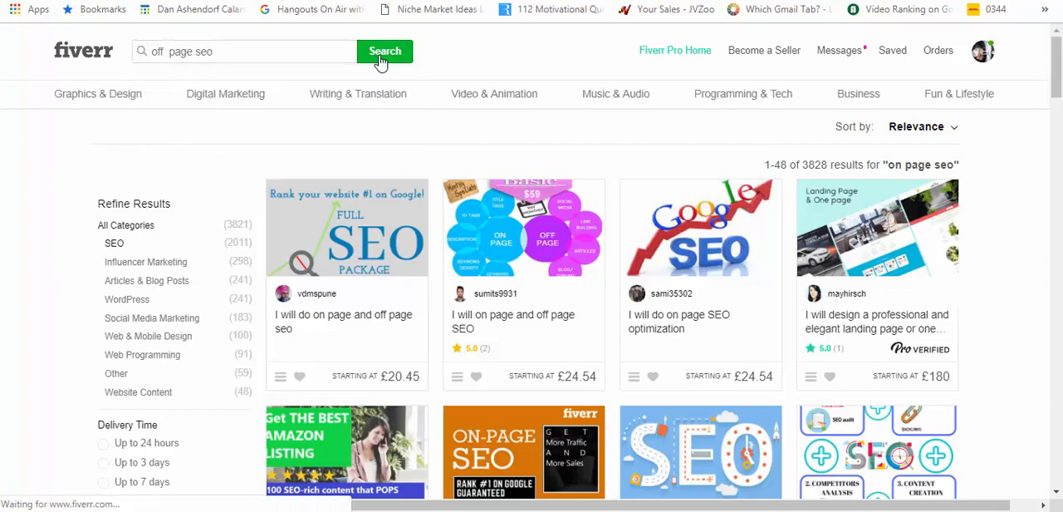
left_click(383, 50)
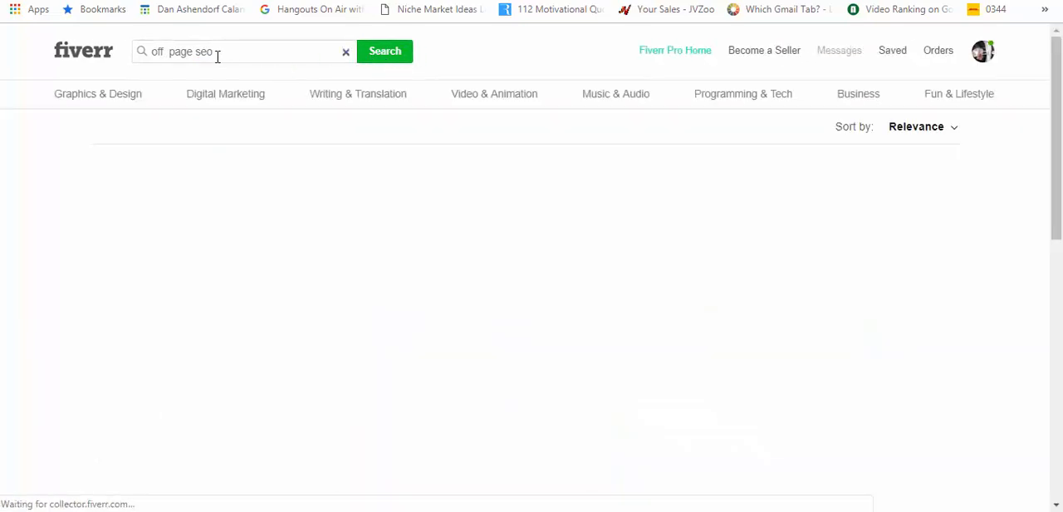
left_click(386, 50)
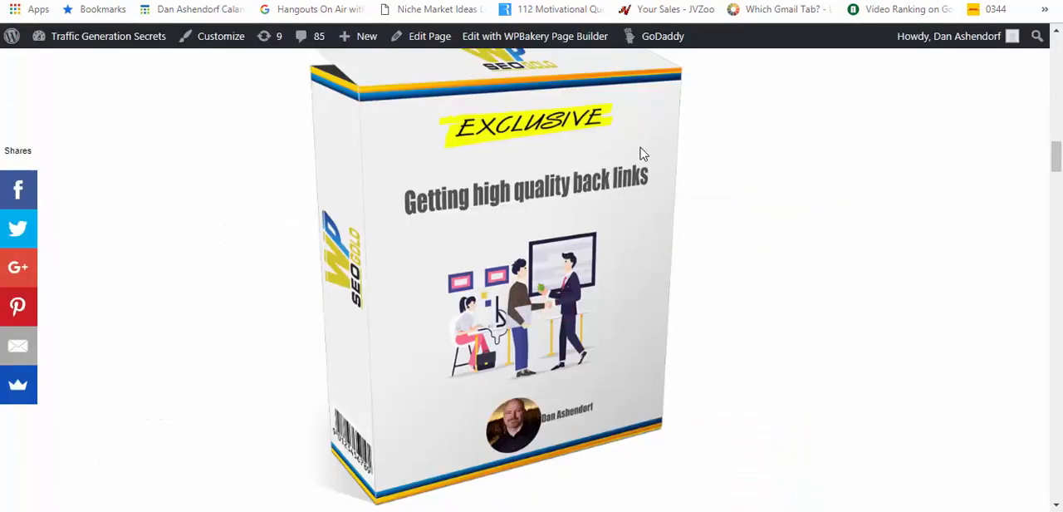
scroll("down", 3)
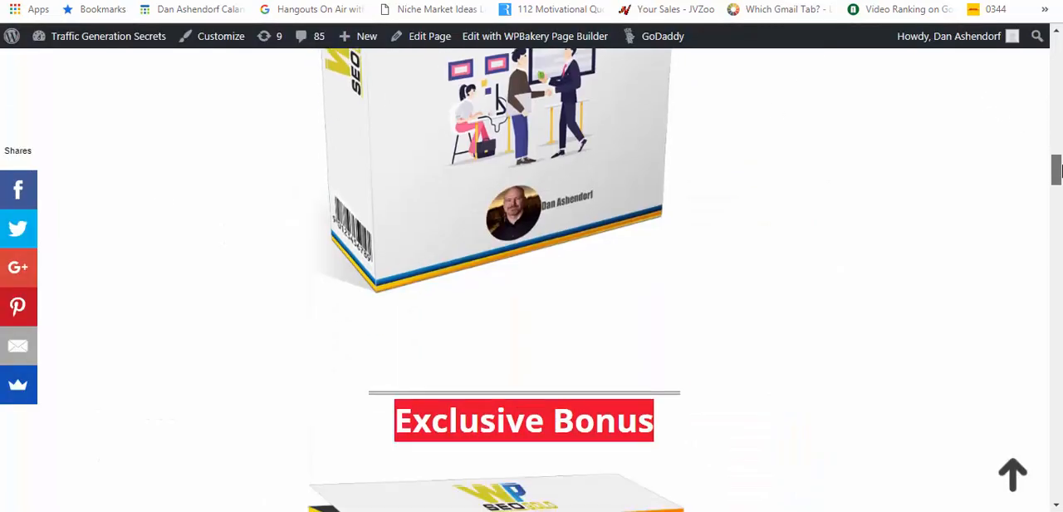
scroll("down", 3)
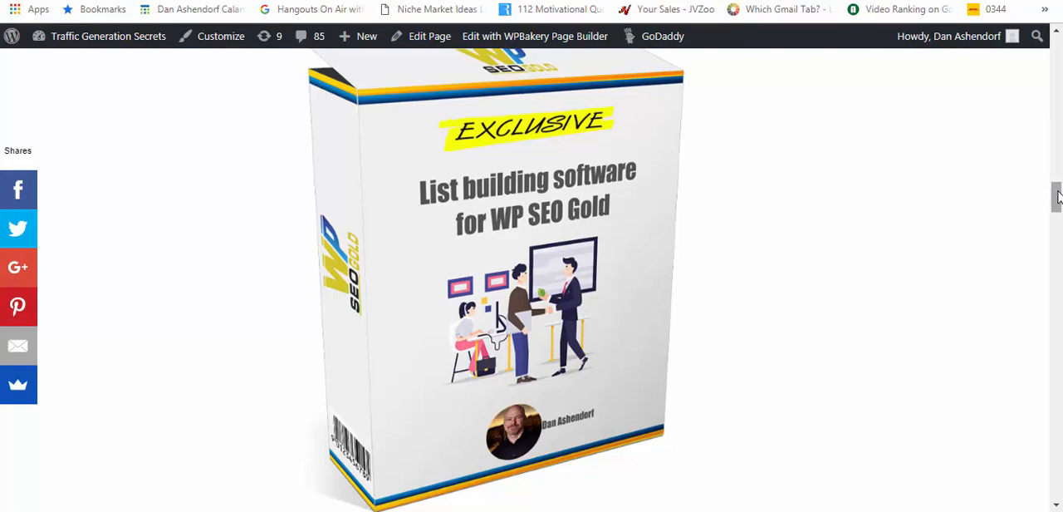
scroll("down", 3)
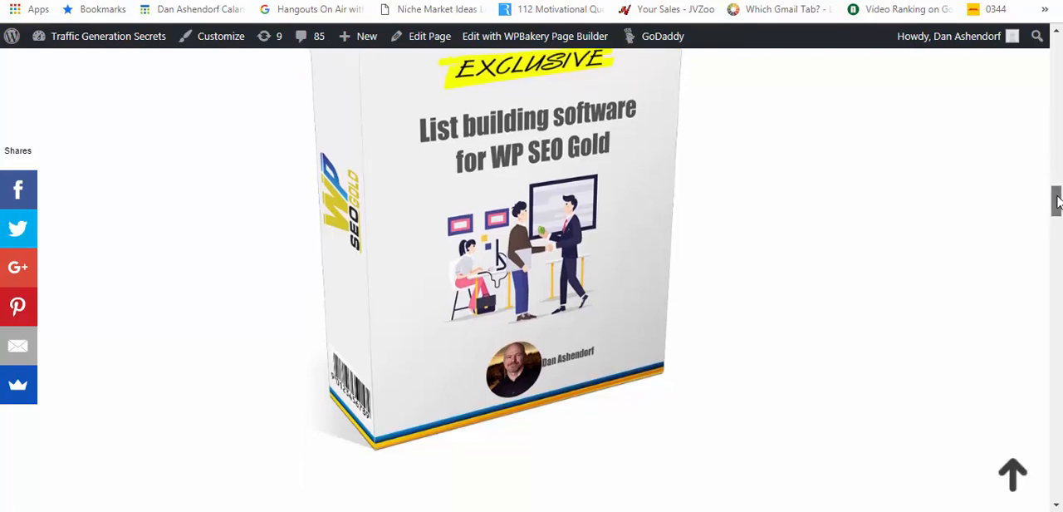
scroll("down", 3)
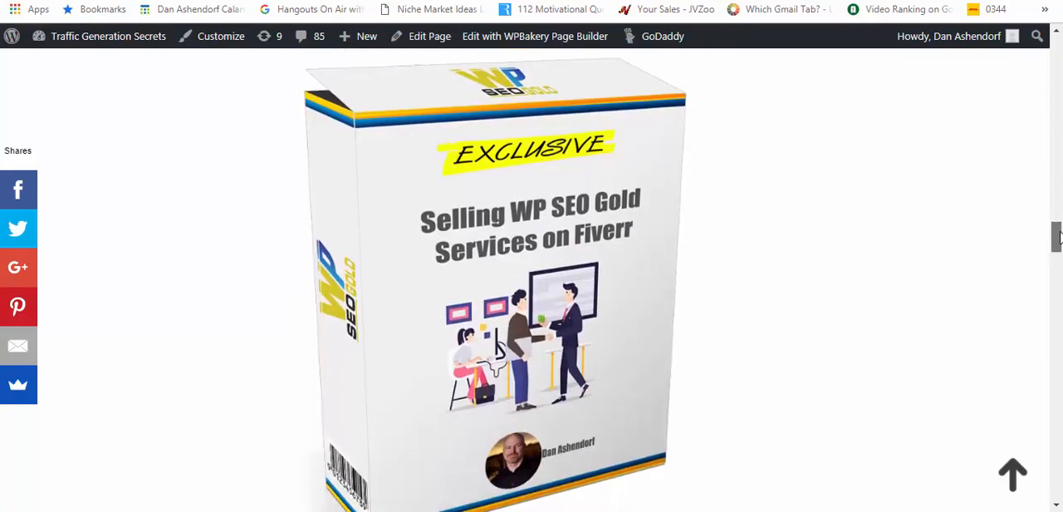
scroll("down", 3)
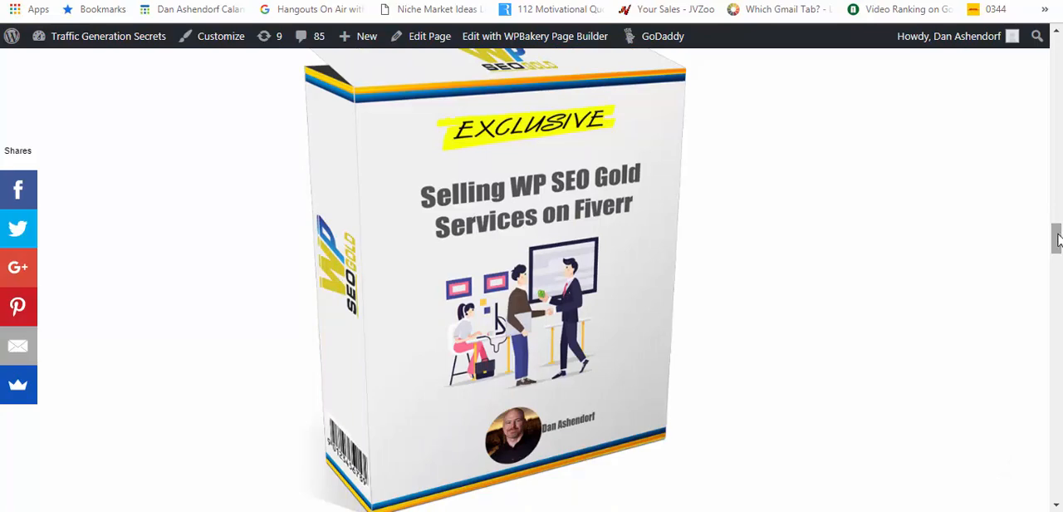
scroll("down", 3)
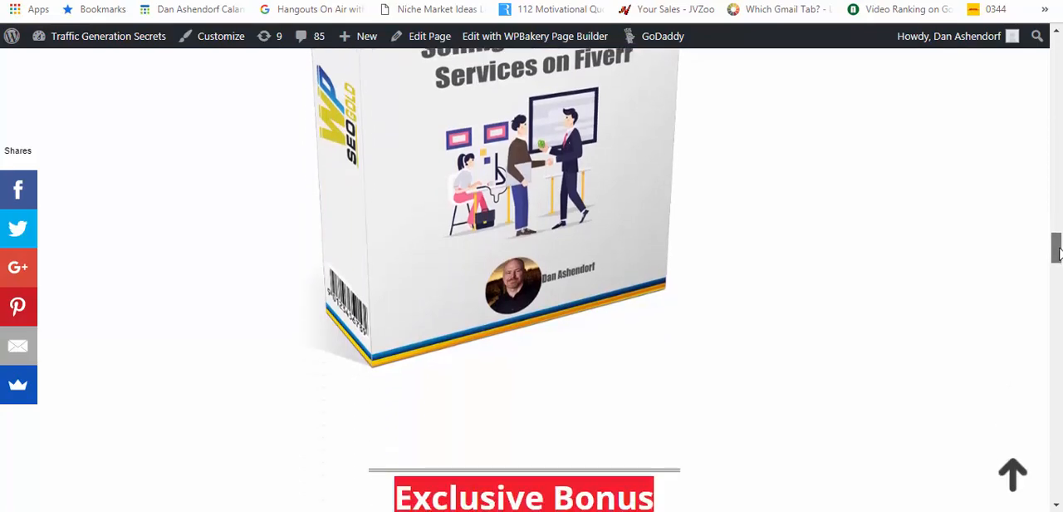
scroll("down", 3)
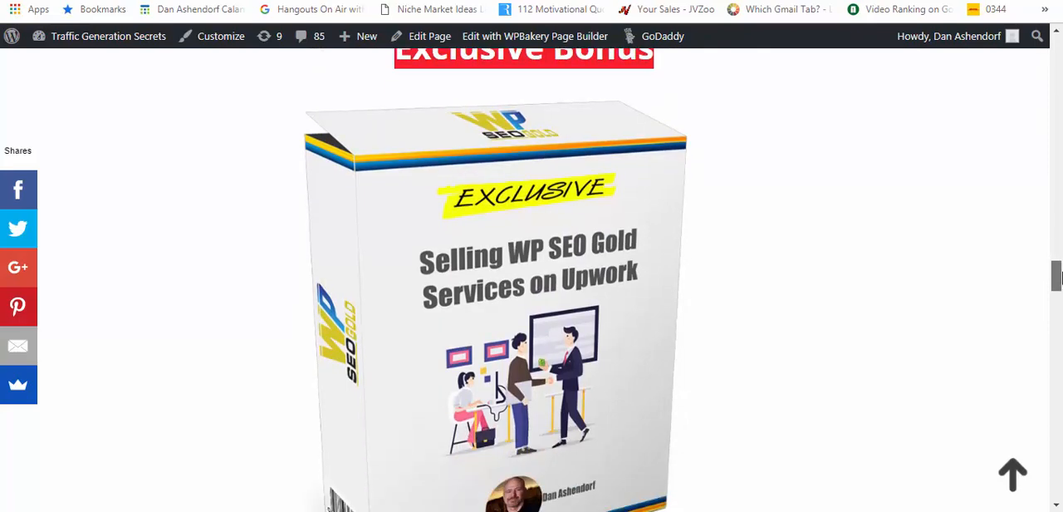
scroll("down", 3)
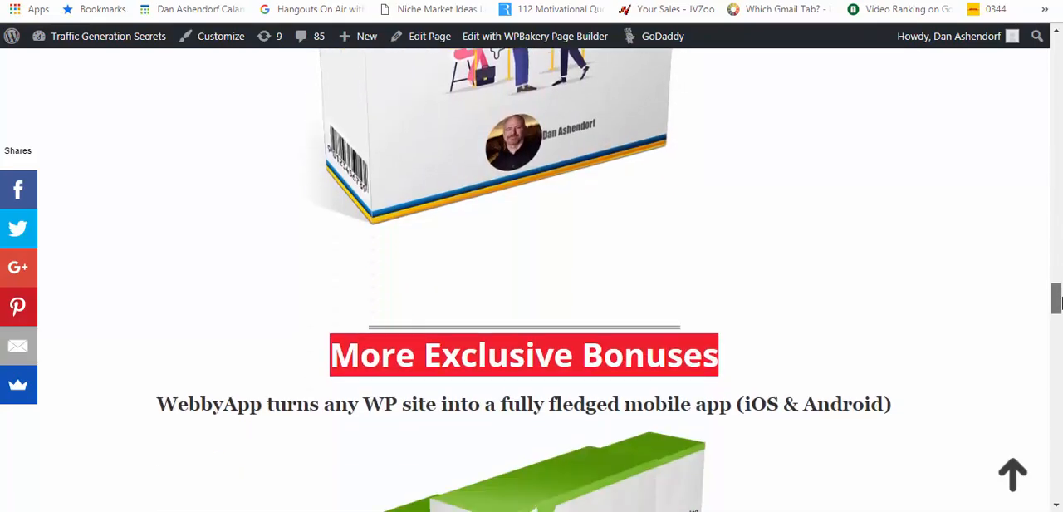
scroll("down", 3)
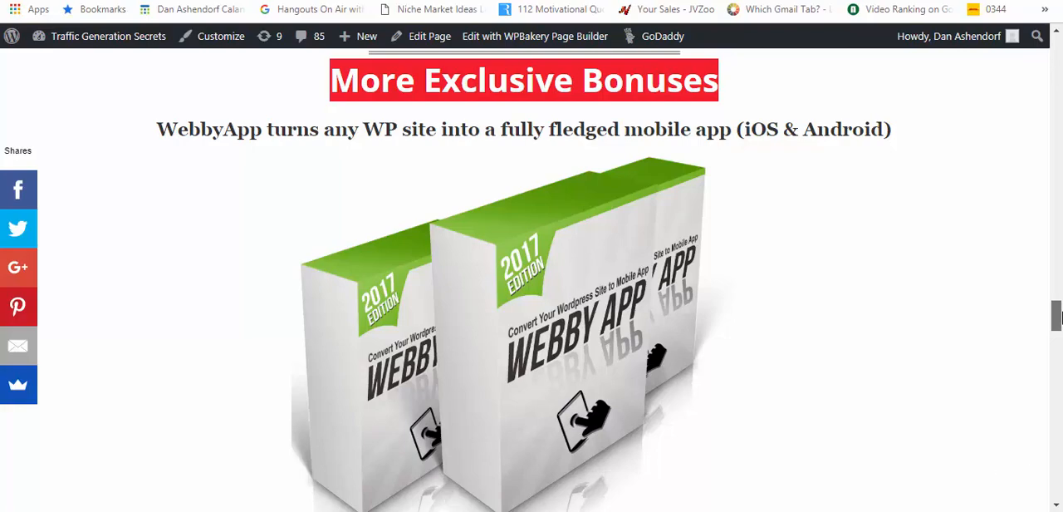
scroll("down", 3)
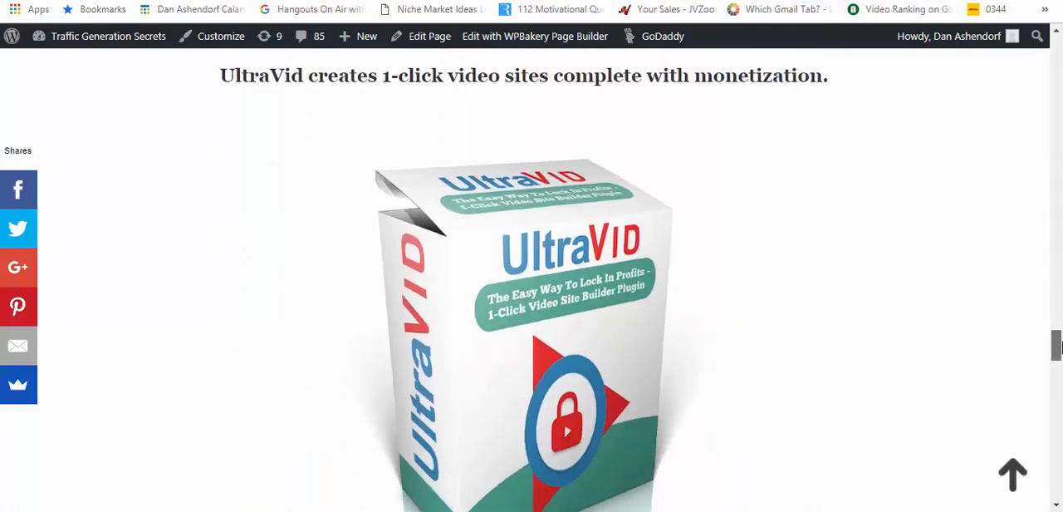
scroll("down", 3)
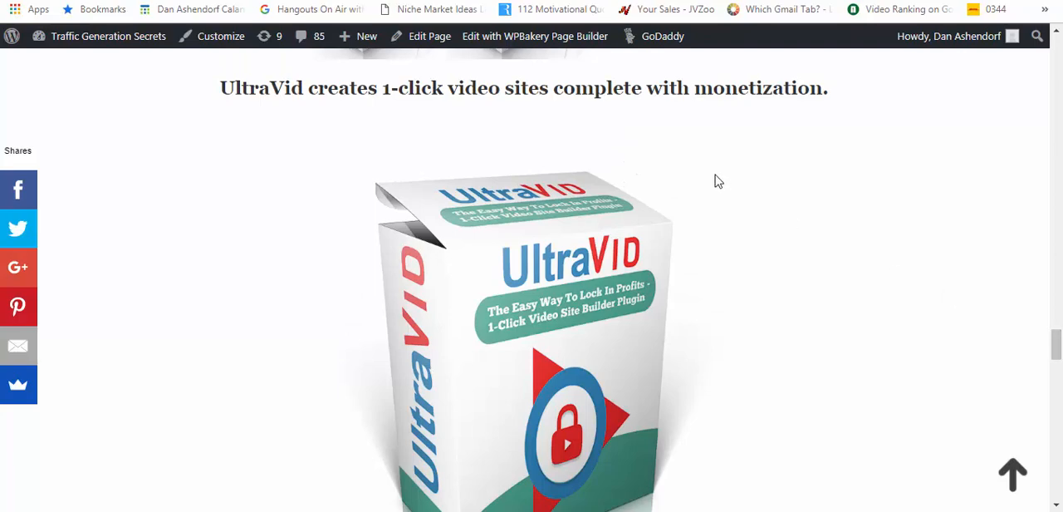
mouse_move(1057, 342)
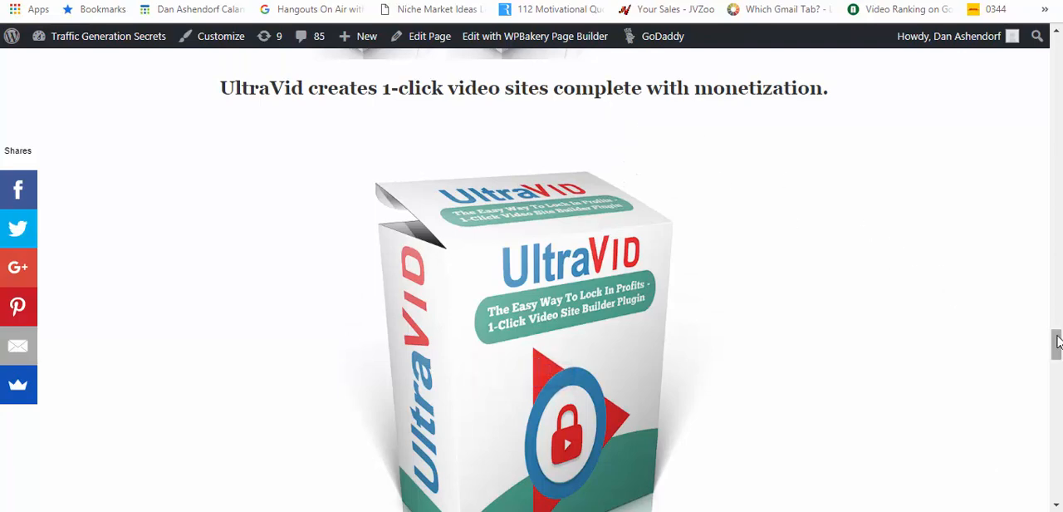
scroll("down", 3)
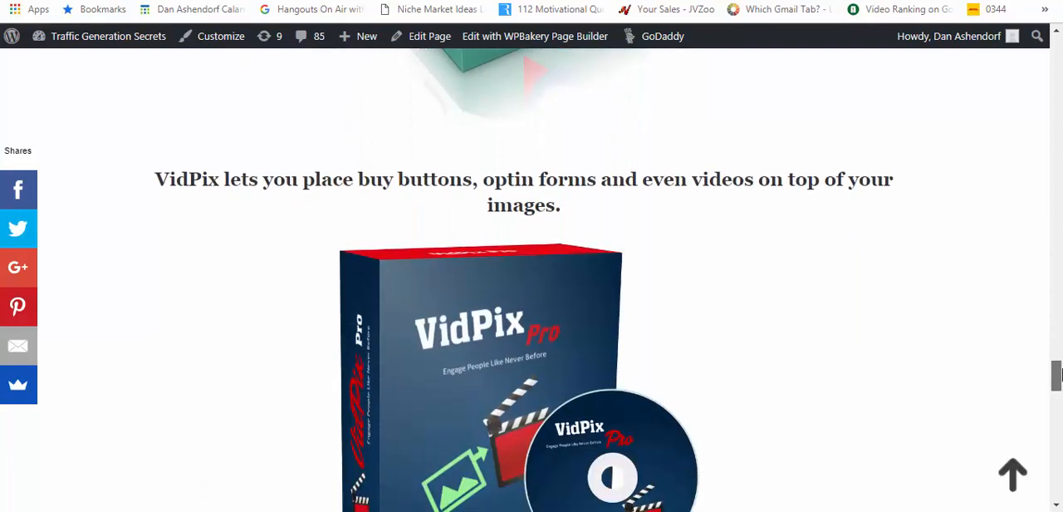
scroll("down", 3)
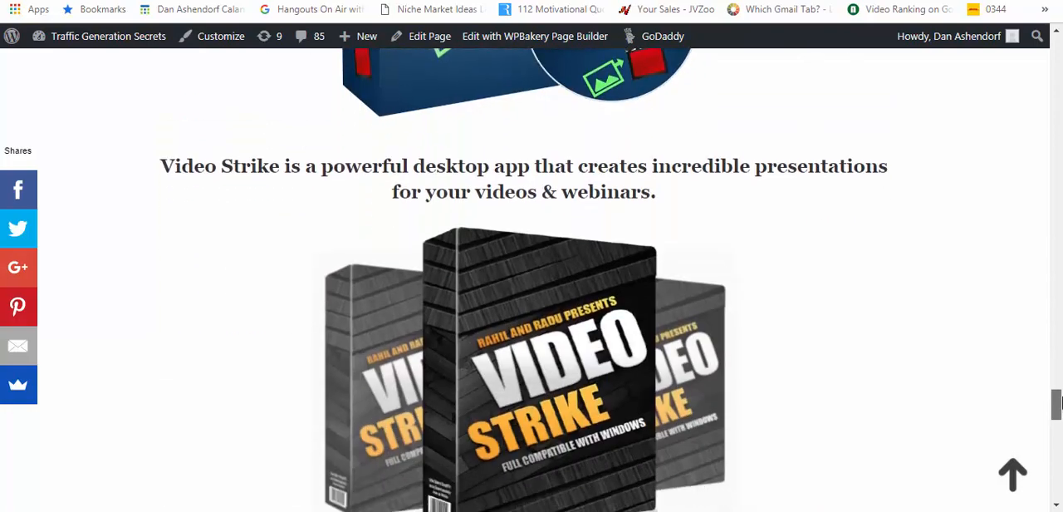
scroll("down", 3)
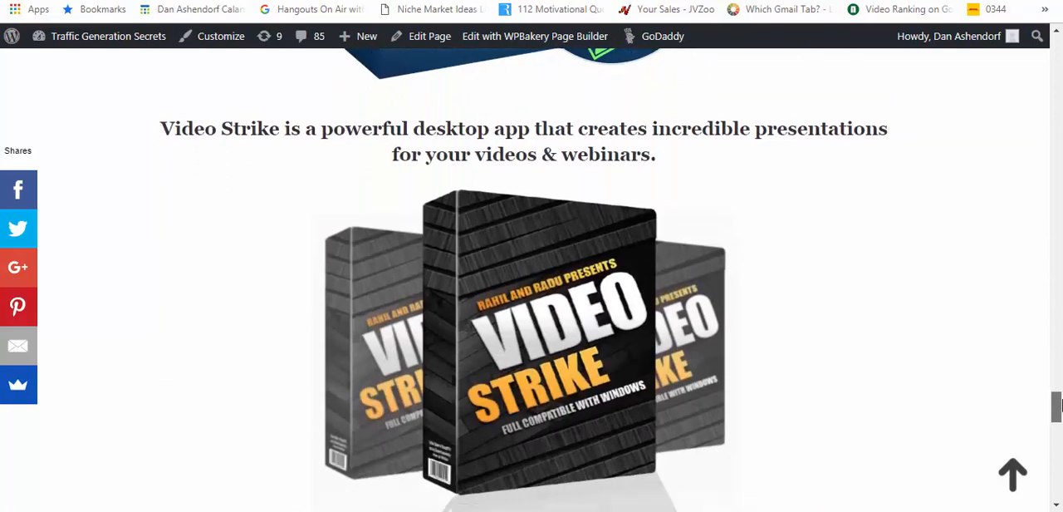
scroll("down", 3)
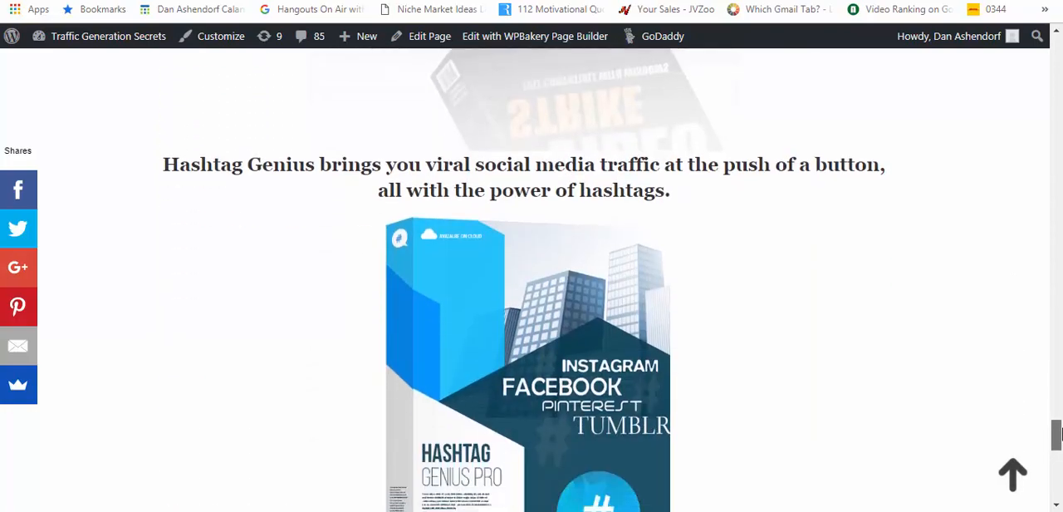
scroll("down", 3)
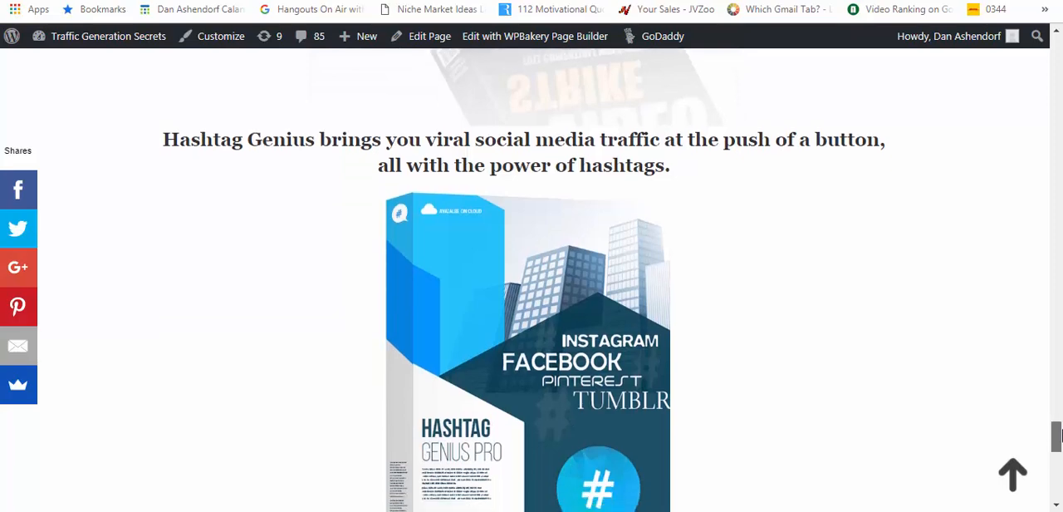
scroll("down", 3)
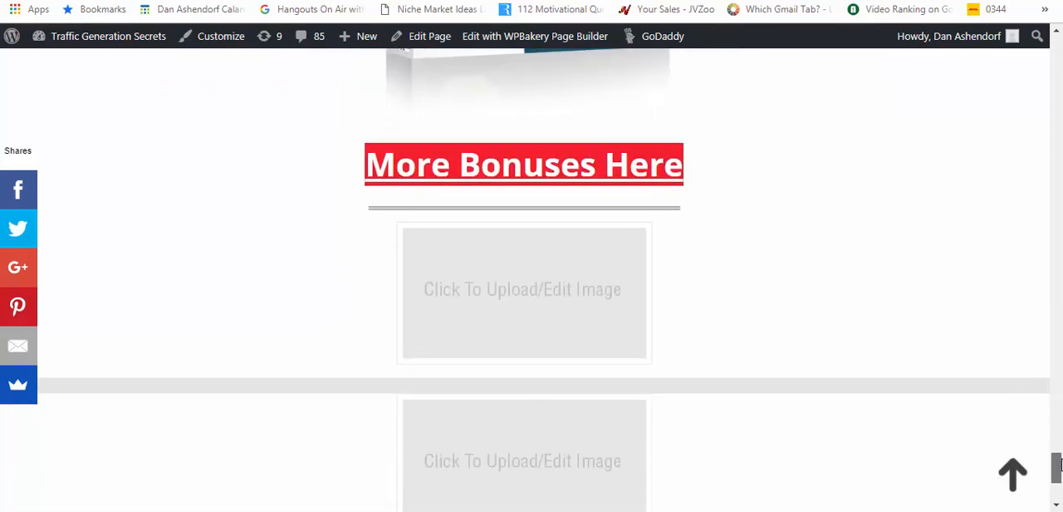
scroll("down", 3)
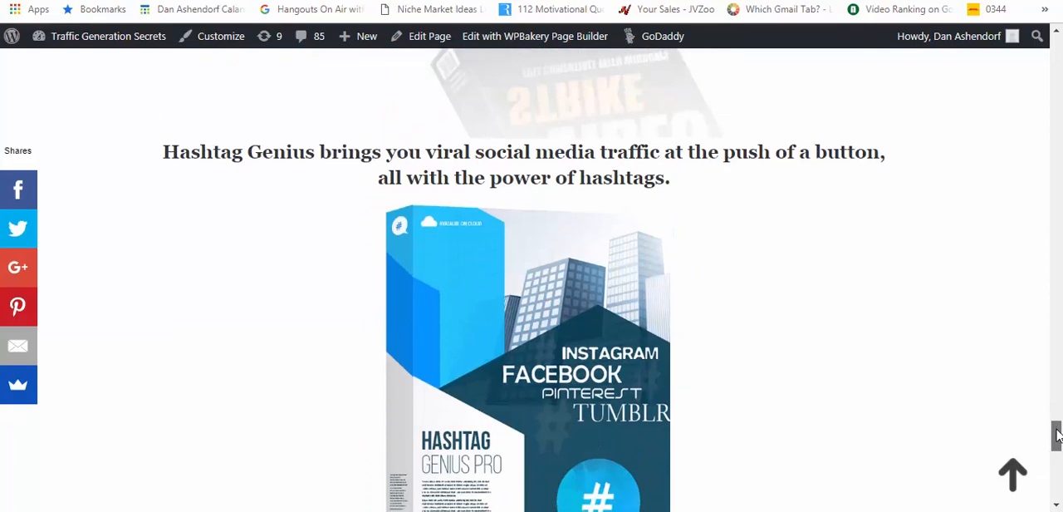
scroll("down", 3)
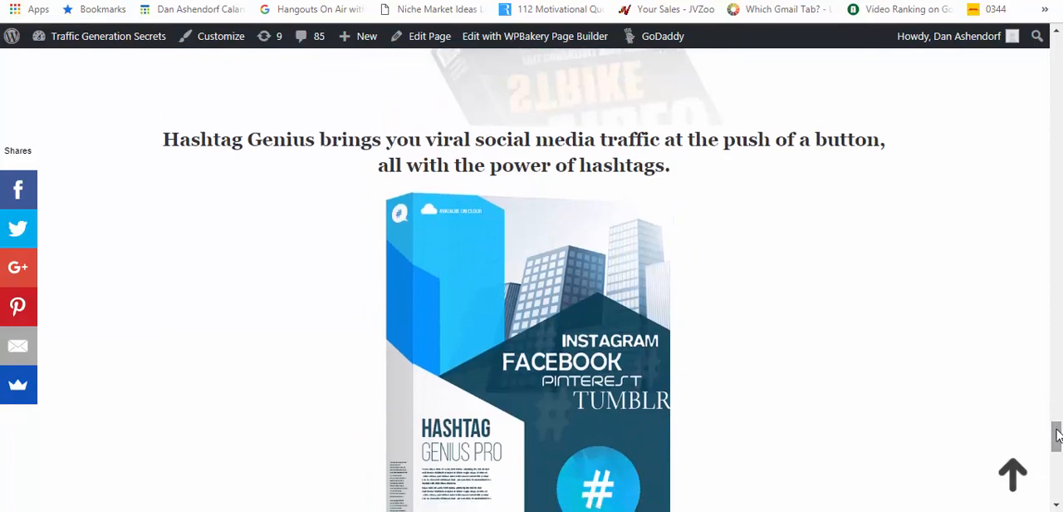
mouse_move(989, 430)
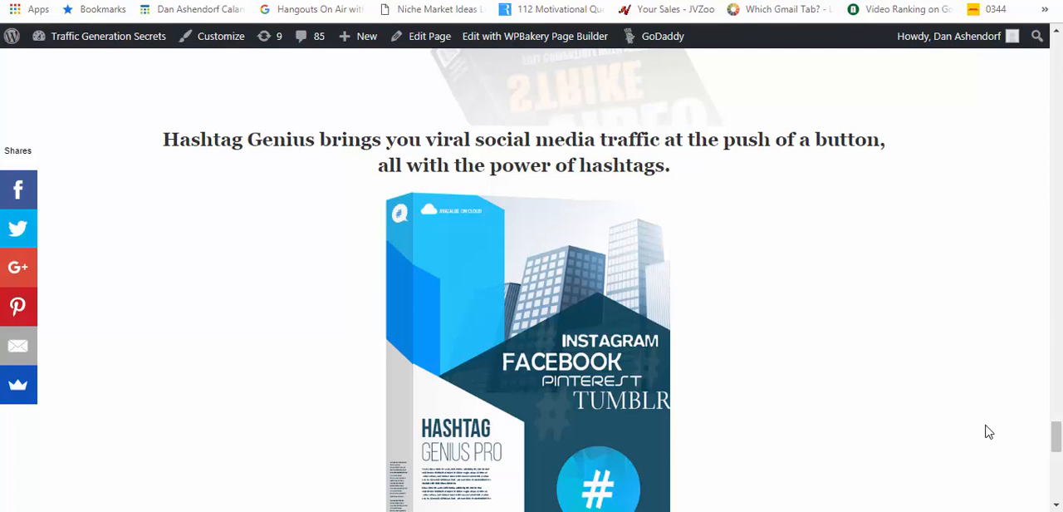
mouse_move(937, 438)
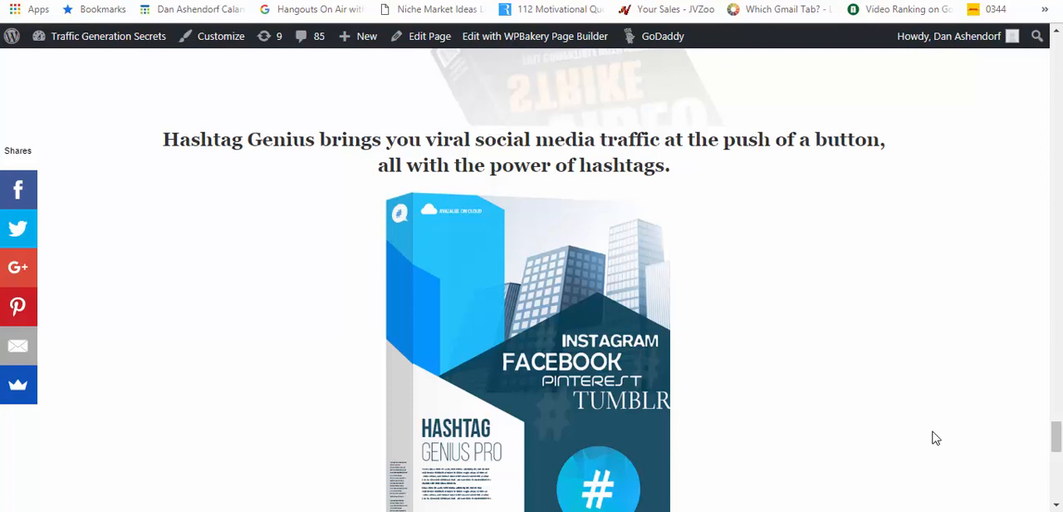
mouse_move(857, 426)
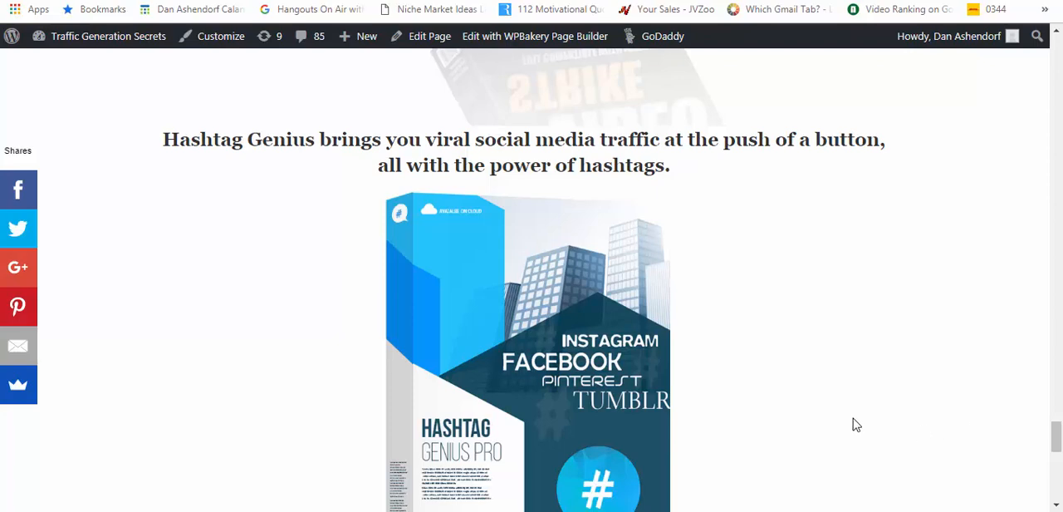
Follow the 'More Bonuses Here' link to the WP SEO Gold bonuses page
scroll("down", 3)
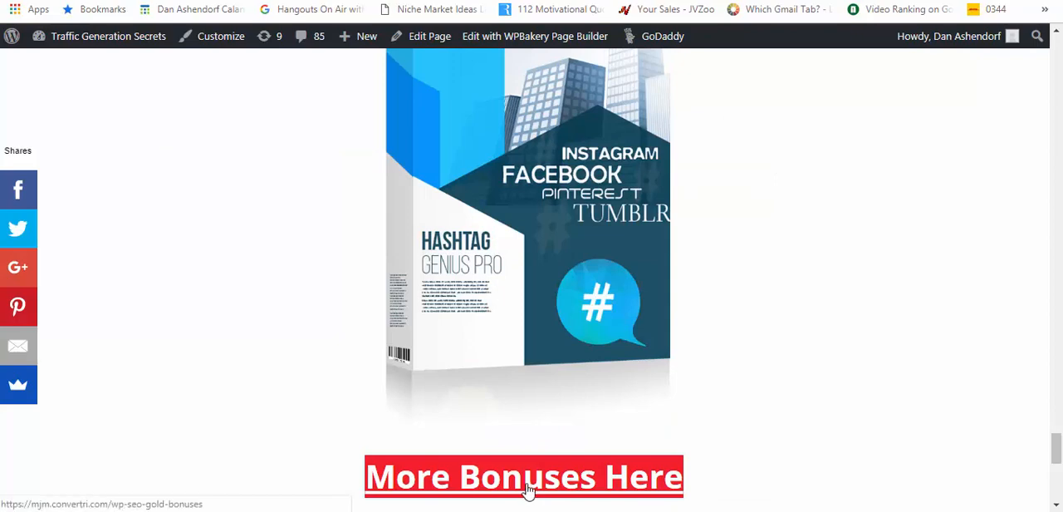
left_click(523, 475)
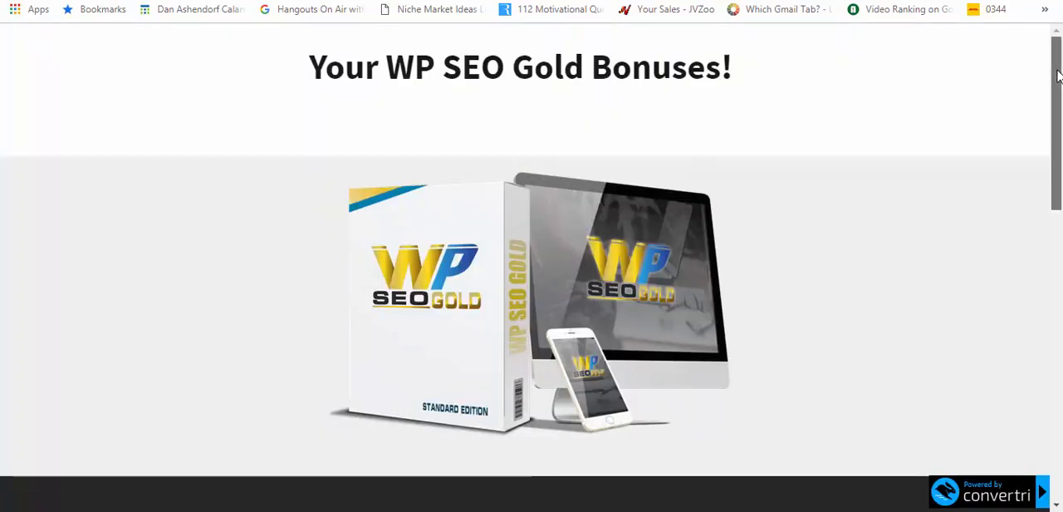
Scroll through the bonus download grid and return to the top of the page
scroll("down", 3)
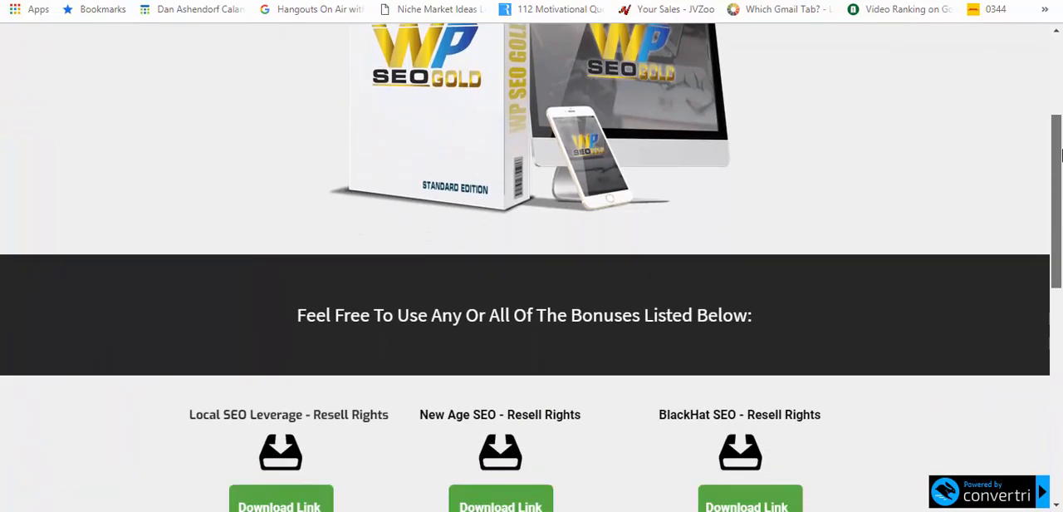
scroll("down", 3)
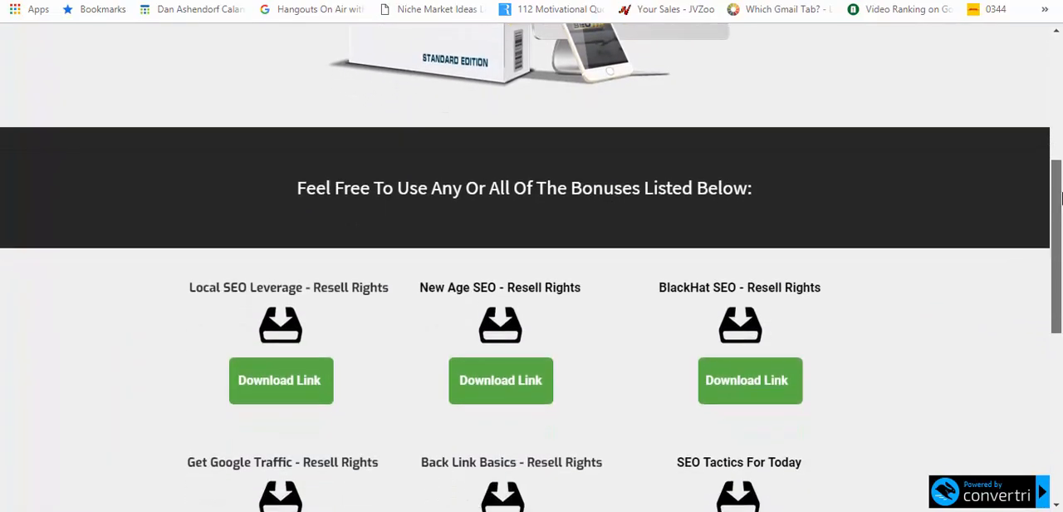
scroll("down", 3)
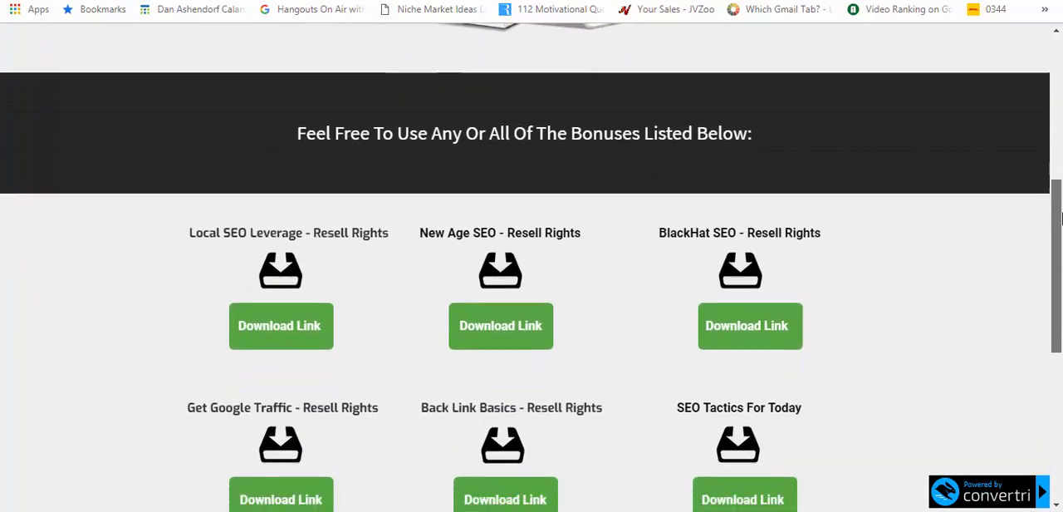
scroll("down", 3)
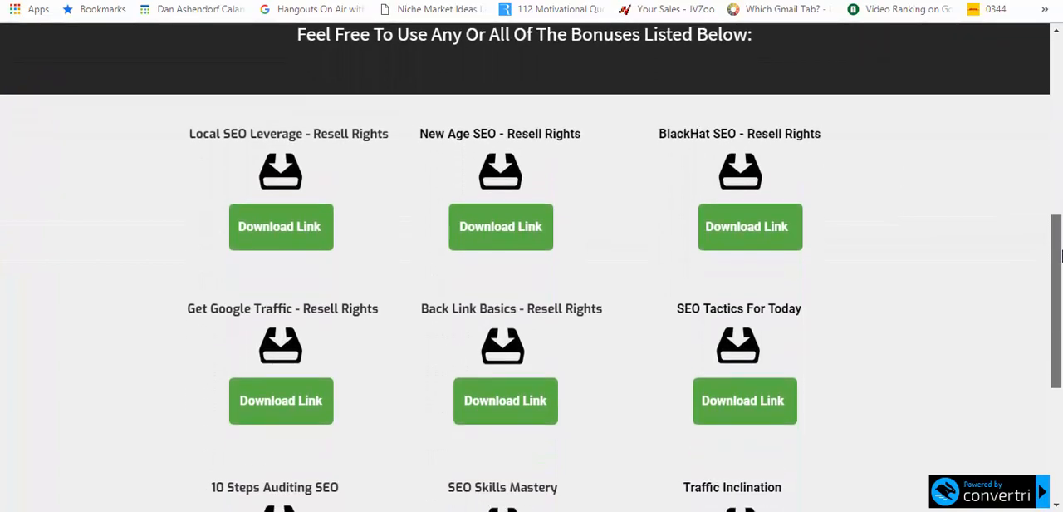
scroll("down", 3)
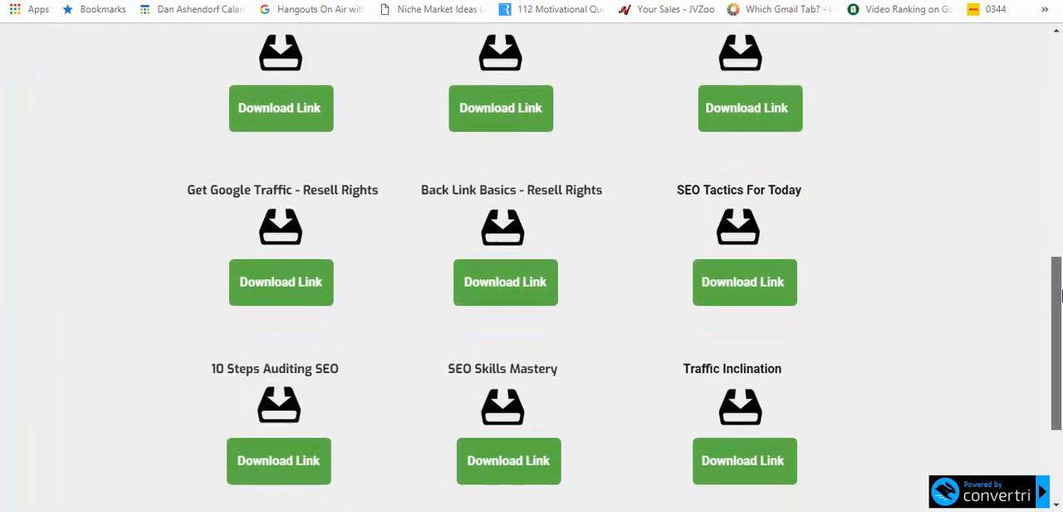
scroll("down", 3)
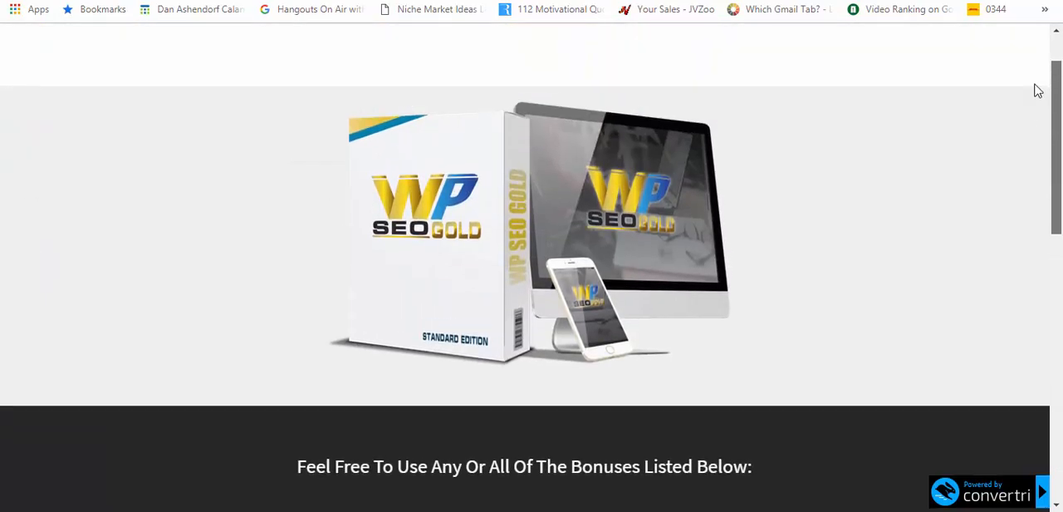
scroll("up", 3)
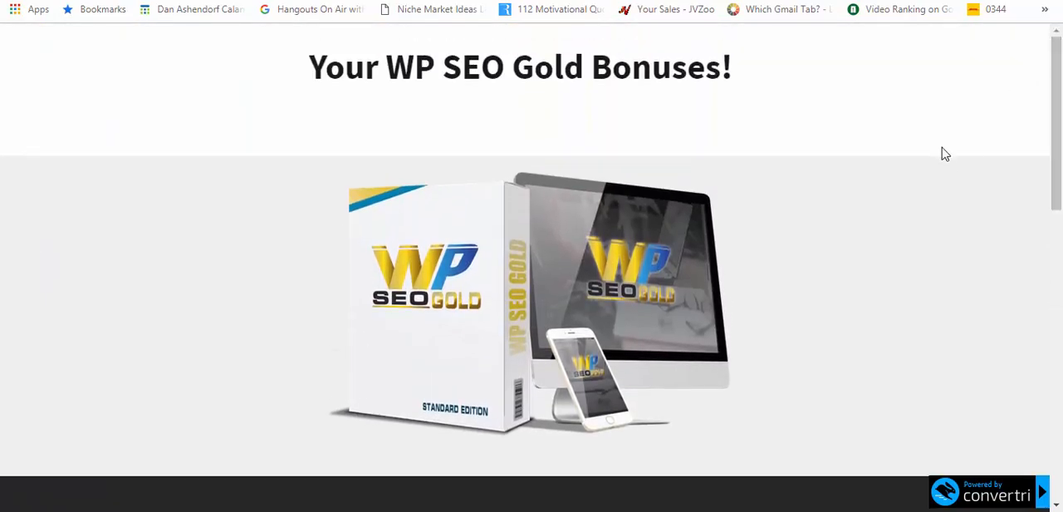
mouse_move(900, 350)
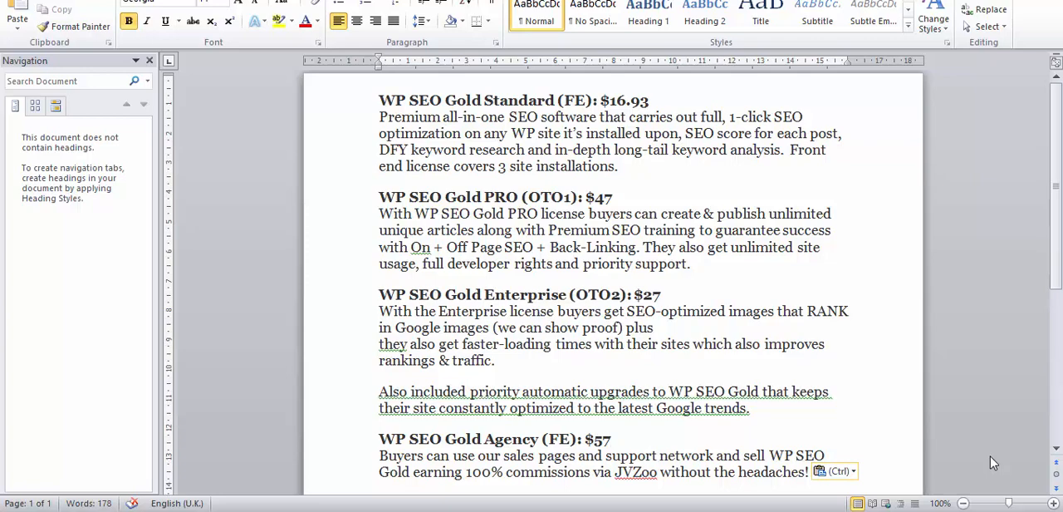
Scroll the Word pricing notes to the Agency (FE) tier and place the cursor on the line below it
left_click(610, 439)
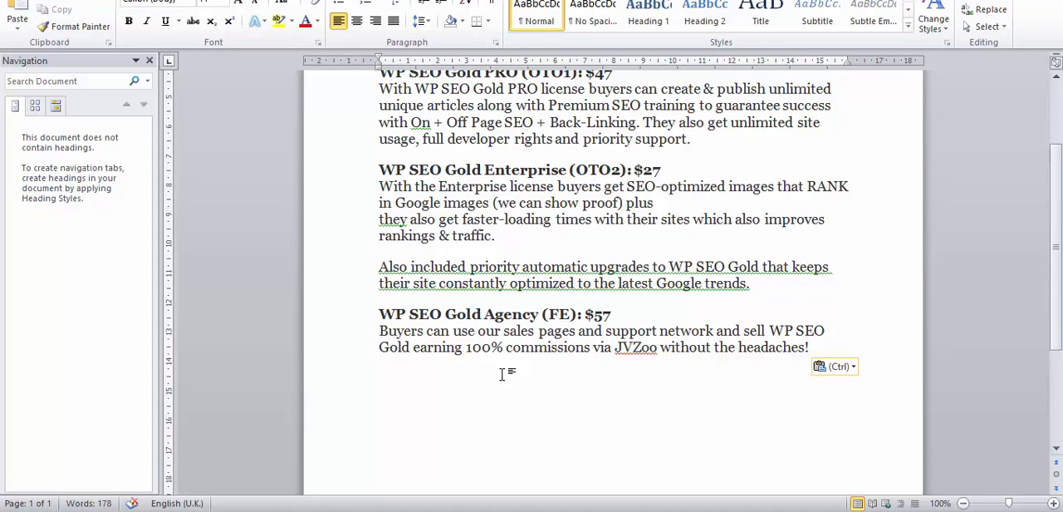
left_click(379, 362)
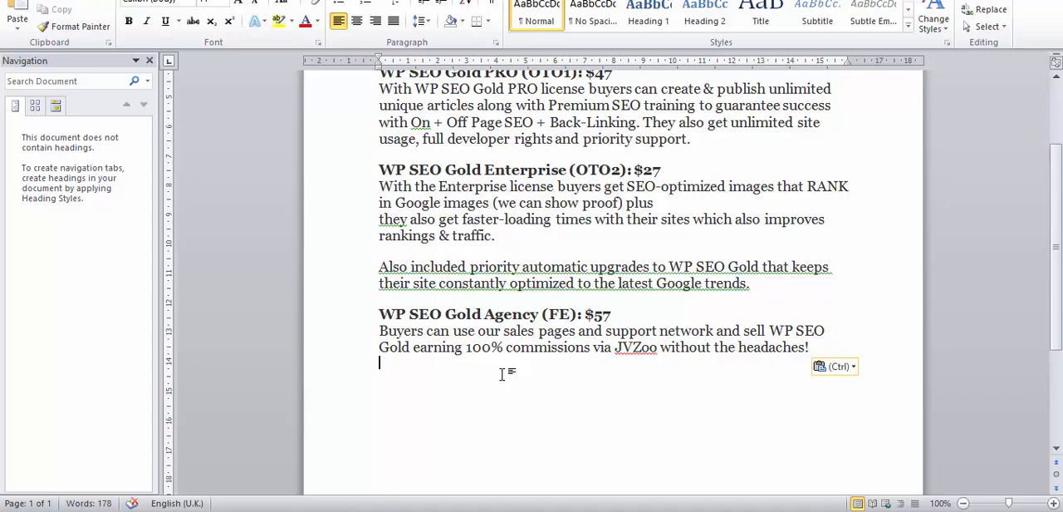
type("Demo from developer to follow")
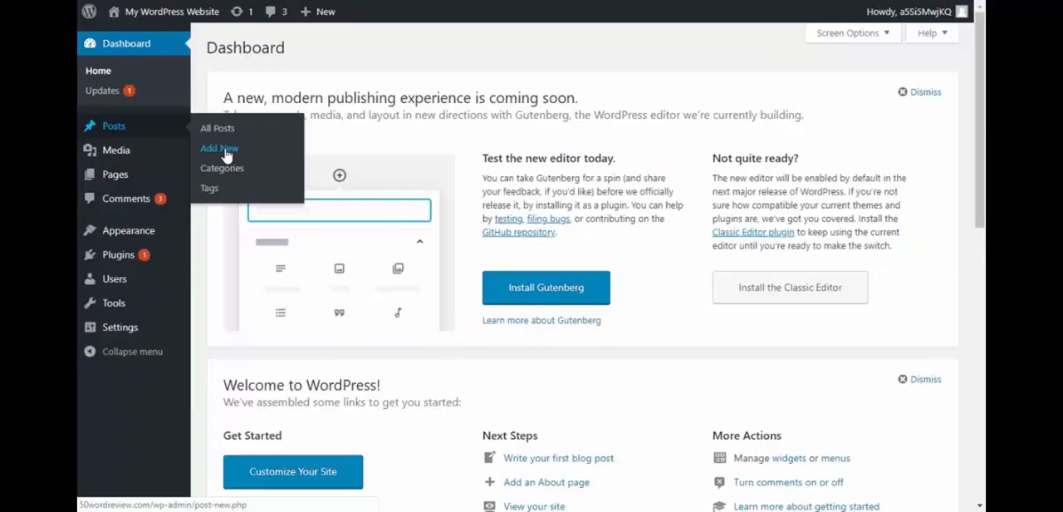
Start a new post and title it 'diet'
left_click(219, 148)
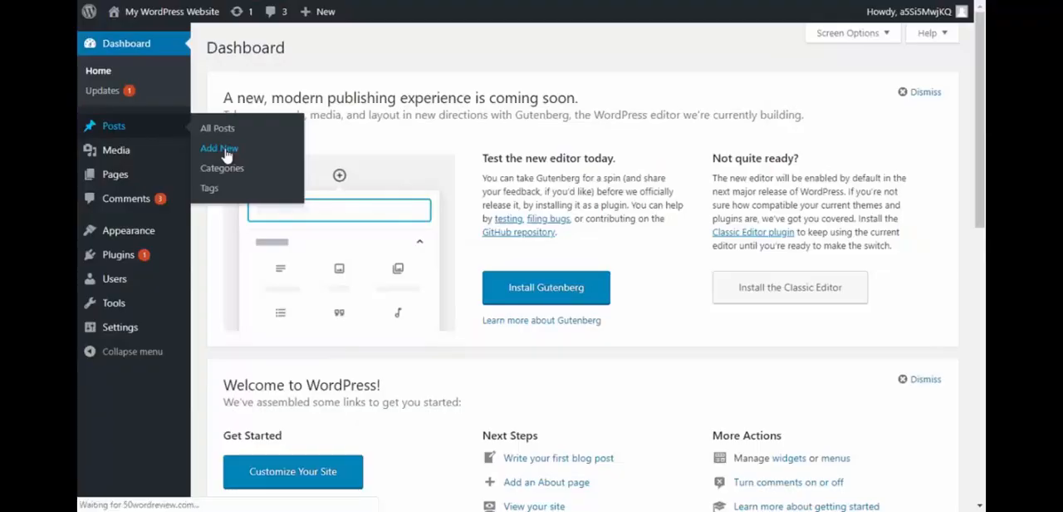
left_click(219, 148)
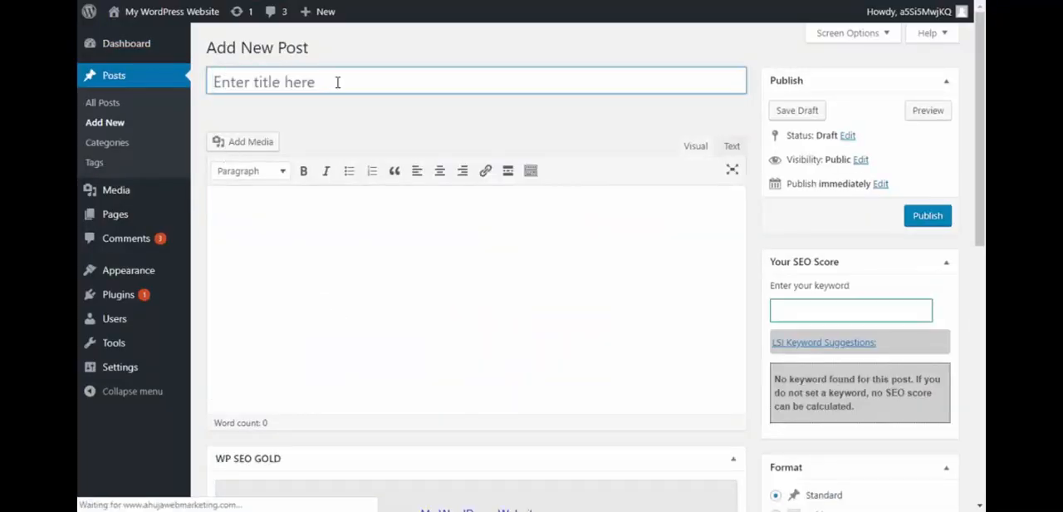
type("diet")
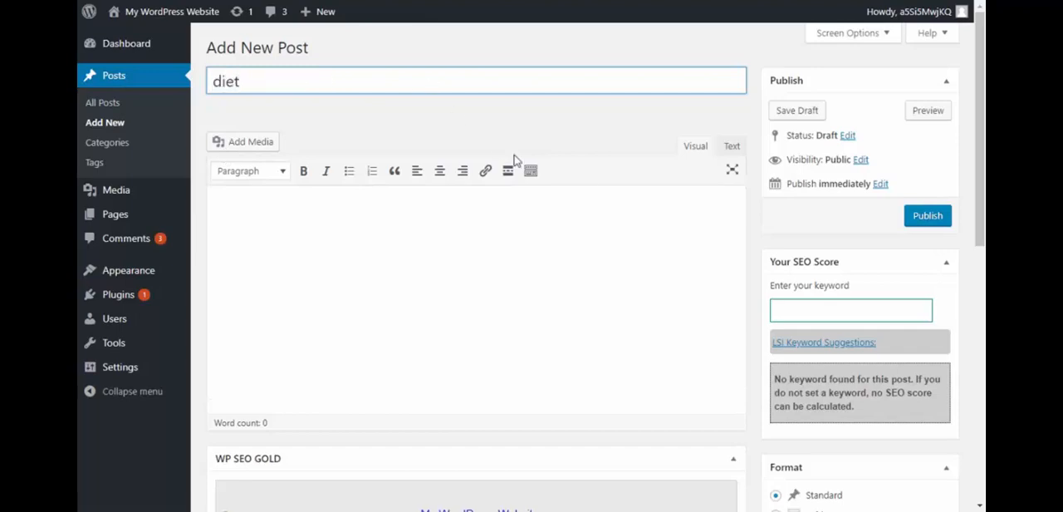
Fill the WP SEO GOLD Title, Description and Keywords fields with 'diet'
scroll("down", 3)
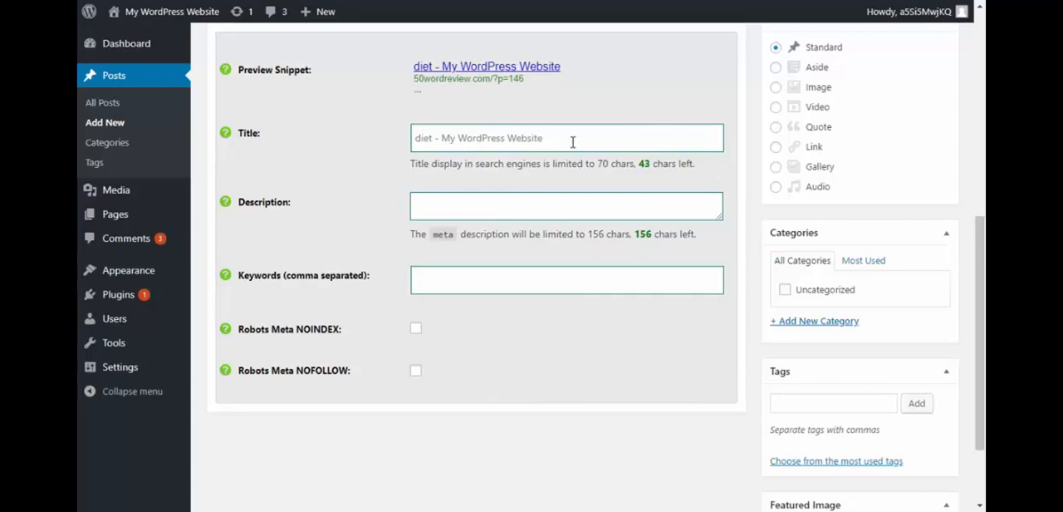
type("diet")
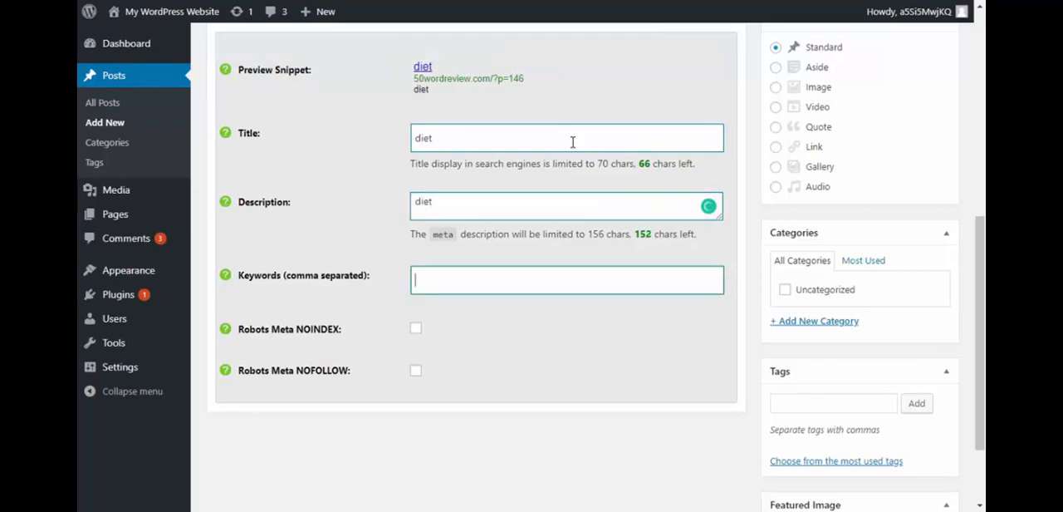
type("diet")
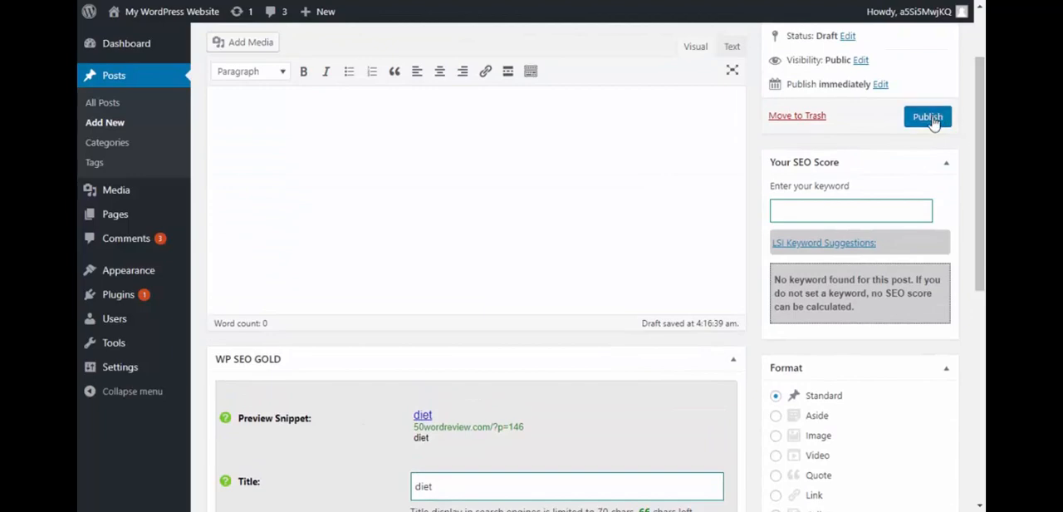
Publish the diet post and view its SEO checklist rating of 20 (BAD)
left_click(927, 117)
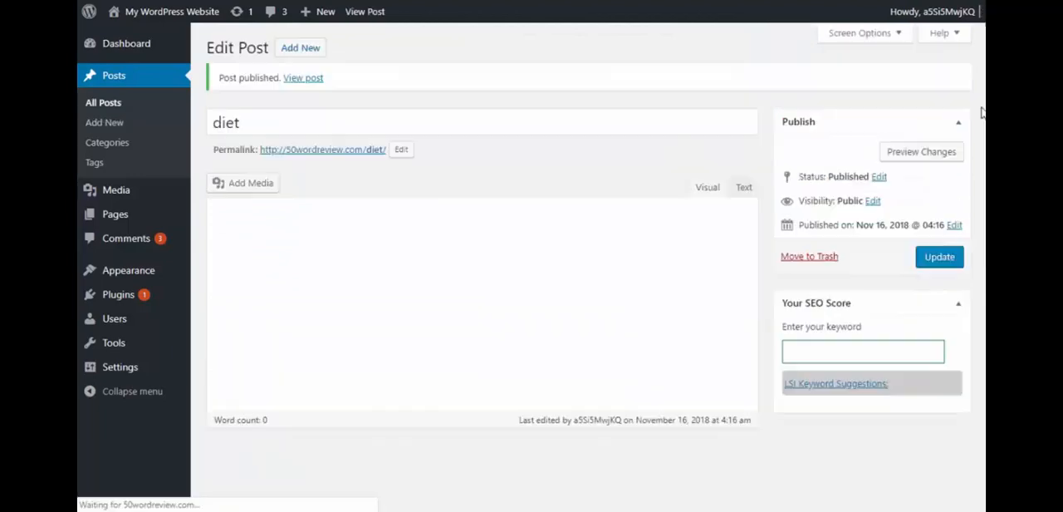
scroll("down", 3)
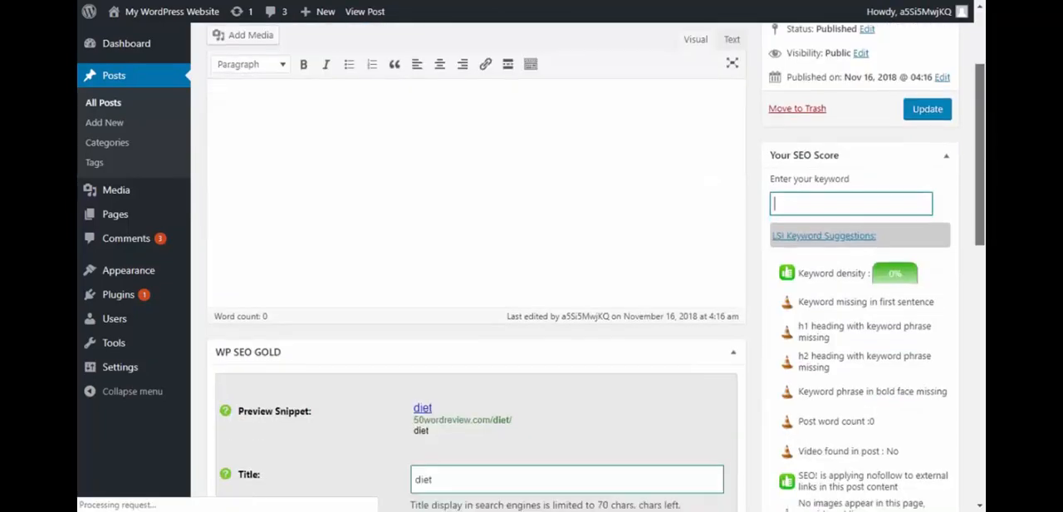
scroll("down", 3)
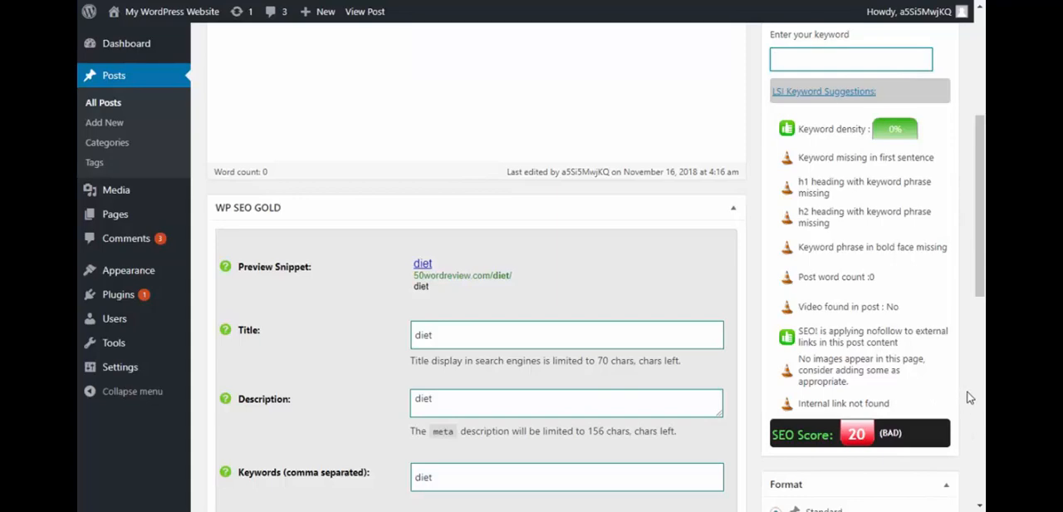
mouse_move(916, 461)
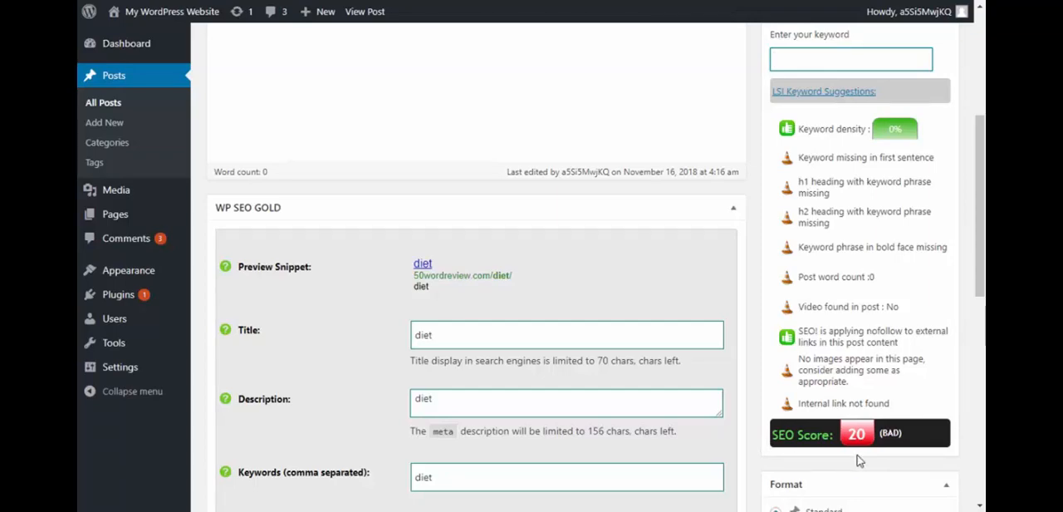
left_click(851, 60)
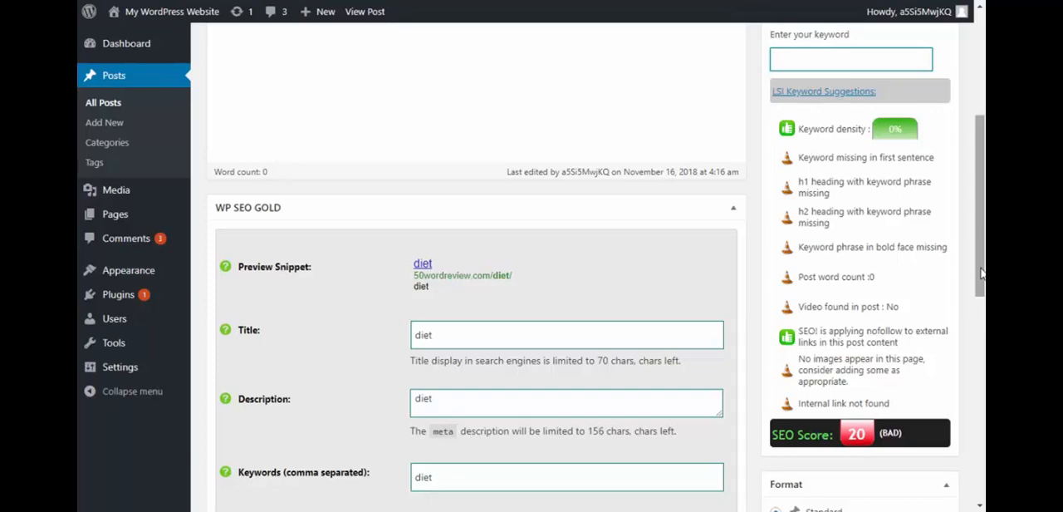
Enter 'diet' as focus keyword and show its LSI semantic keyword suggestions
left_click(851, 60)
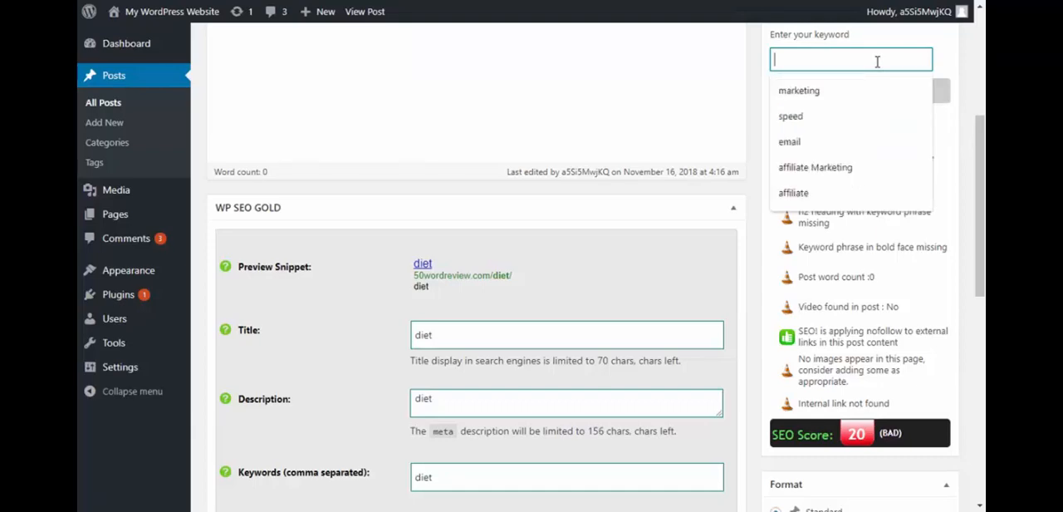
type("diet")
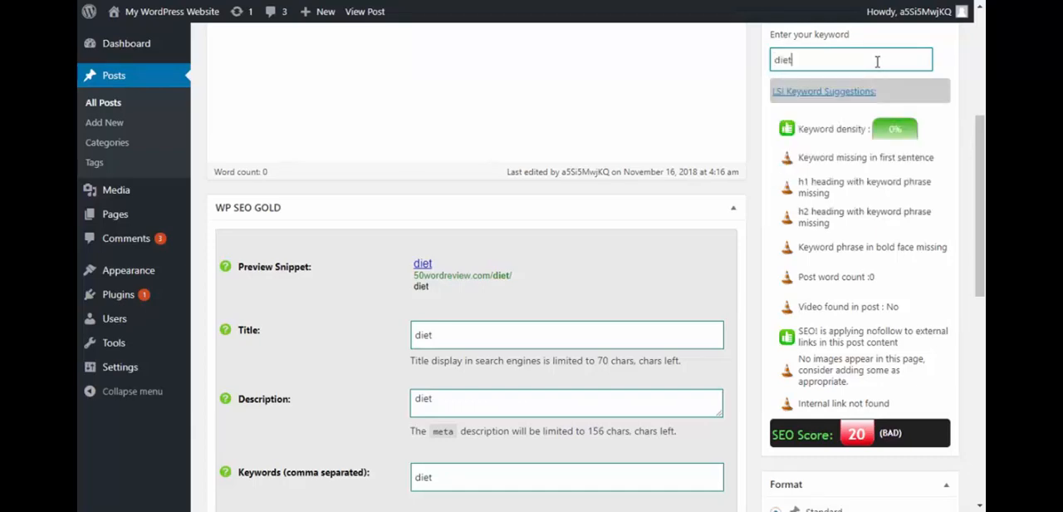
left_click(824, 90)
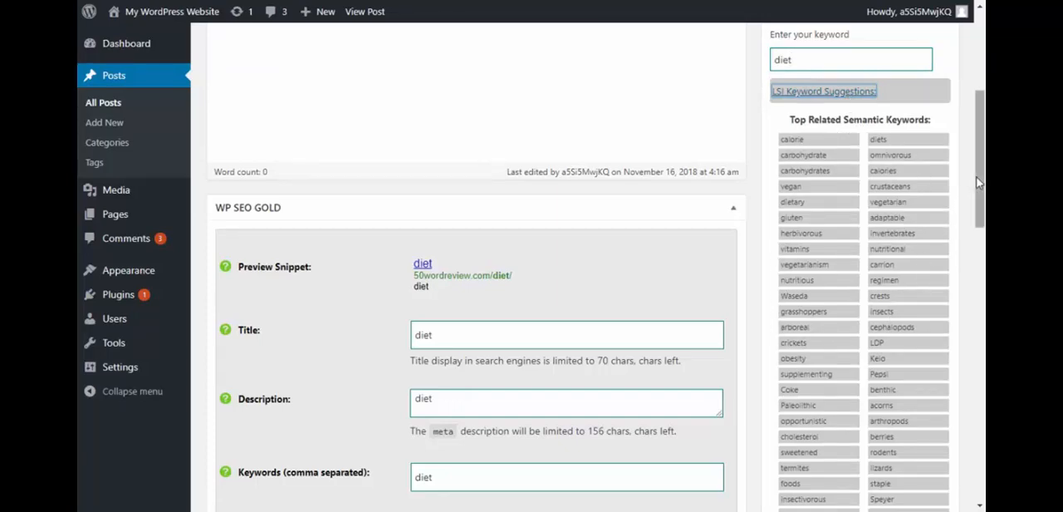
scroll("down", 3)
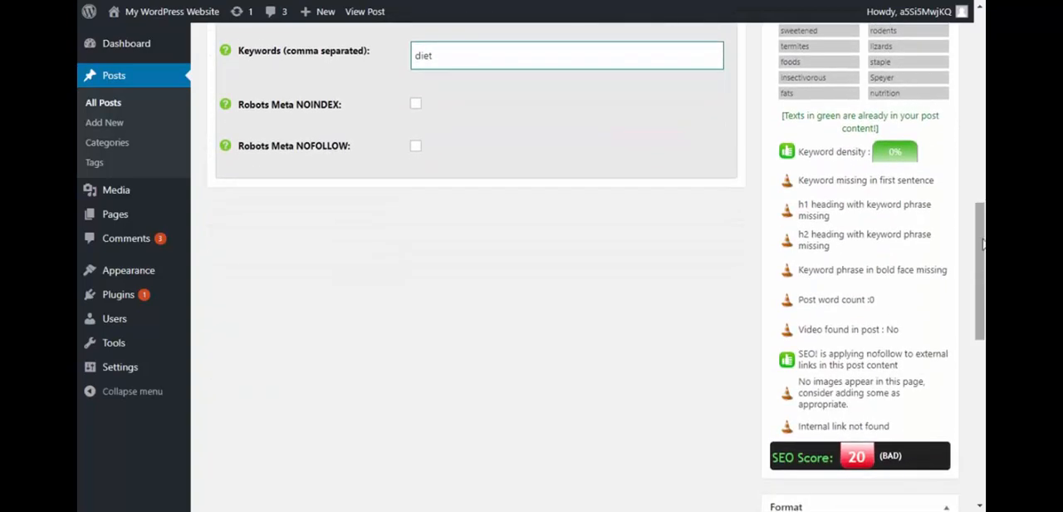
mouse_move(784, 424)
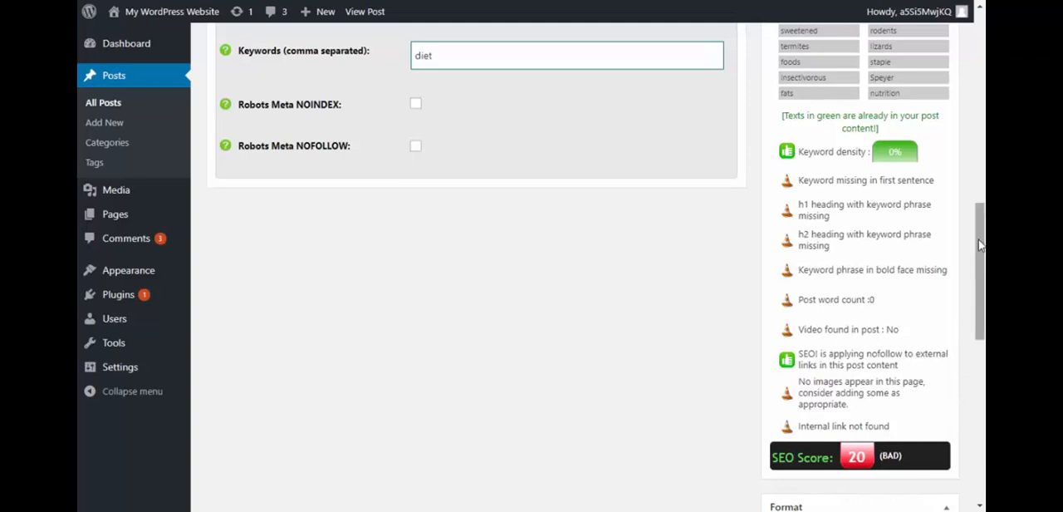
mouse_move(340, 163)
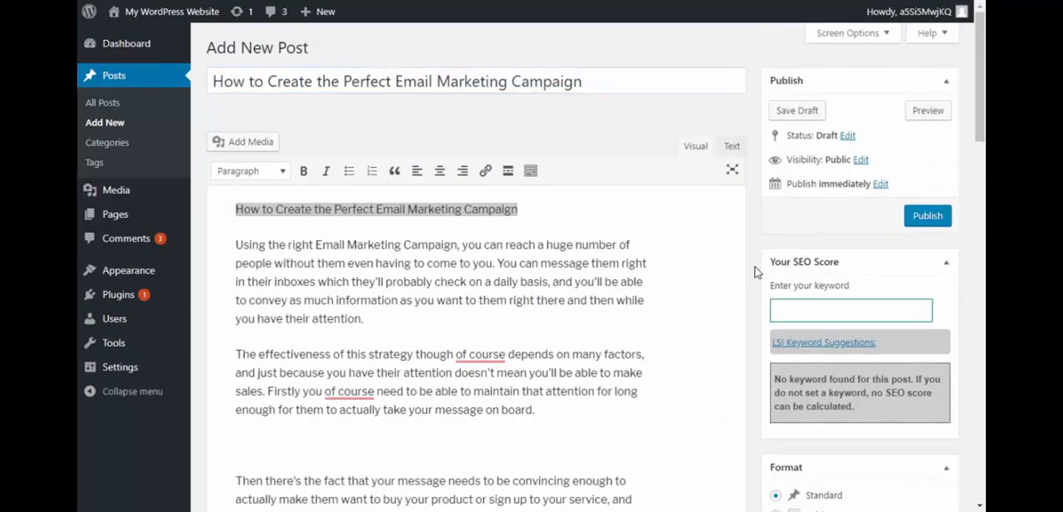
Enter 'How to Create the Perfect Email Marketing Campaign' as SEO title and description
scroll("down", 3)
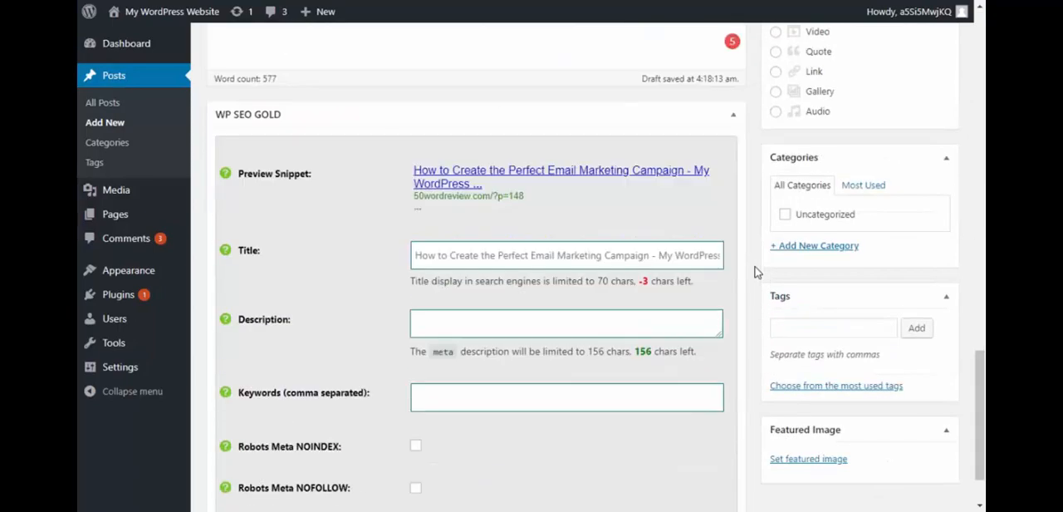
left_click(568, 256)
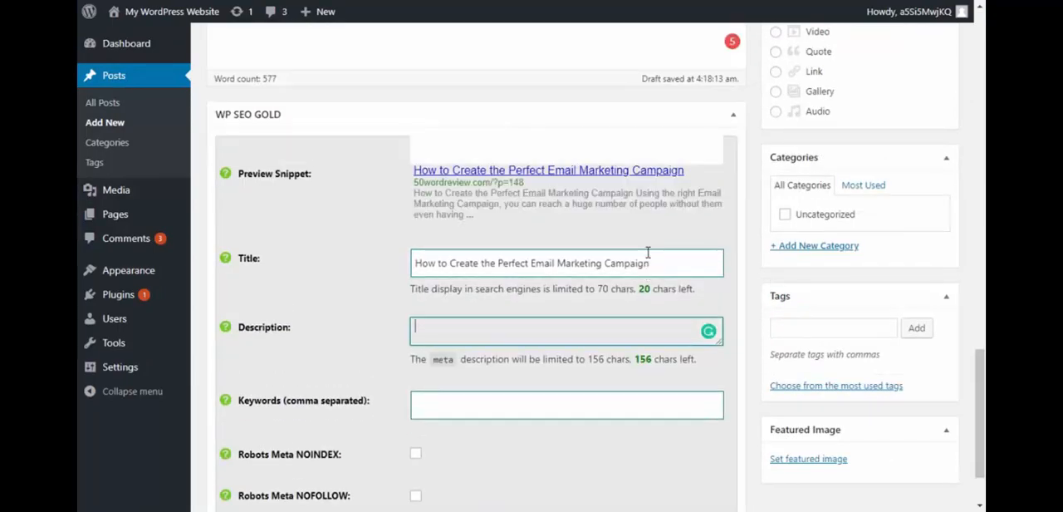
type("How to Create the Perfect Email Marketing Campaign")
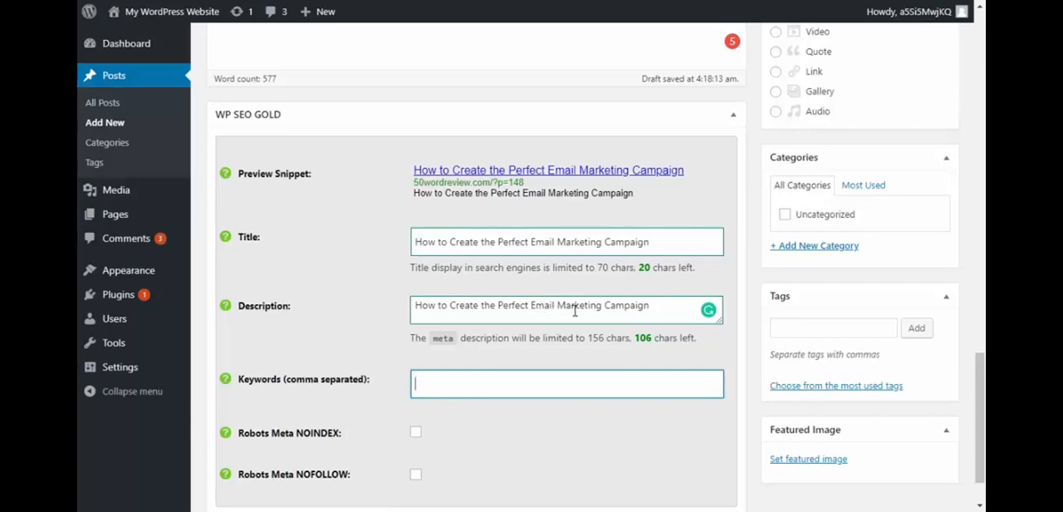
type("Ema")
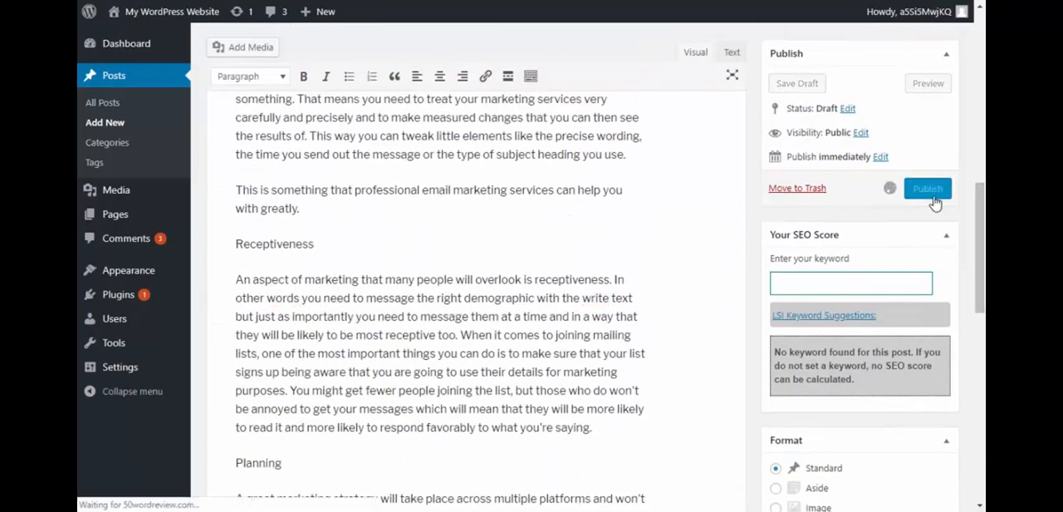
Publish the email marketing post and view its SEO checklist rating of 40
left_click(927, 189)
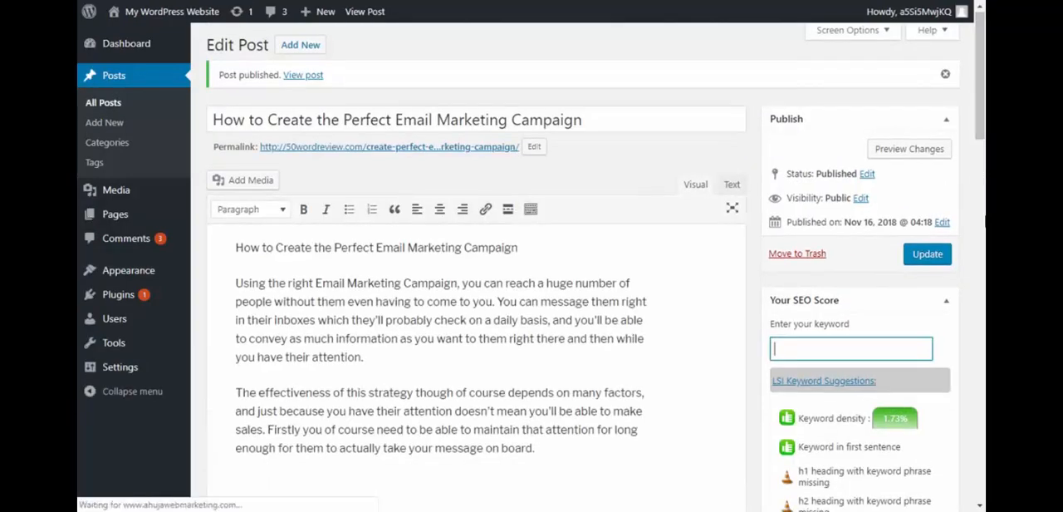
scroll("down", 3)
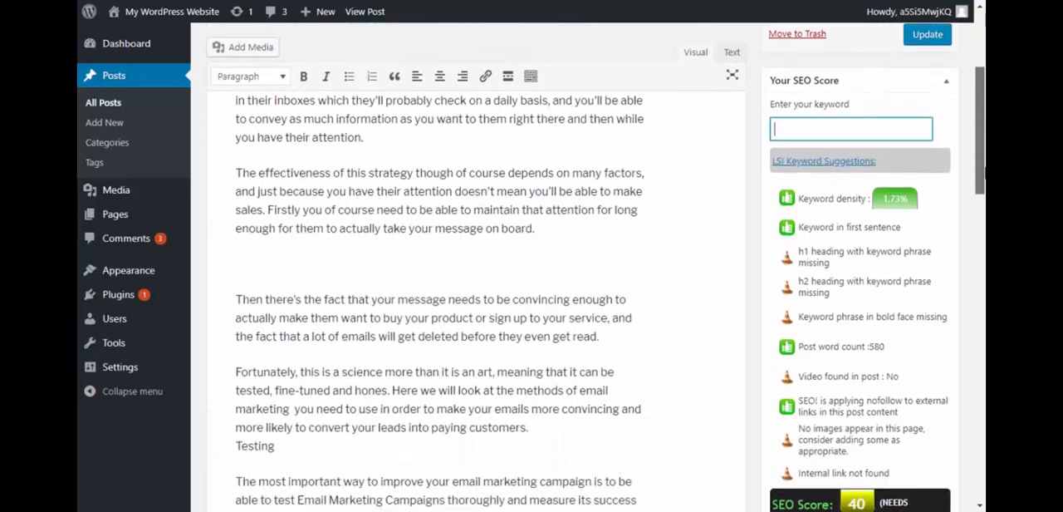
scroll("down", 3)
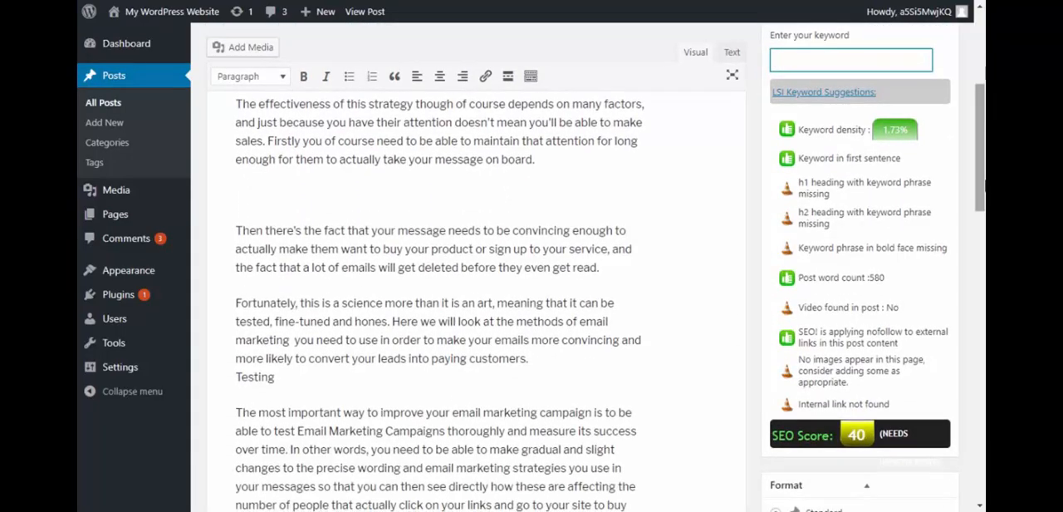
mouse_move(962, 143)
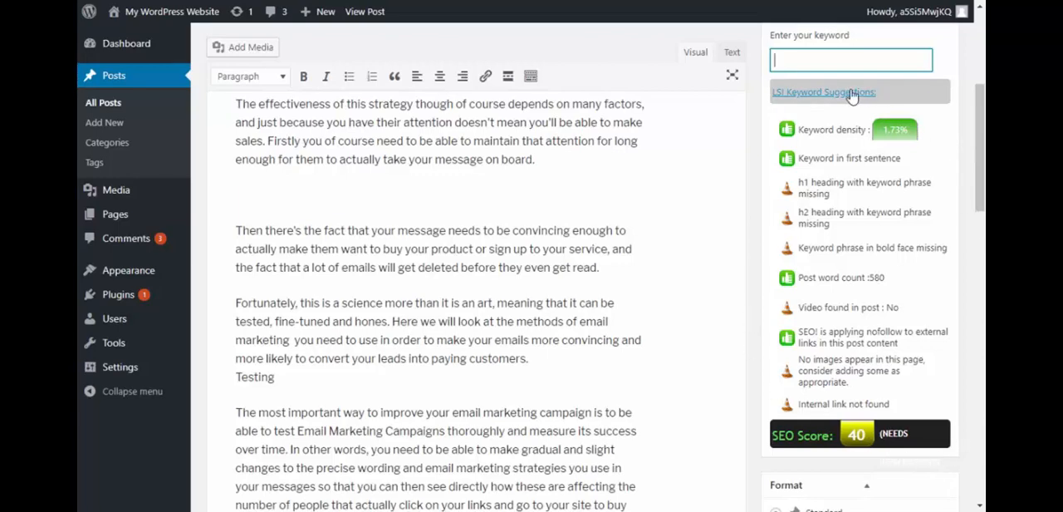
mouse_move(790, 193)
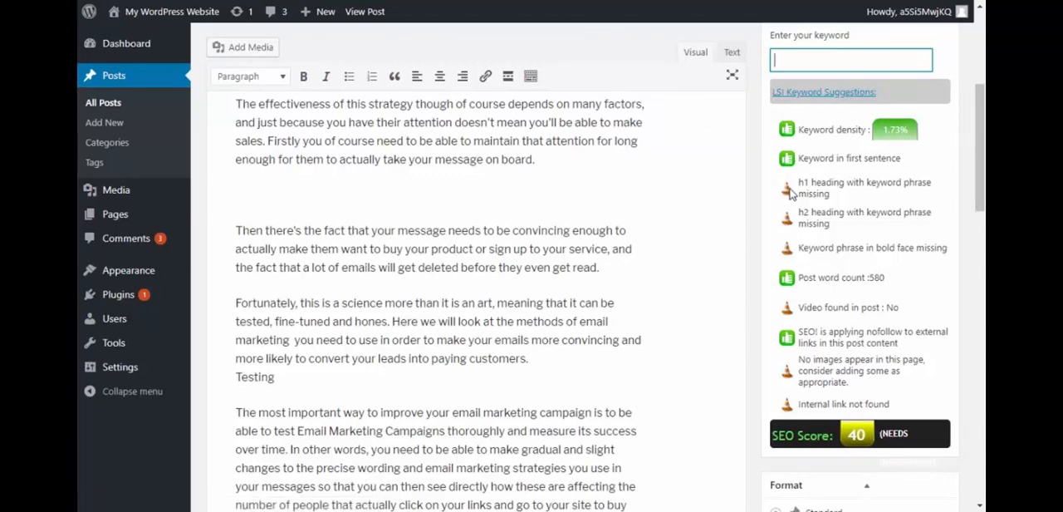
mouse_move(790, 256)
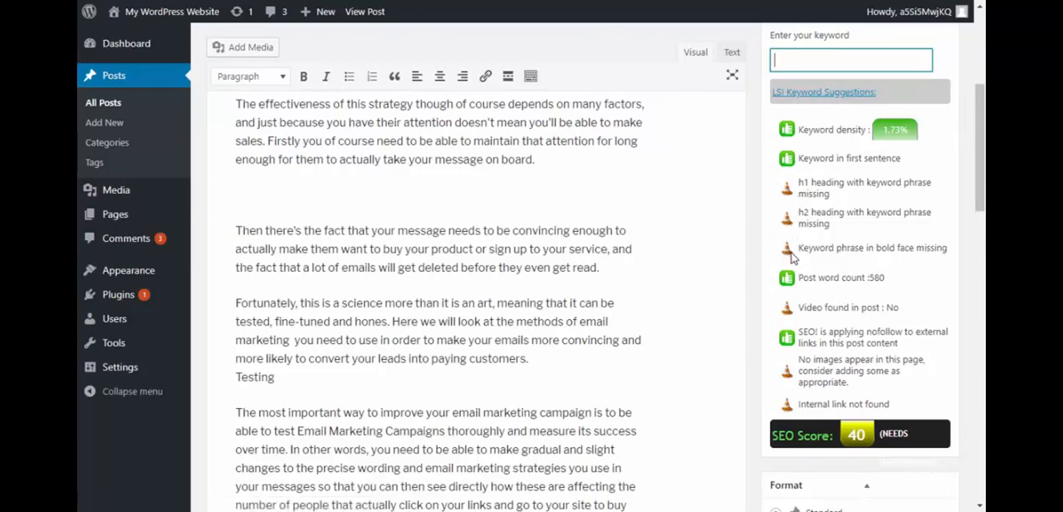
mouse_move(751, 276)
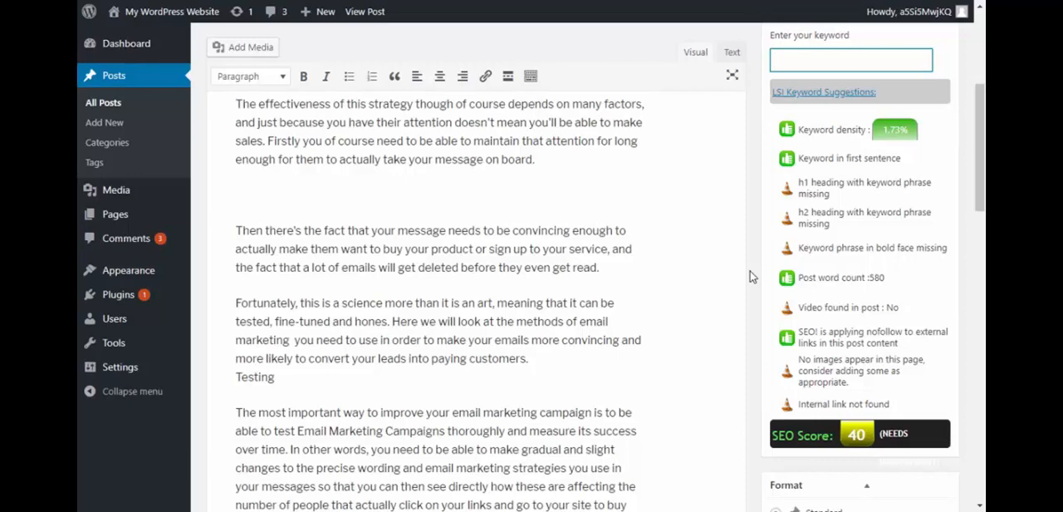
mouse_move(771, 196)
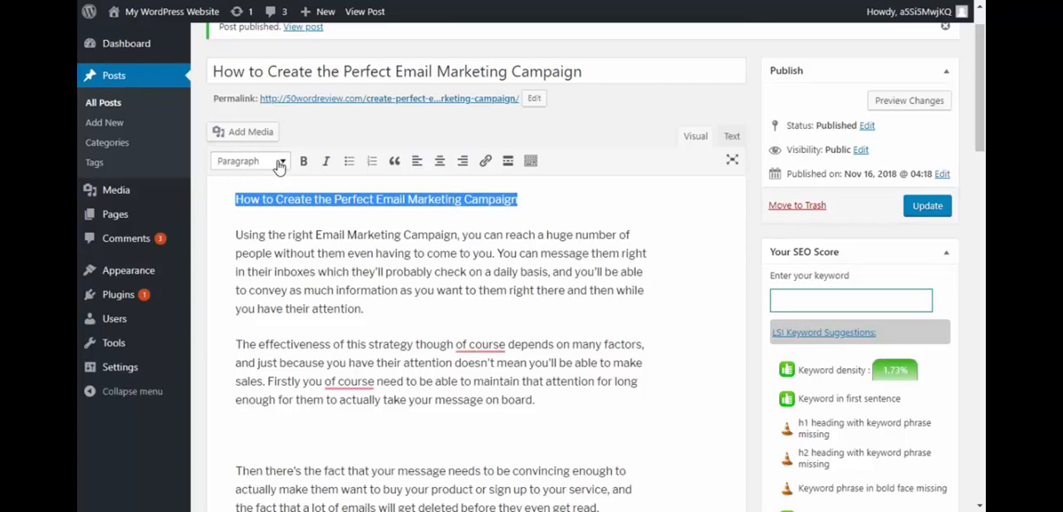
Format the post's title line as Heading 1
left_click(279, 159)
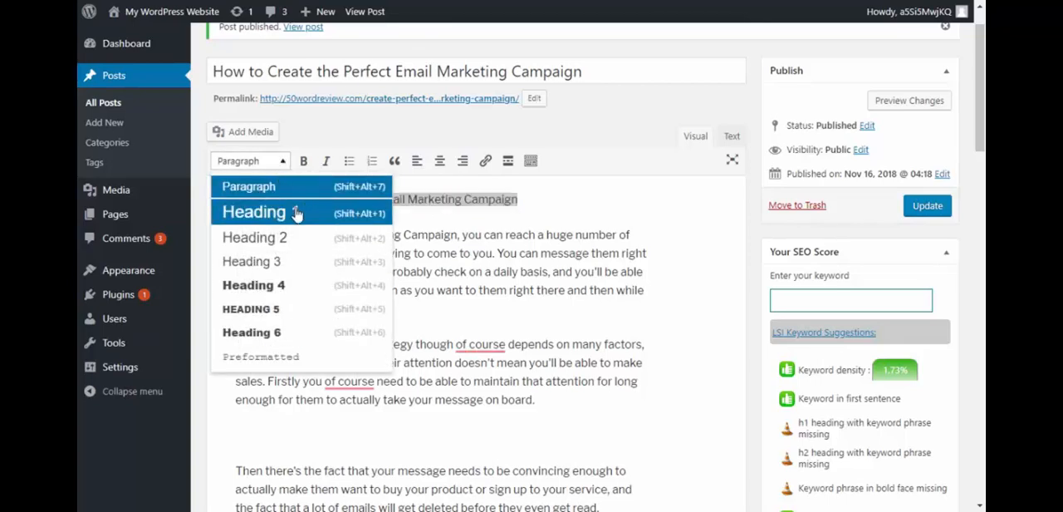
left_click(252, 211)
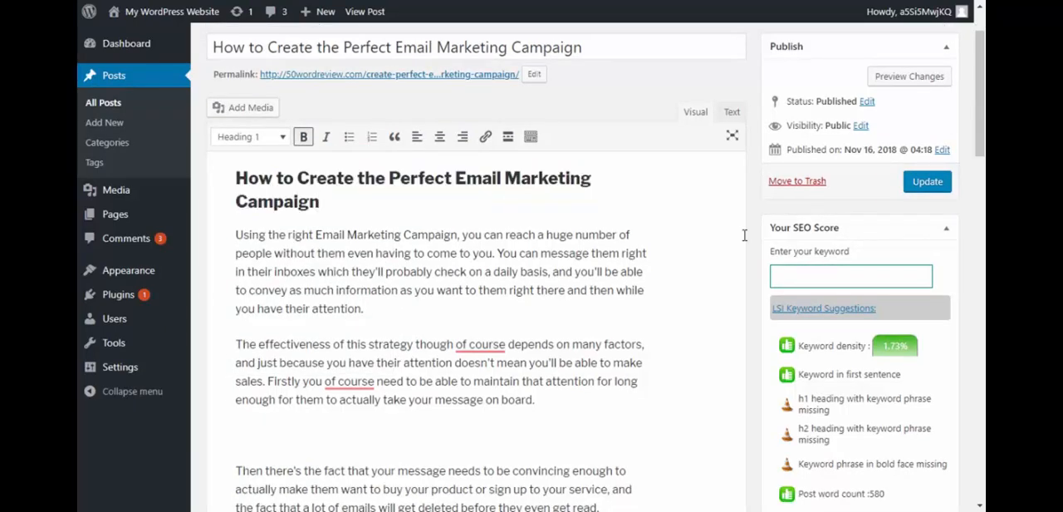
scroll("down", 3)
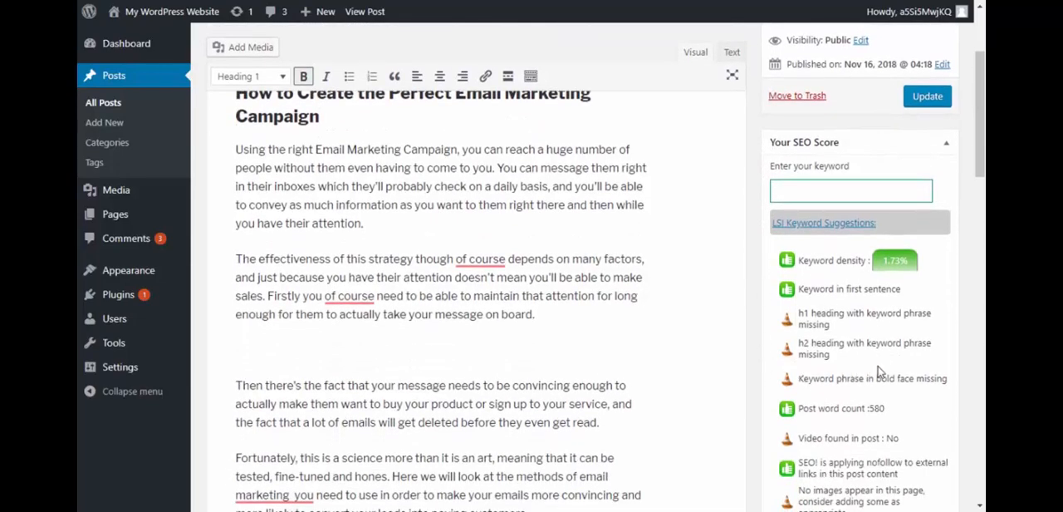
mouse_move(771, 360)
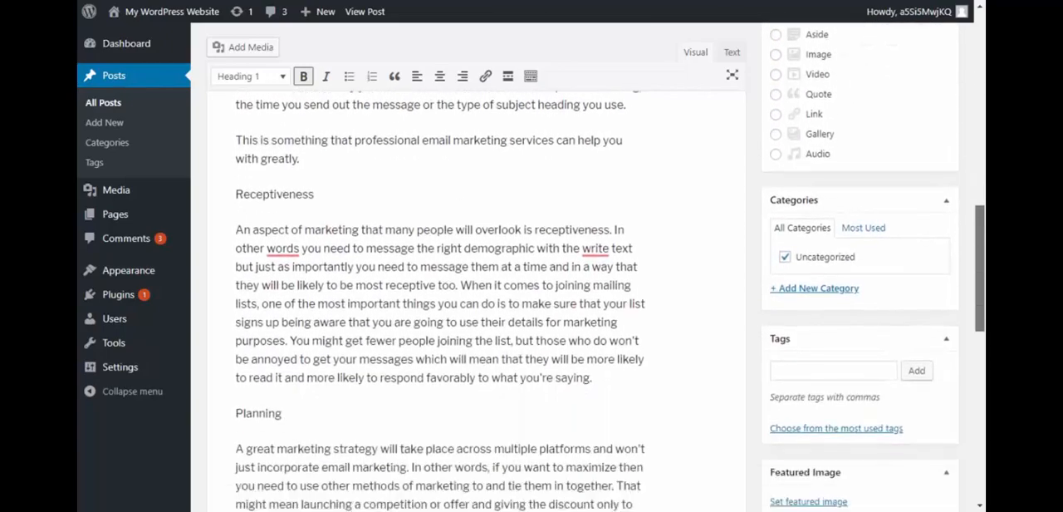
scroll("down", 3)
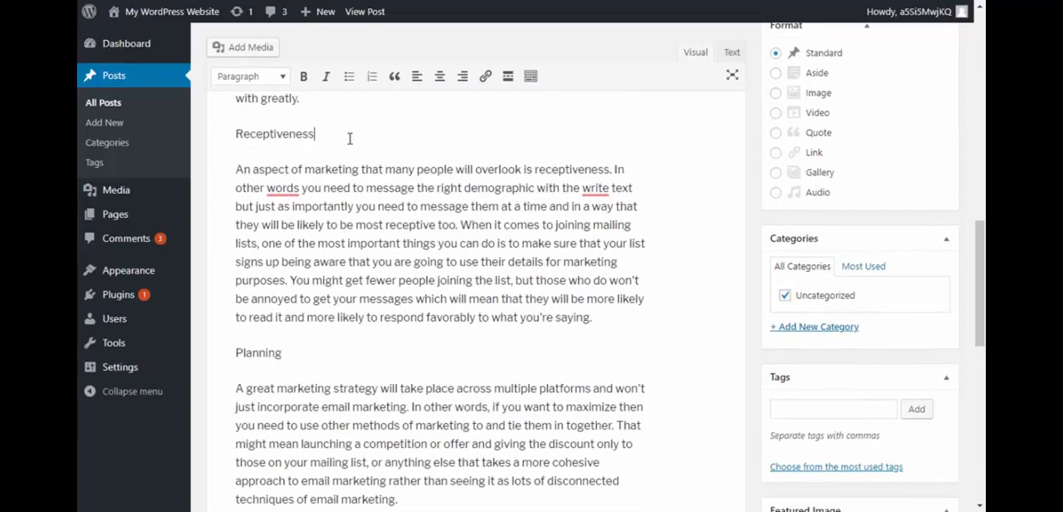
Rename Planning to 'Email Marketing Planning' and bold it and the Receptiveness heading
left_click(249, 76)
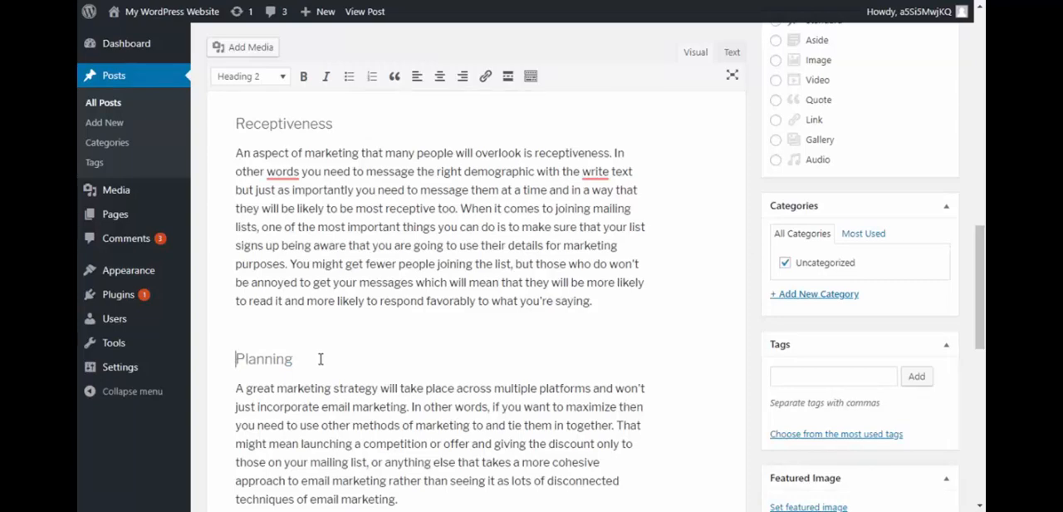
type("Email Mar")
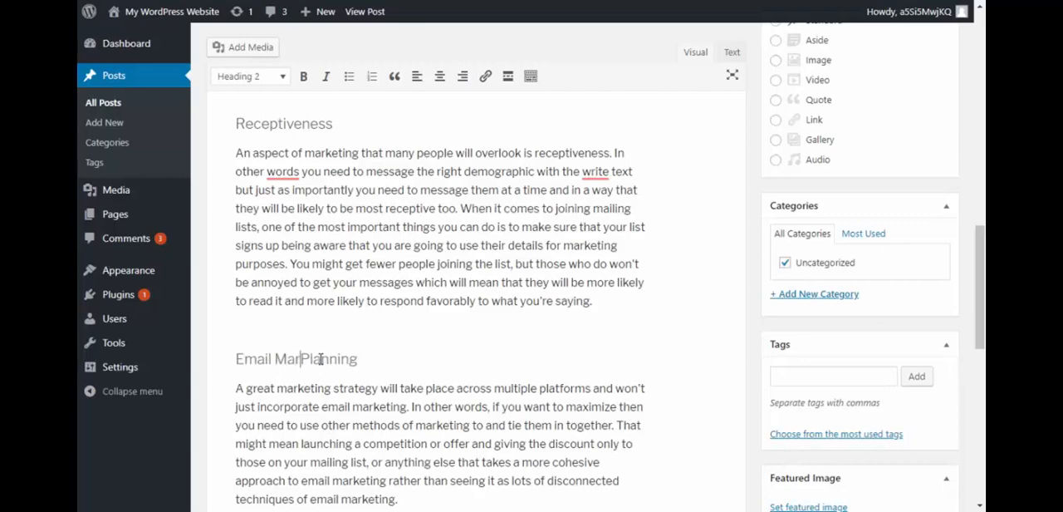
type("keting")
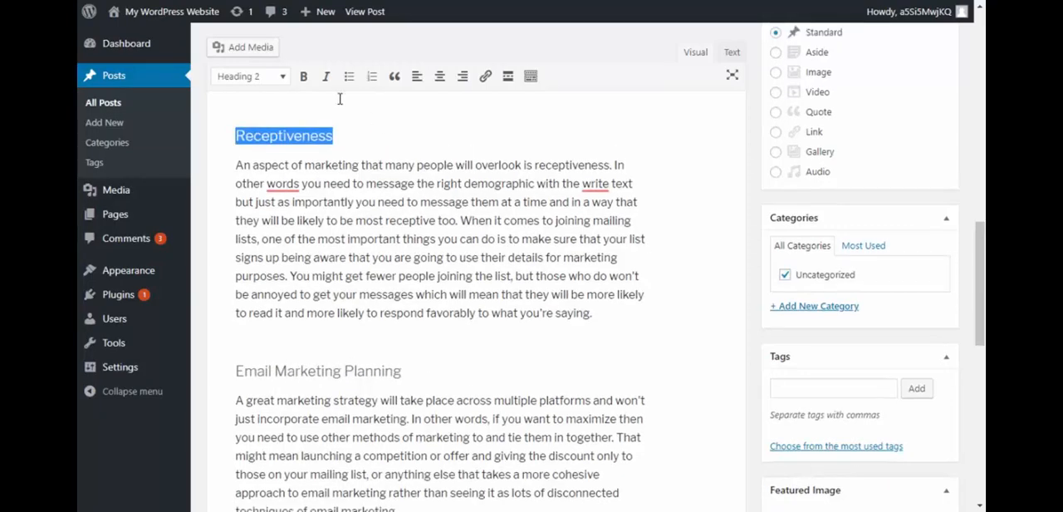
left_click(405, 370)
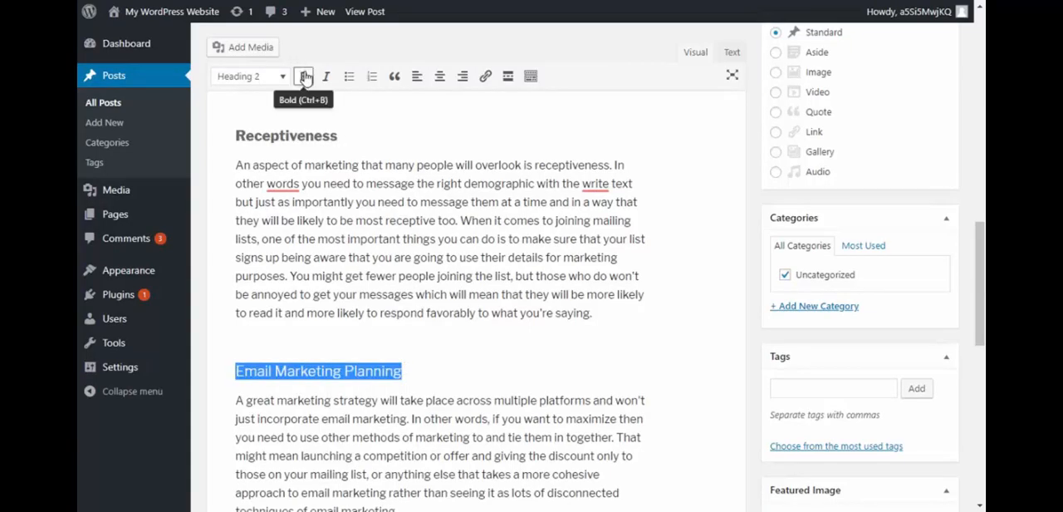
left_click(304, 77)
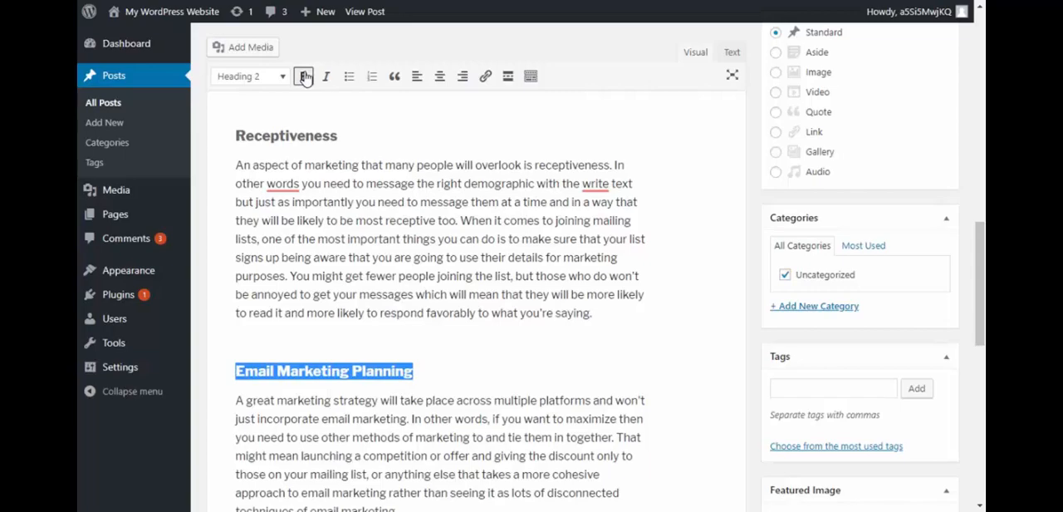
left_click(303, 76)
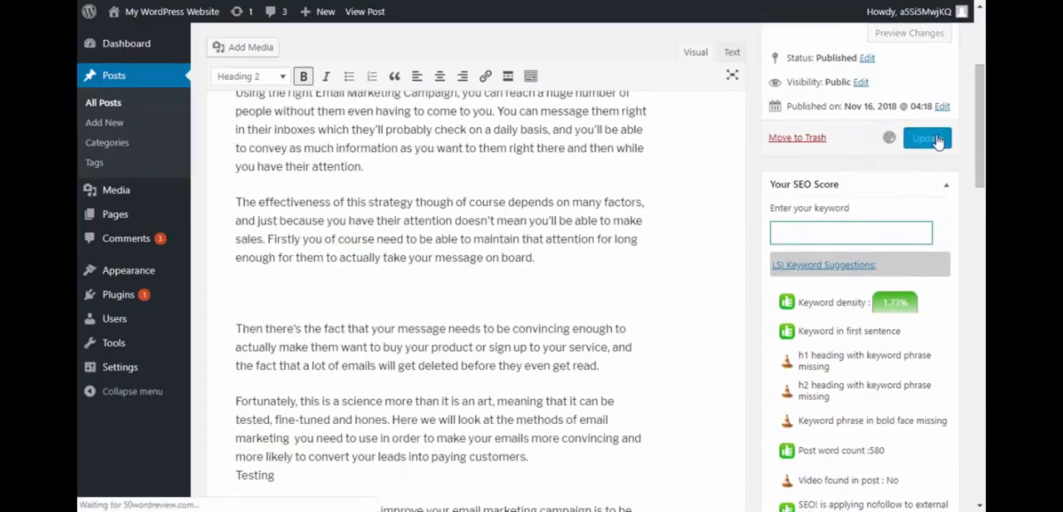
Update the post, check the SEO score of 70 (GREAT), and move below Email Marketing Planning
left_click(927, 138)
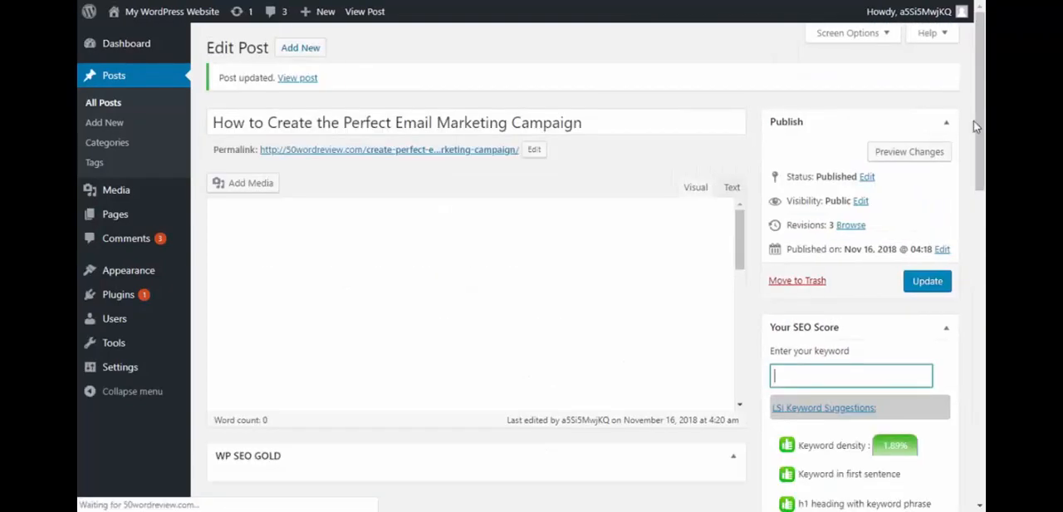
scroll("down", 3)
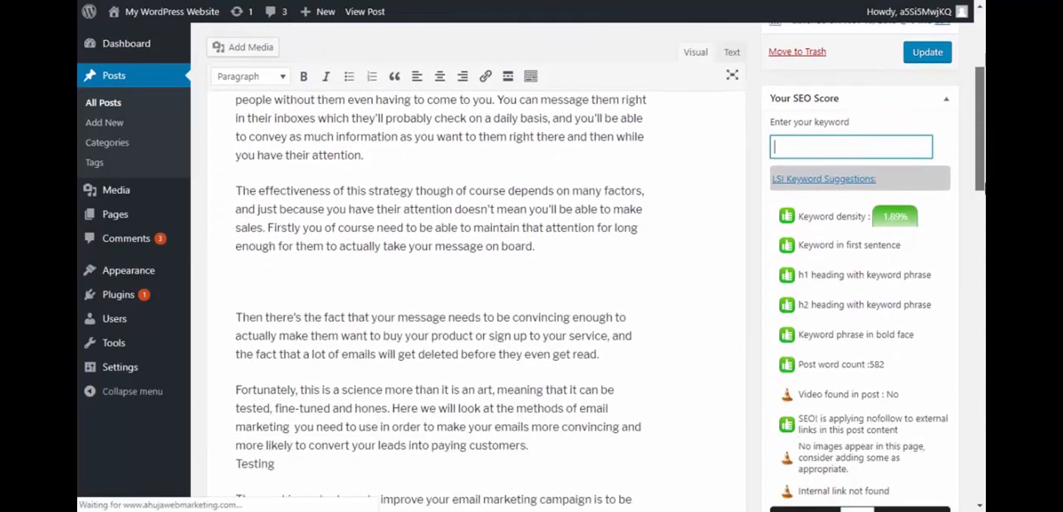
scroll("down", 3)
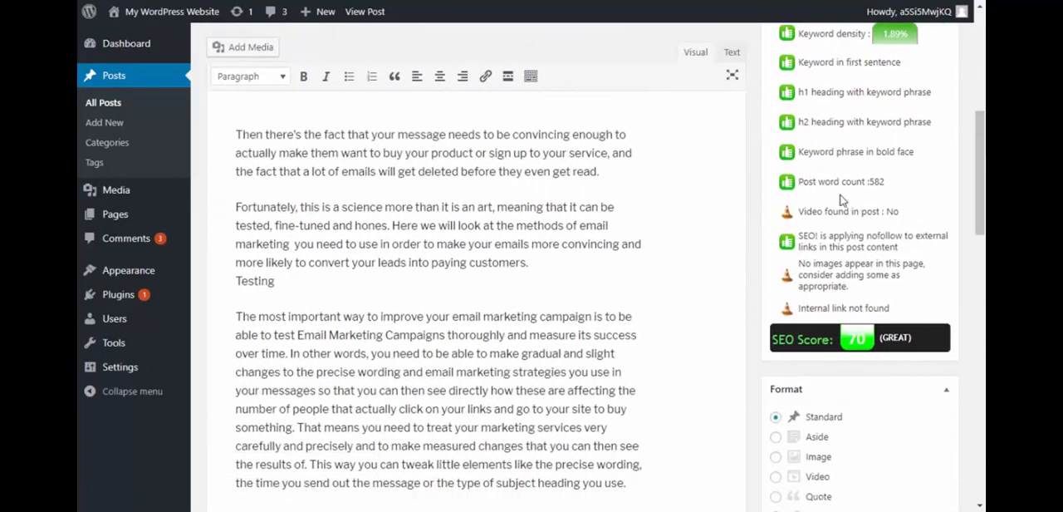
mouse_move(907, 225)
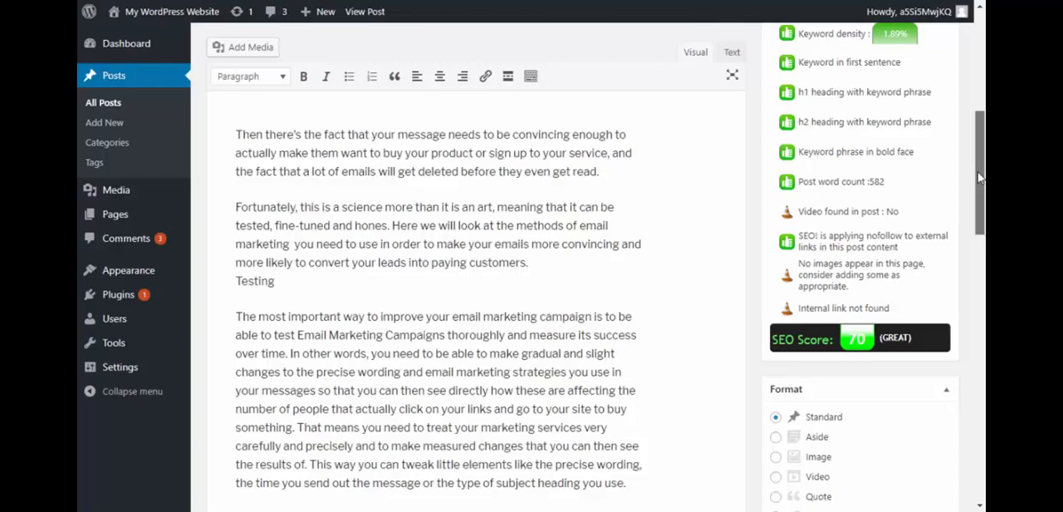
scroll("down", 3)
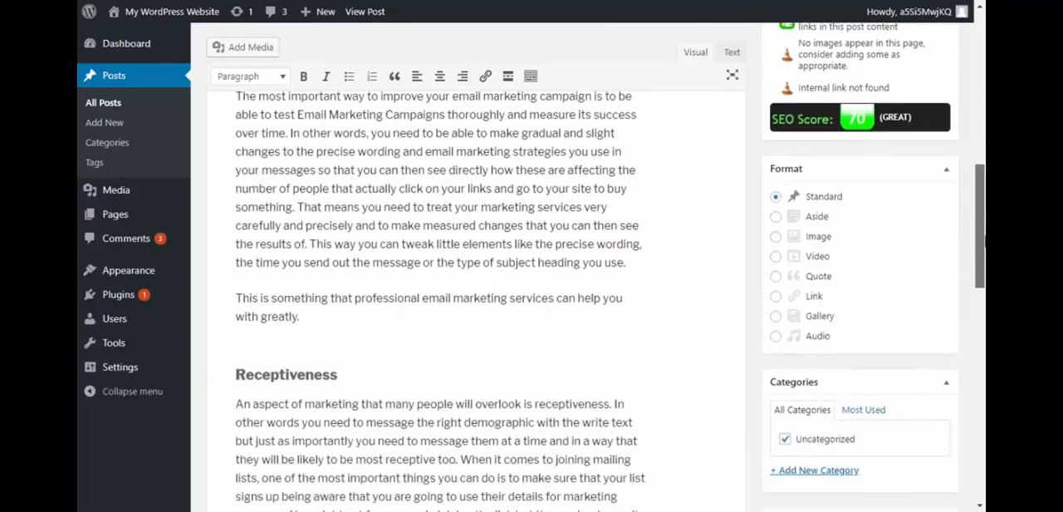
scroll("down", 3)
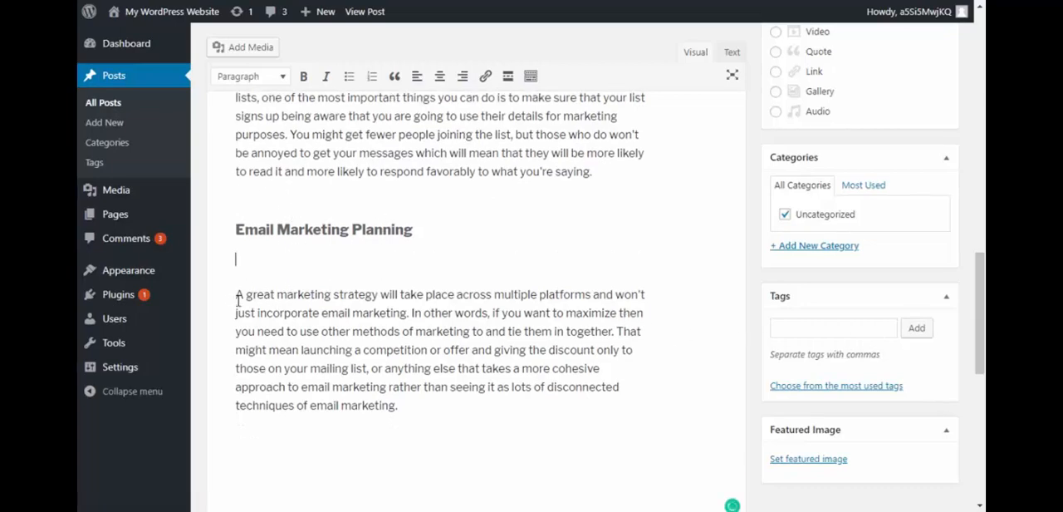
Search YouTube for 'Email Marketing Planning' videos
triple_click(322, 229)
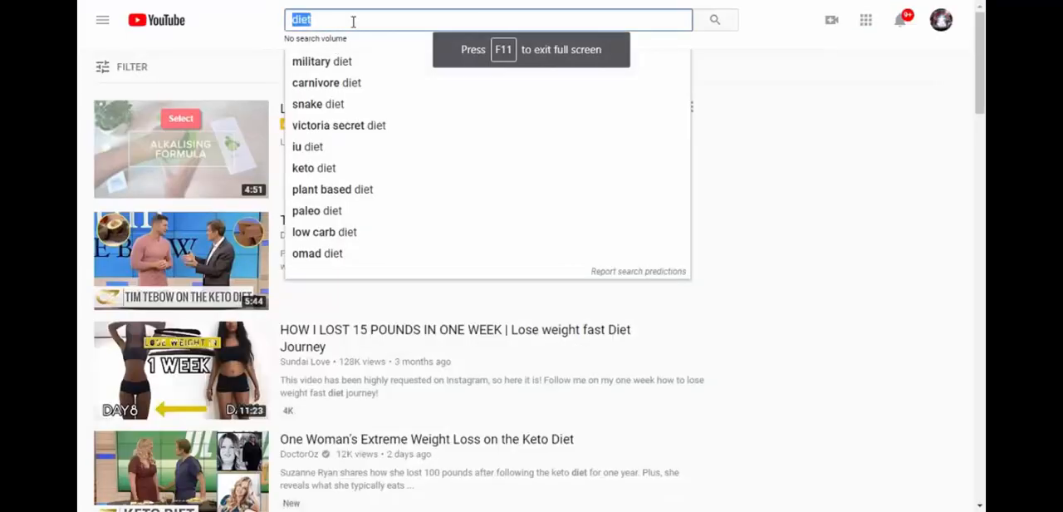
type("Email Marketing Planning")
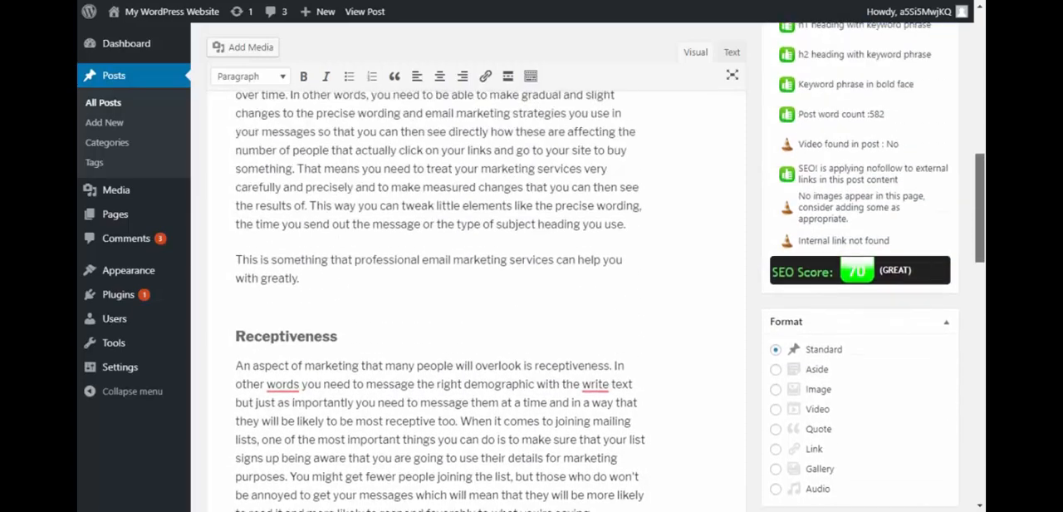
Insert the meeting photo from Media Library with alt text 'Email Marketing Strategy Discussion' below Testing
scroll("down", 3)
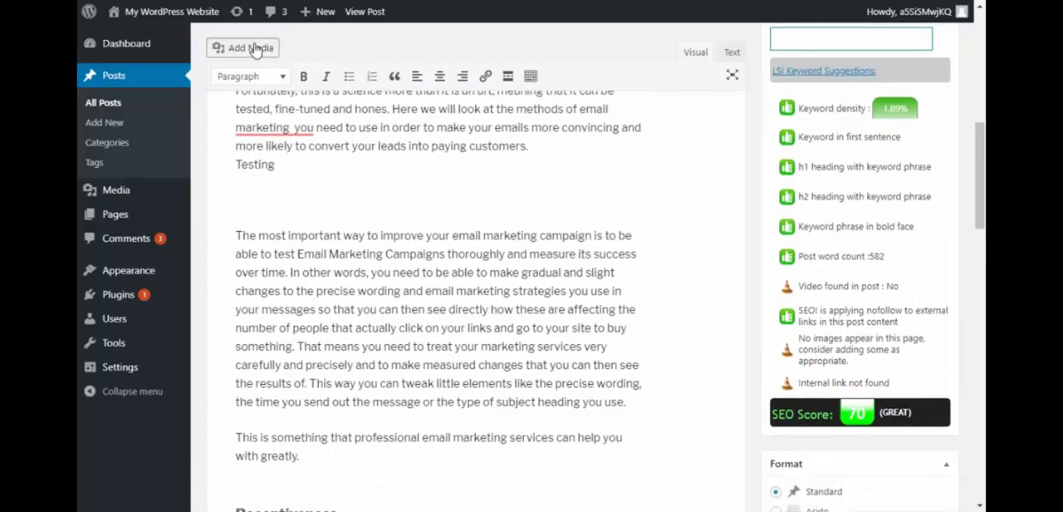
left_click(243, 46)
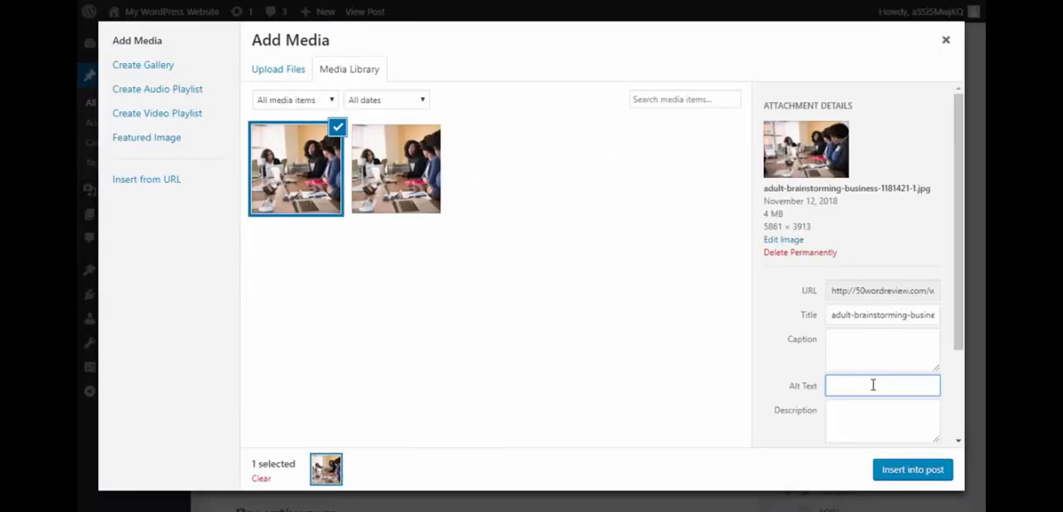
left_click(872, 386)
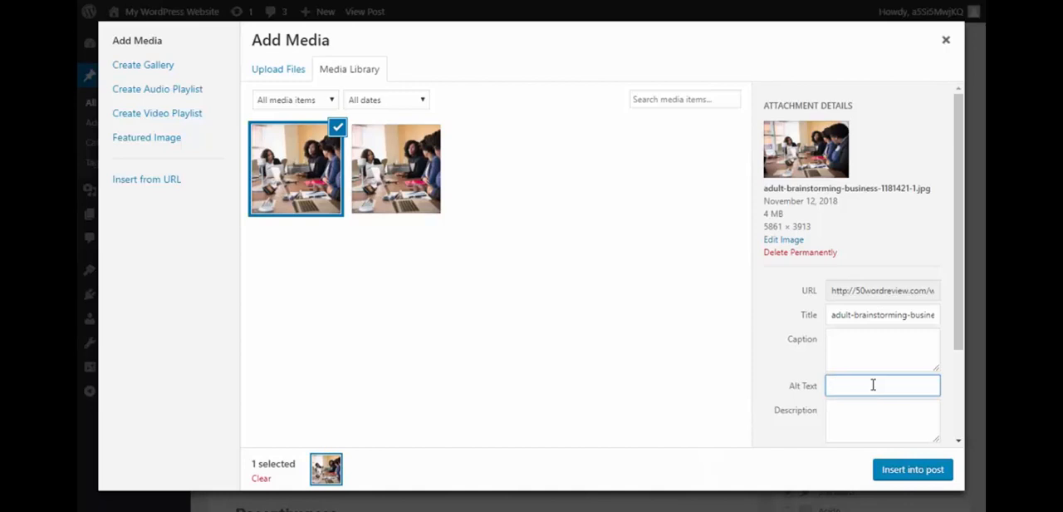
type("Email")
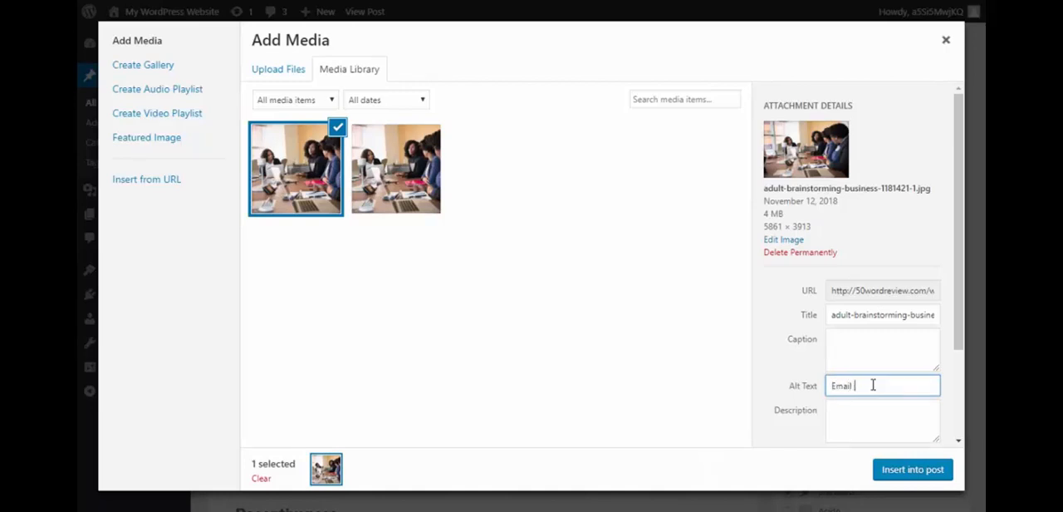
type("Marketing")
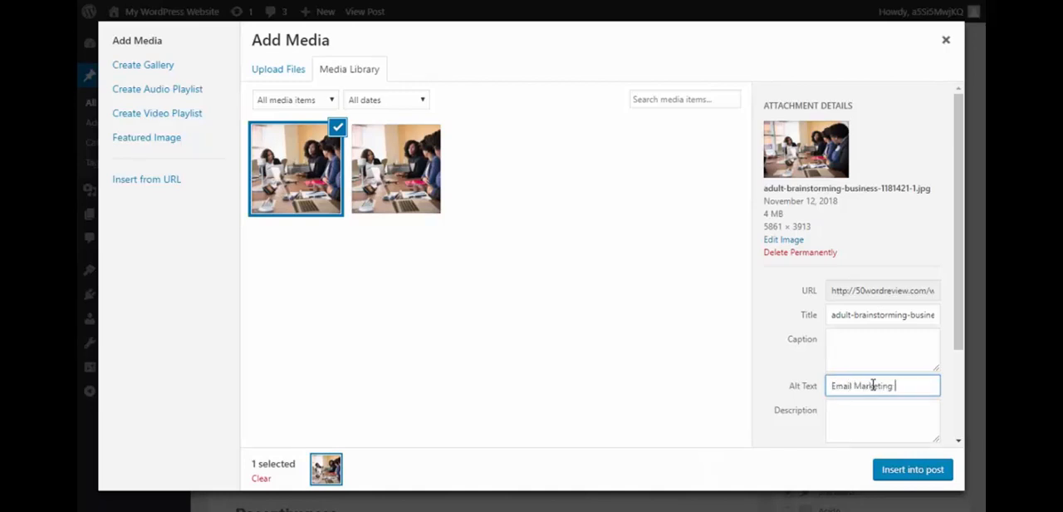
type("Strategy Discussion")
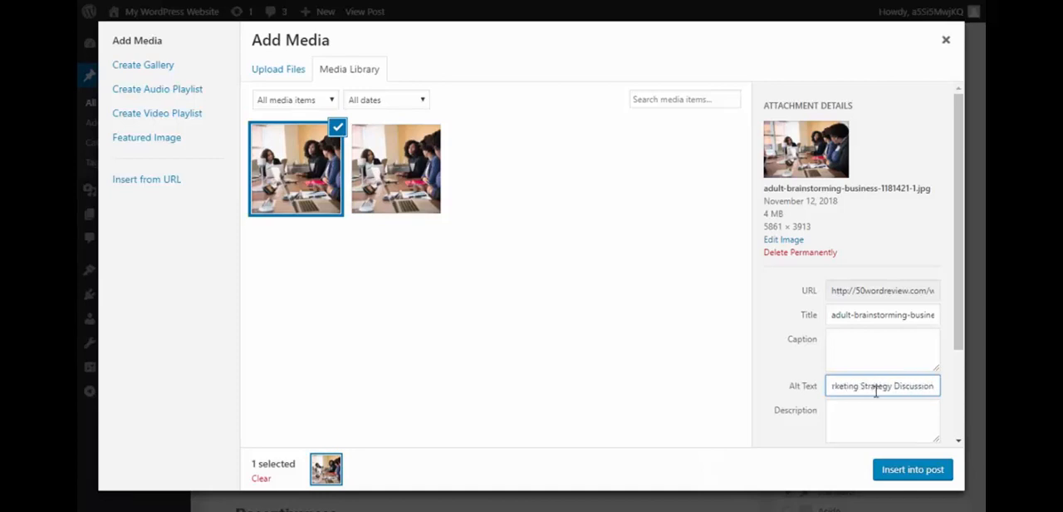
left_click(912, 468)
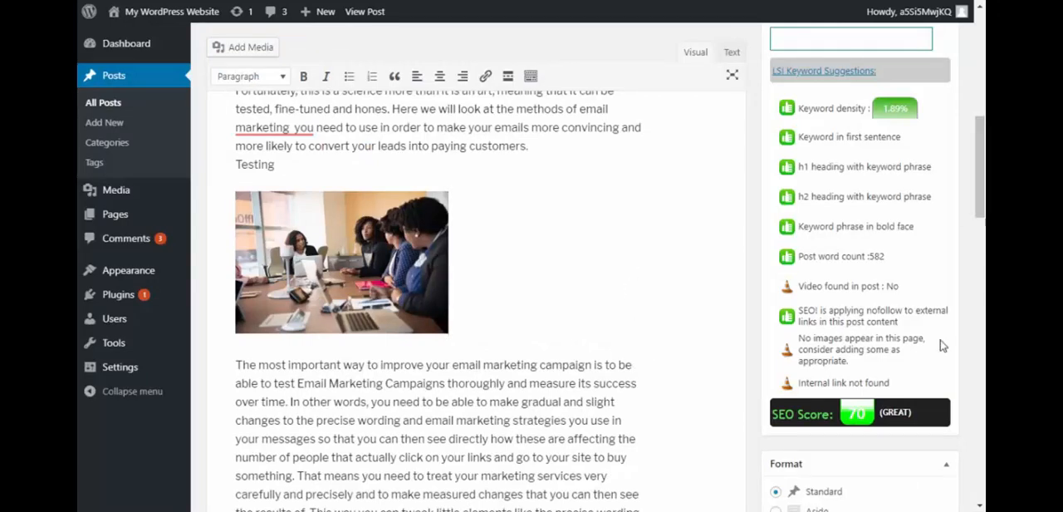
mouse_move(927, 372)
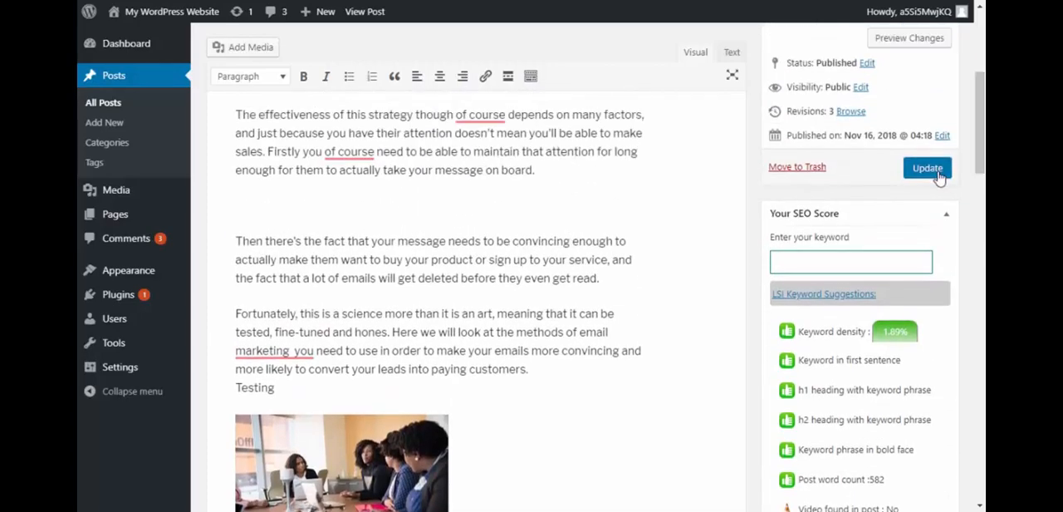
Update the post with the new photo and go to the All Posts list
left_click(927, 166)
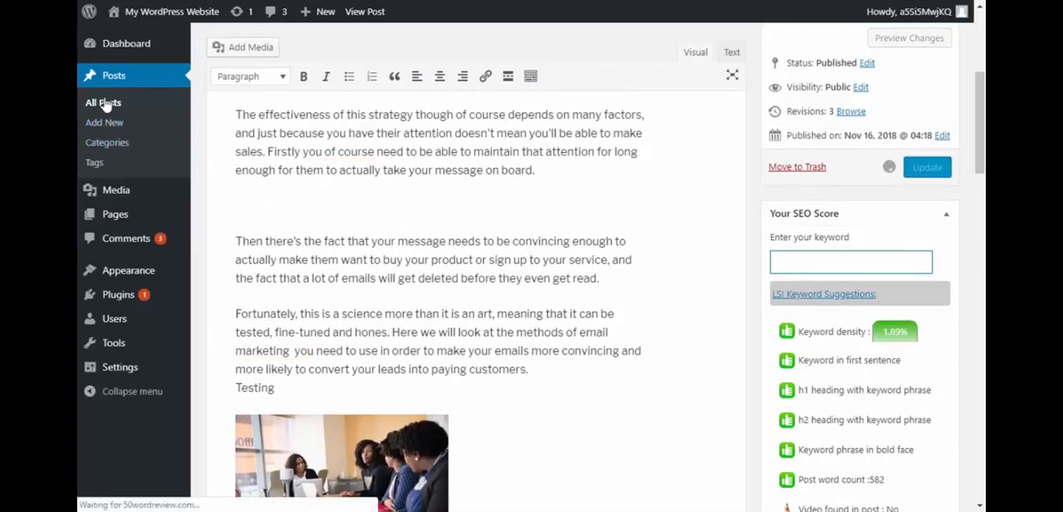
left_click(927, 167)
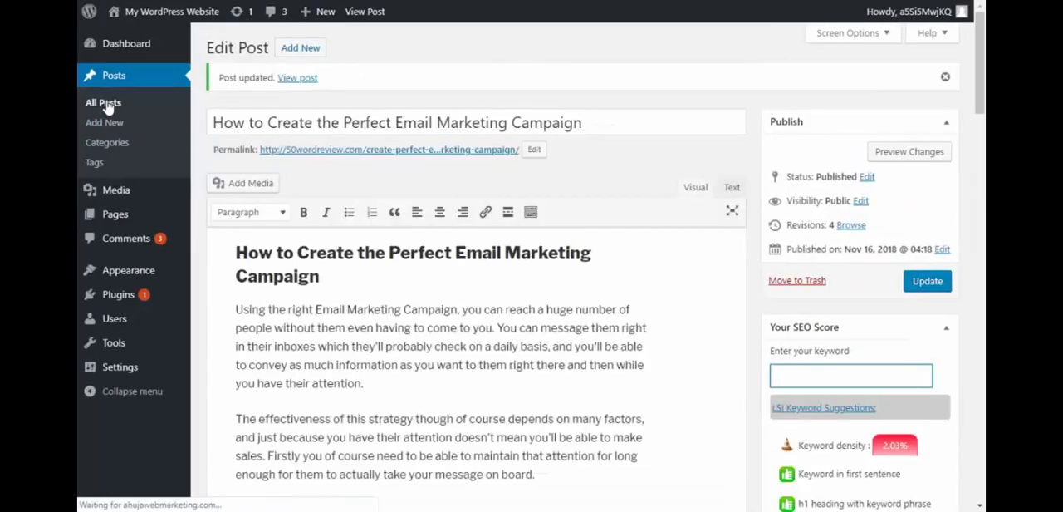
left_click(103, 103)
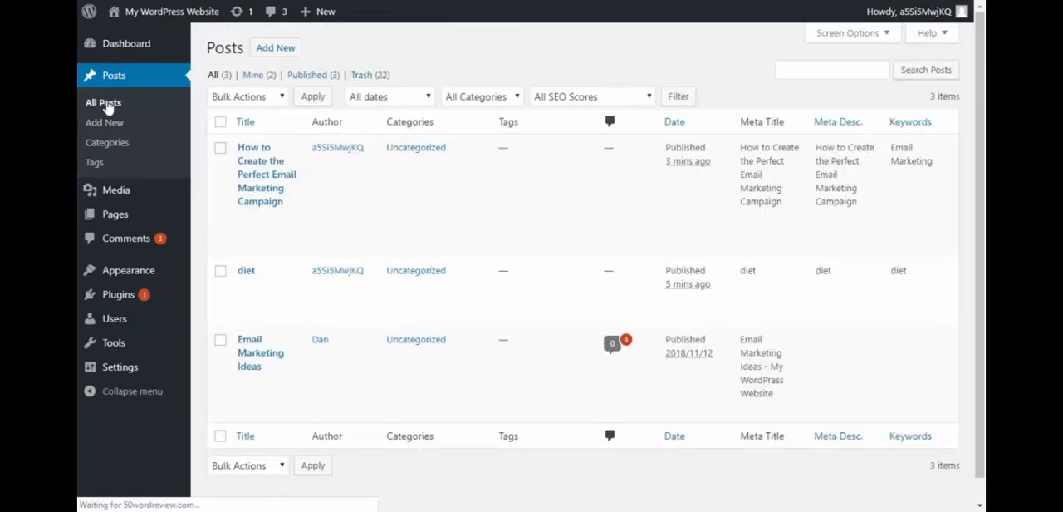
mouse_move(259, 353)
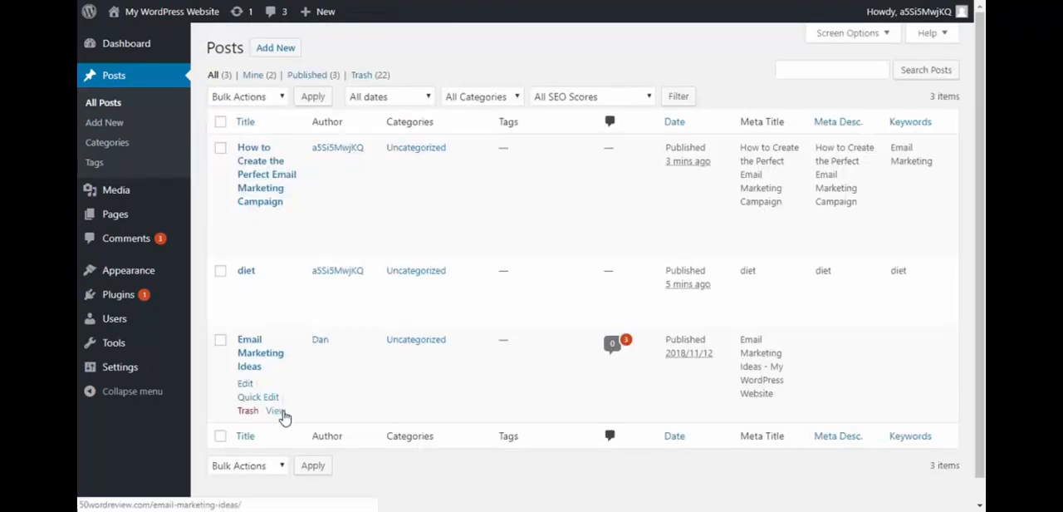
Copy the Email Marketing Ideas post address and reopen the campaign post for editing
right_click(282, 412)
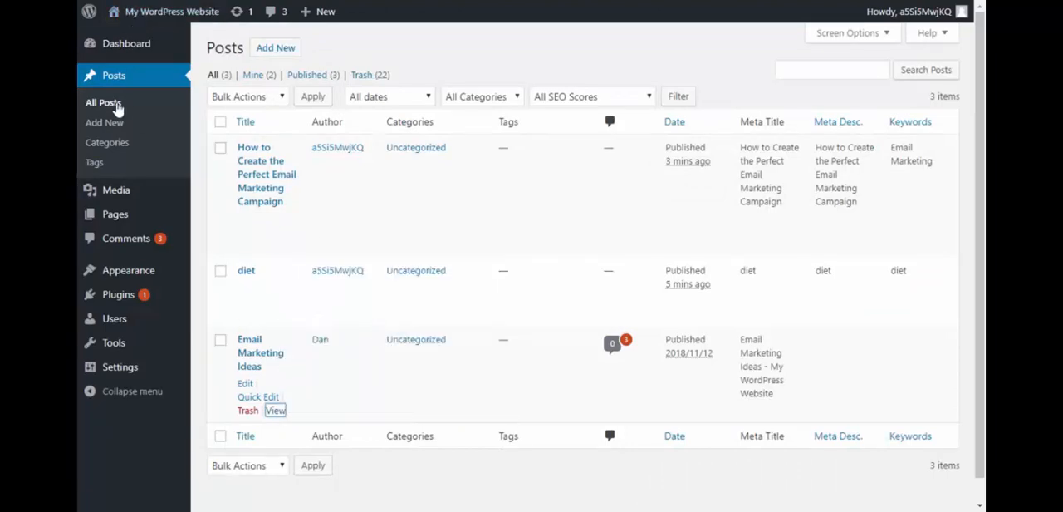
left_click(244, 219)
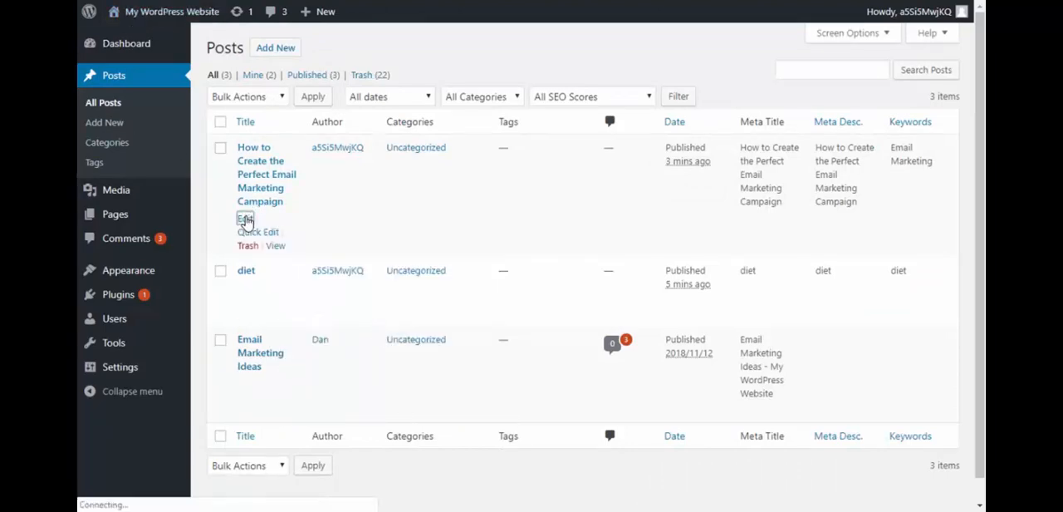
left_click(246, 219)
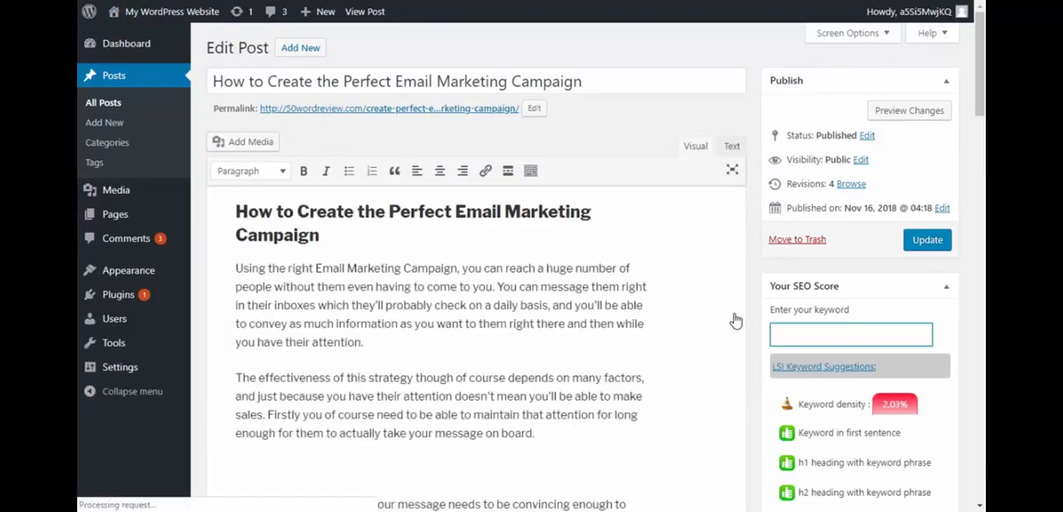
Write 'Check out our article on Email Marketing Ideas' and link those words to the article's URL
scroll("down", 3)
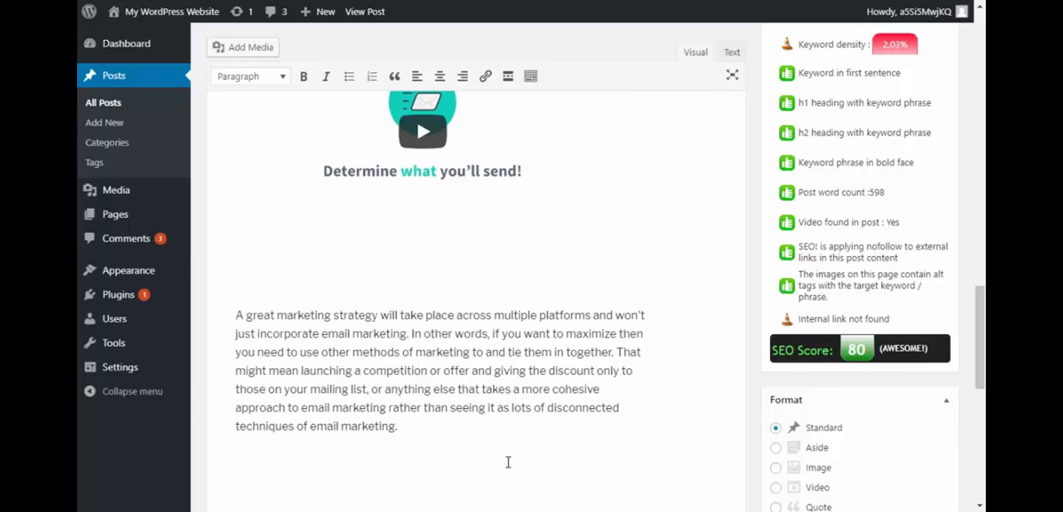
type("Check out")
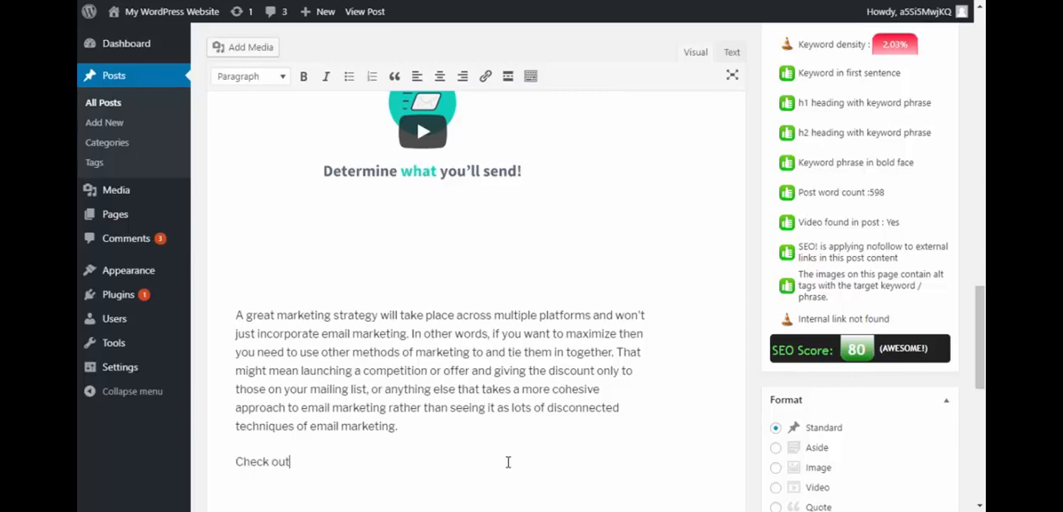
type("our article on")
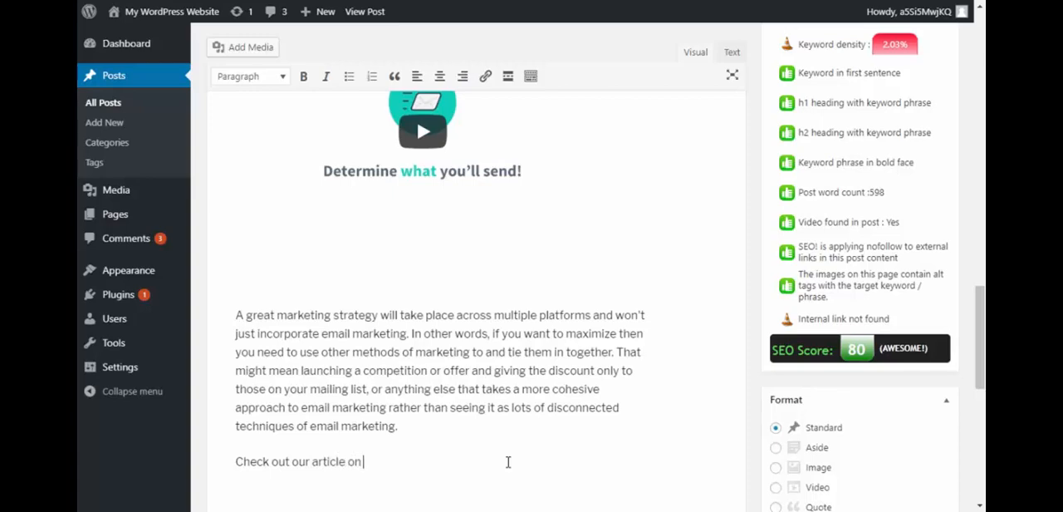
type("Email Marketing Ideas")
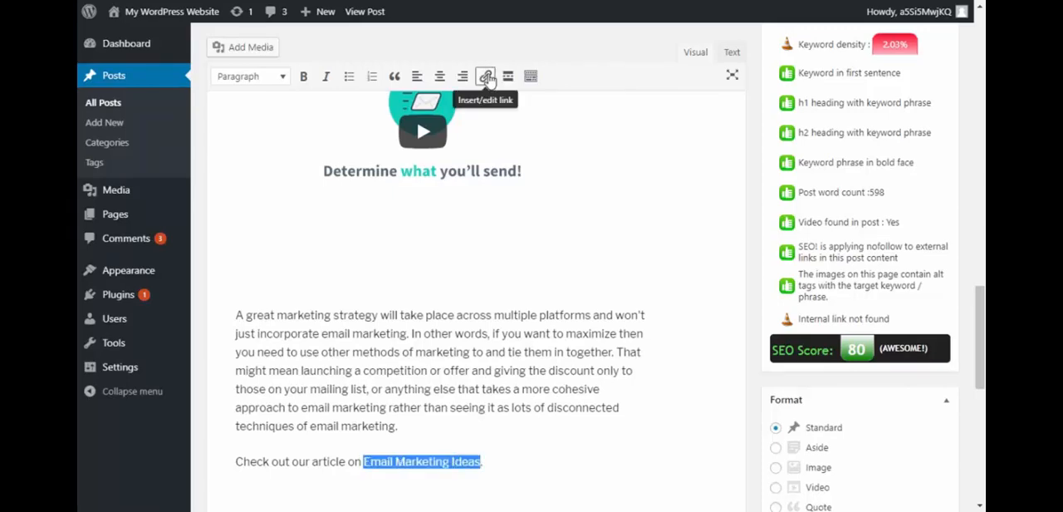
left_click(485, 76)
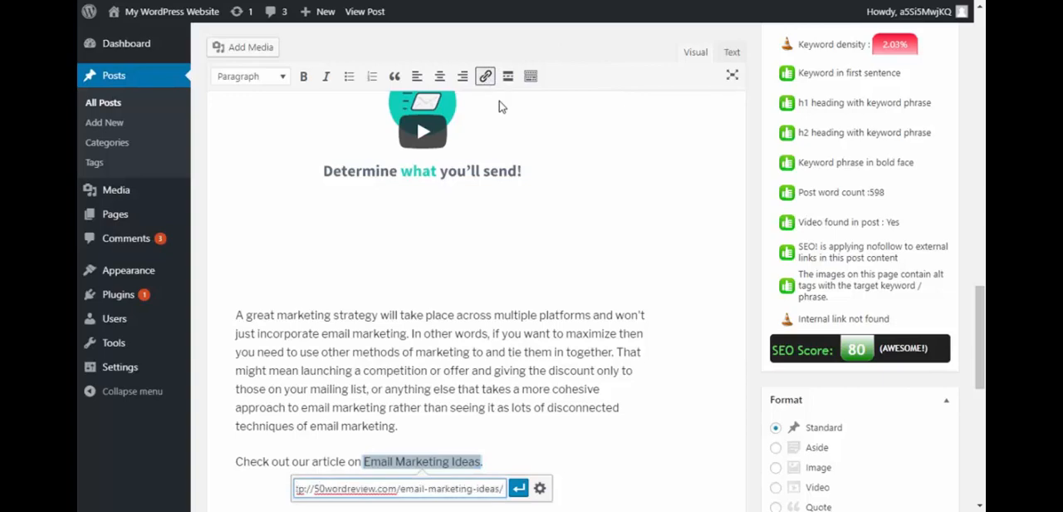
left_click(518, 488)
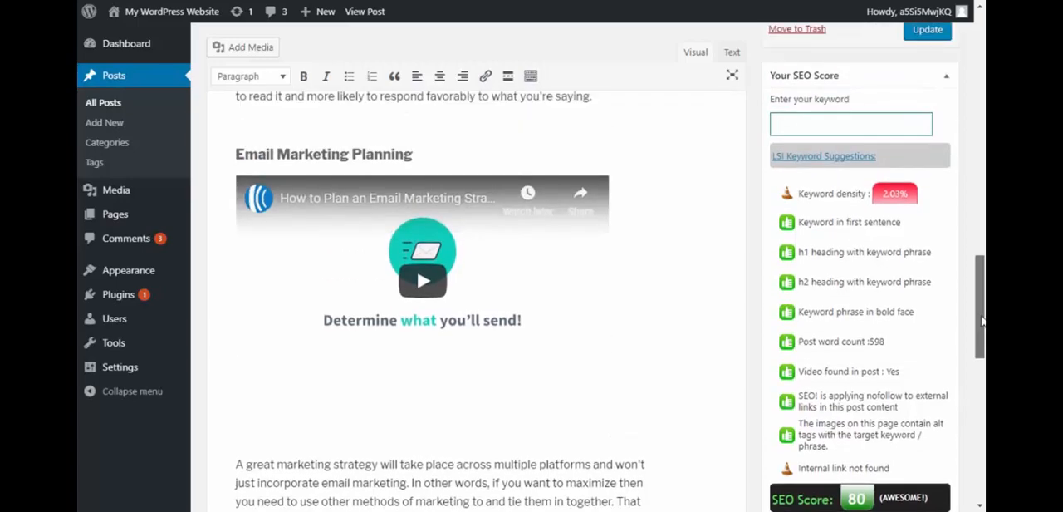
Update the post and confirm the internal link is detected, raising the SEO score to 90
left_click(927, 43)
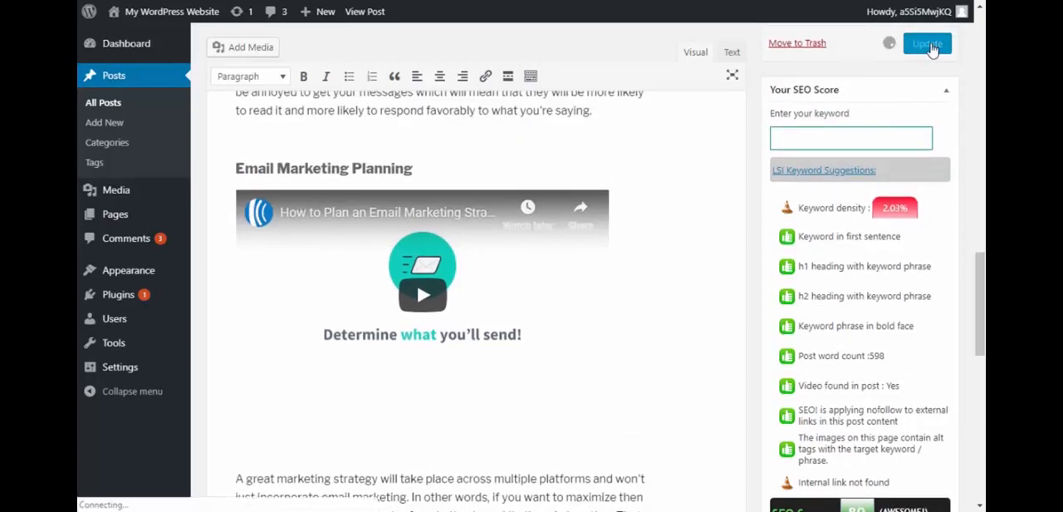
left_click(927, 43)
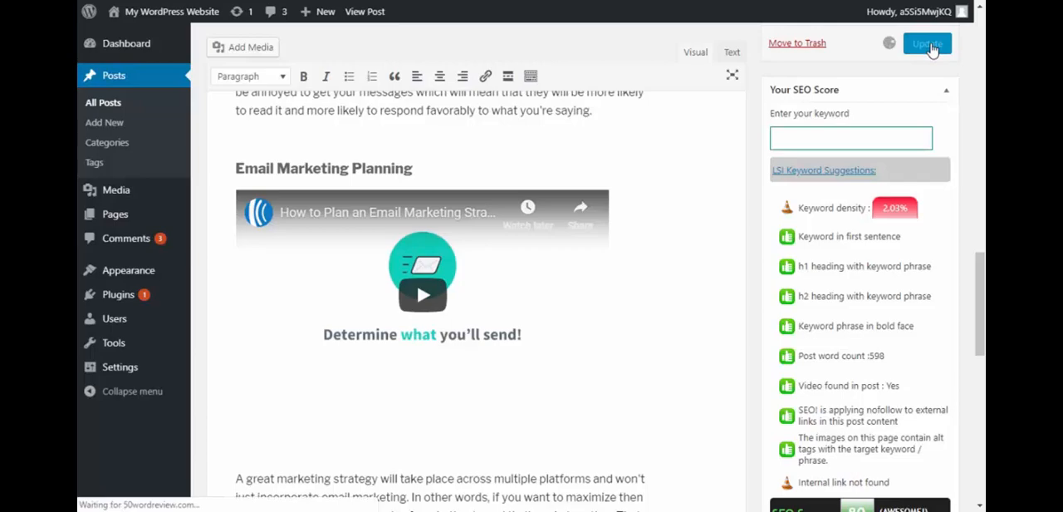
left_click(927, 43)
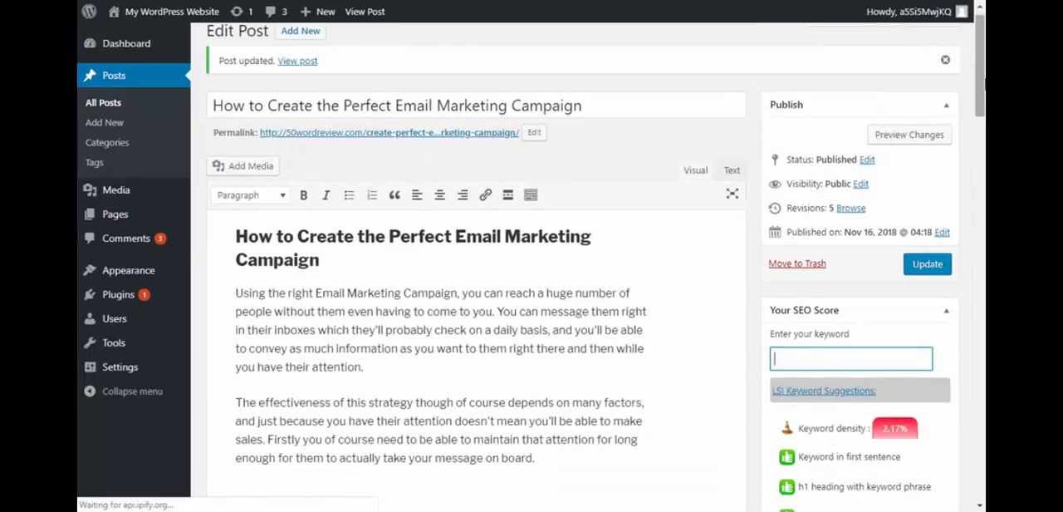
scroll("down", 3)
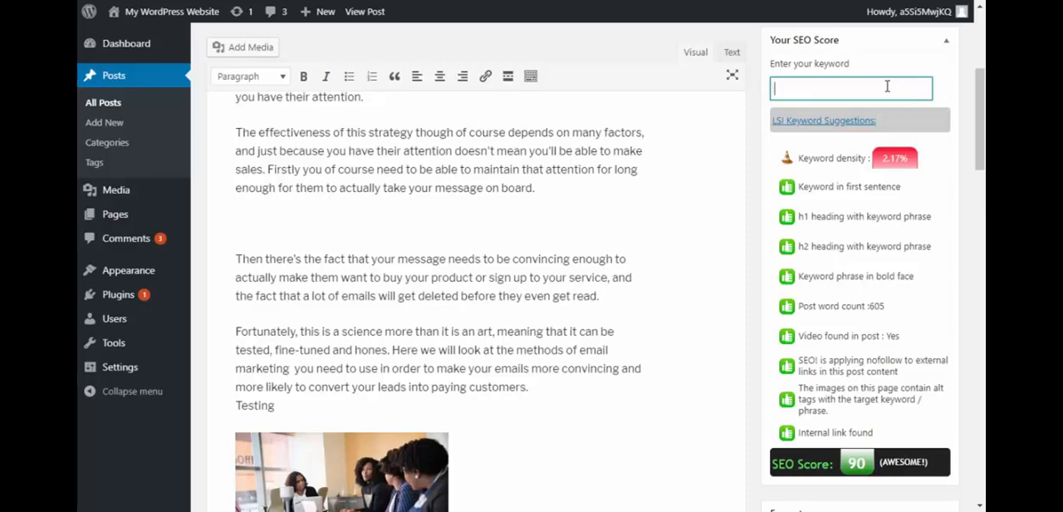
Get LSI suggestions for 'marketing' and reword 'email marketing you need' to 'email campaign you need'
type("marketing")
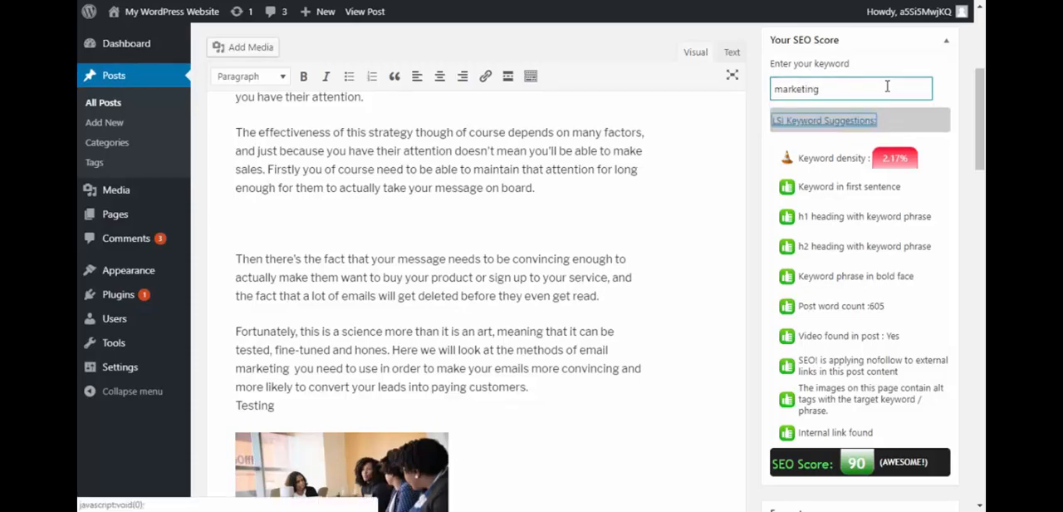
left_click(824, 120)
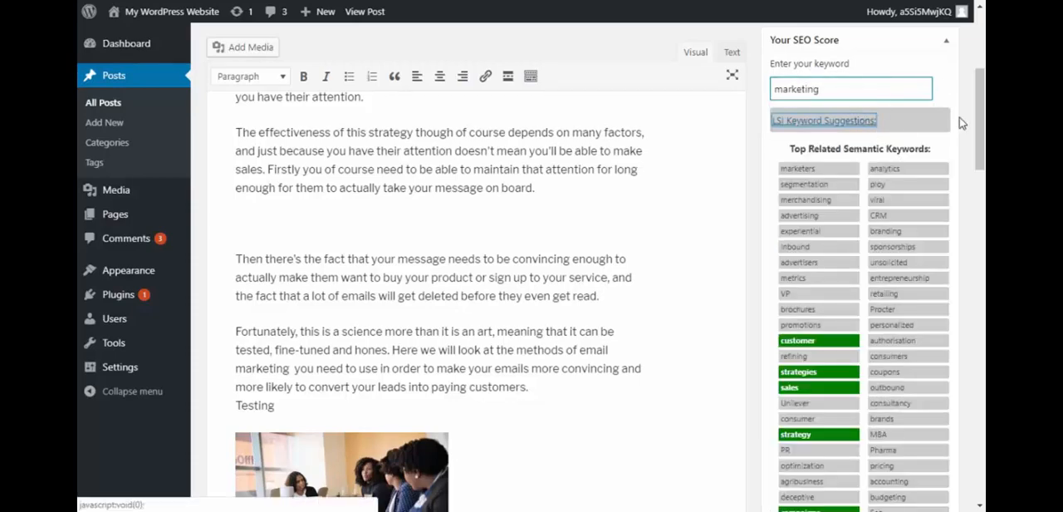
scroll("down", 3)
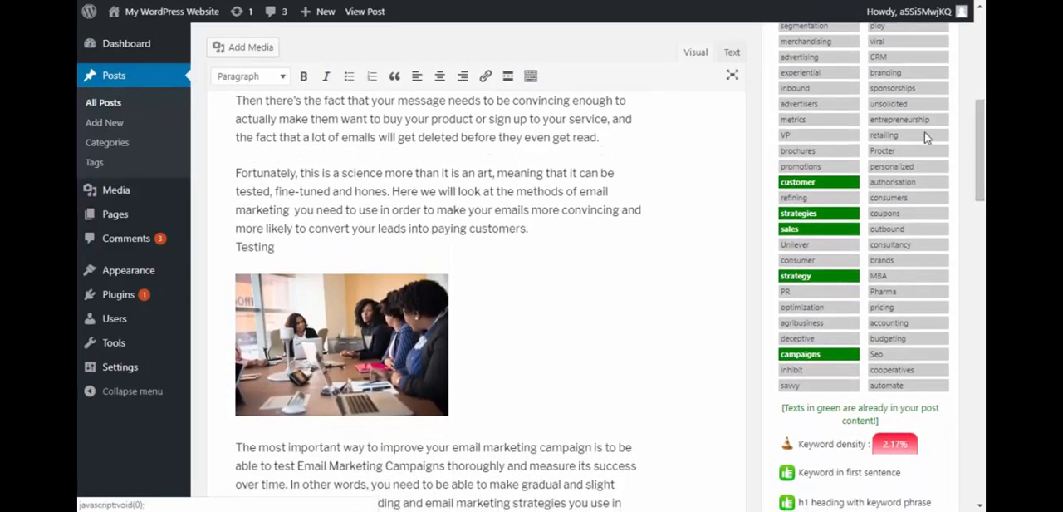
mouse_move(772, 369)
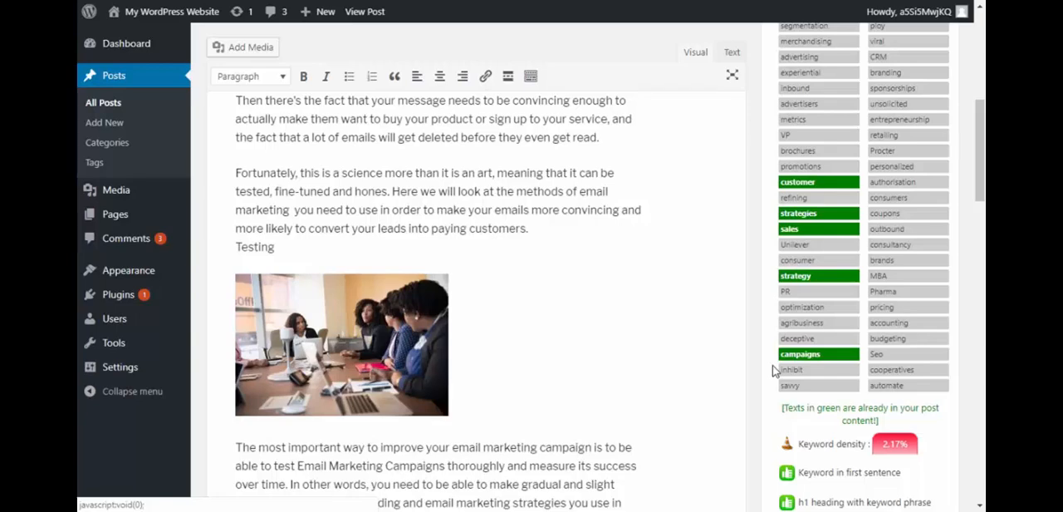
mouse_move(794, 370)
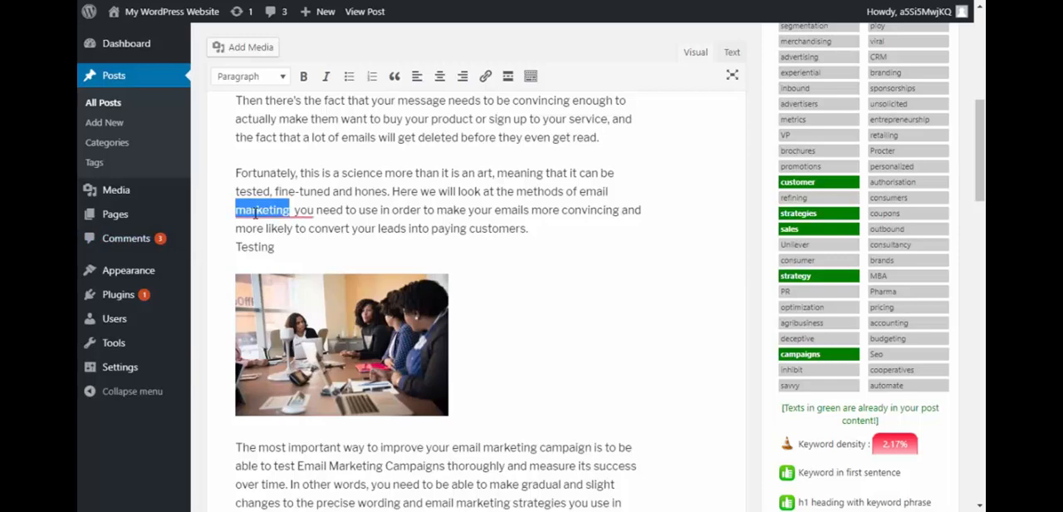
type("campaign")
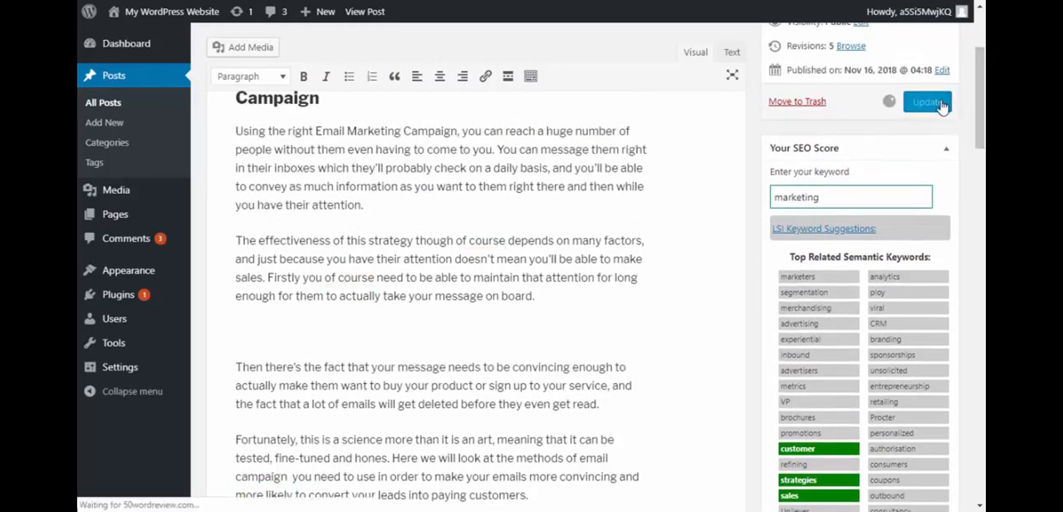
Update the post and confirm the SEO score reaches 100 with 2.00% keyword density
left_click(927, 100)
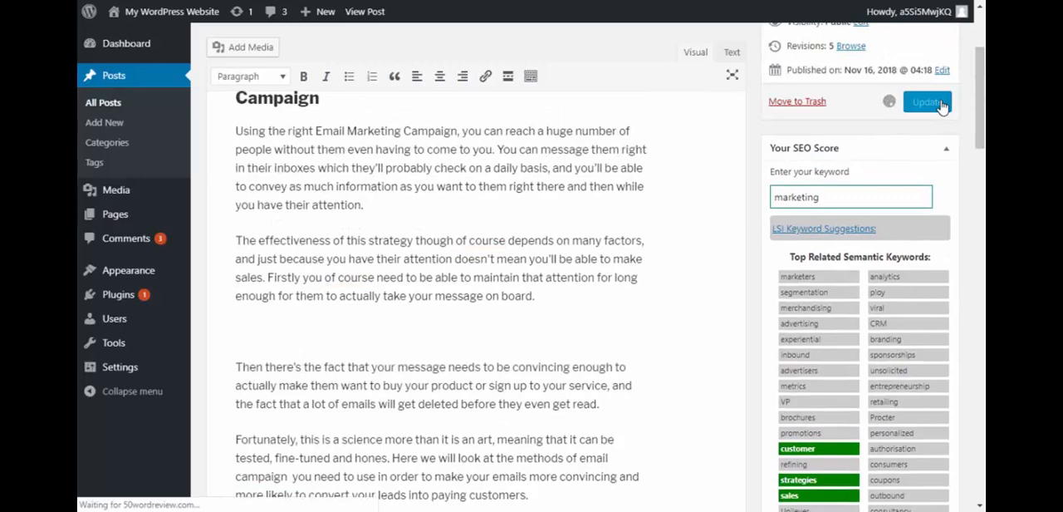
left_click(927, 101)
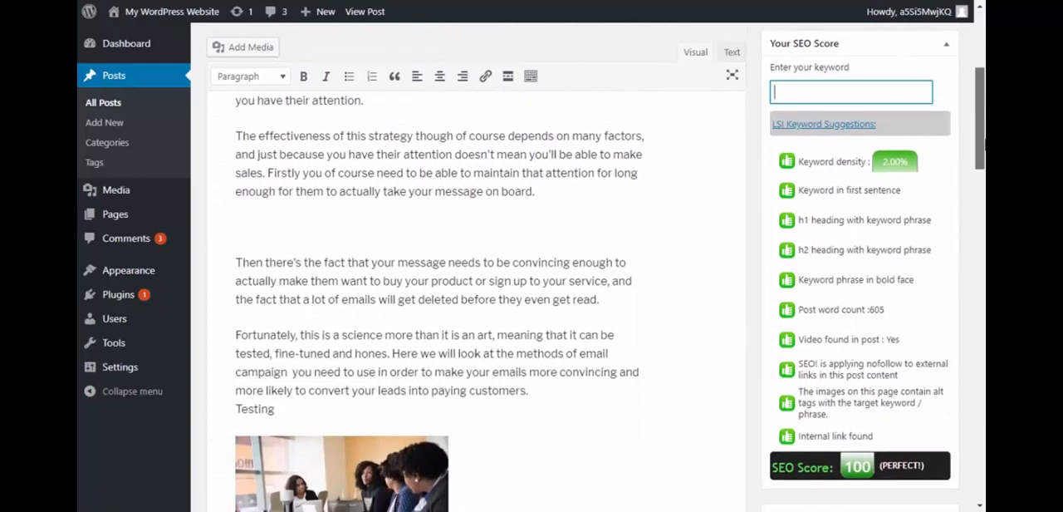
scroll("down", 3)
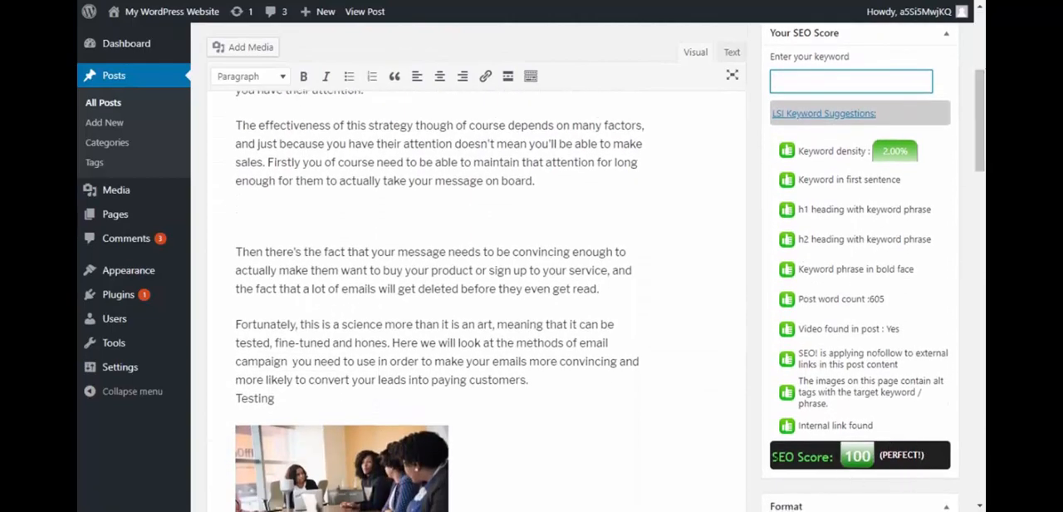
mouse_move(767, 332)
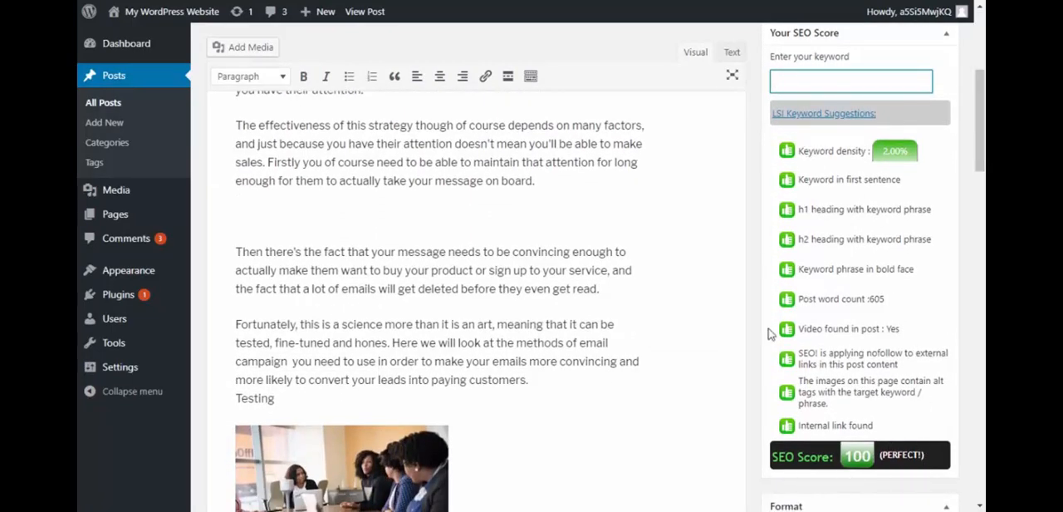